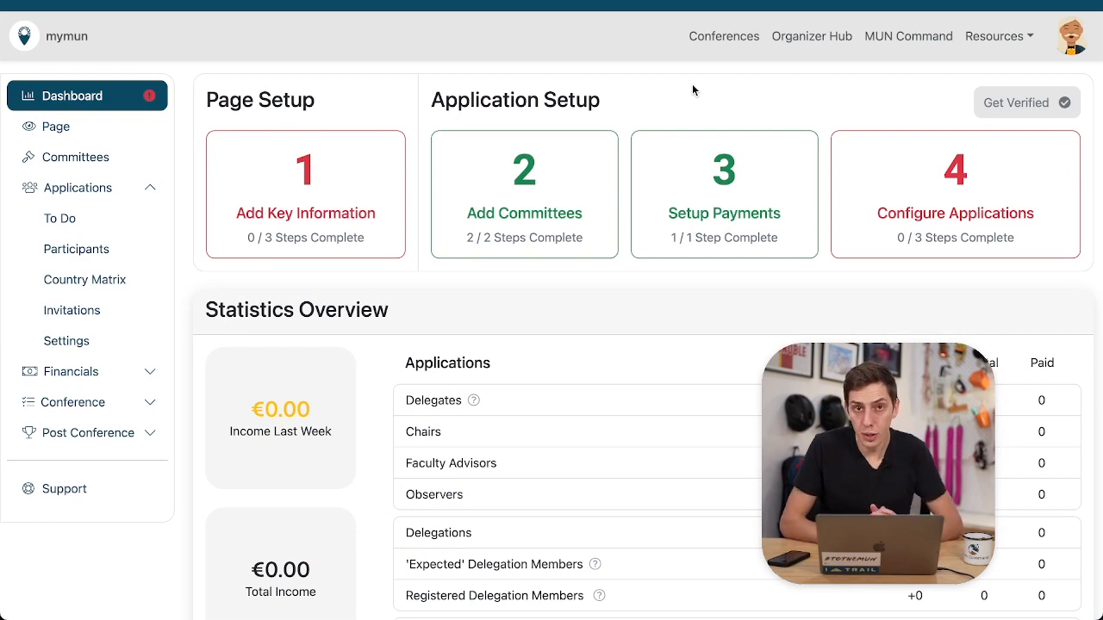
Step: Dismiss the application setup checklist on the conference dashboard
click(955, 194)
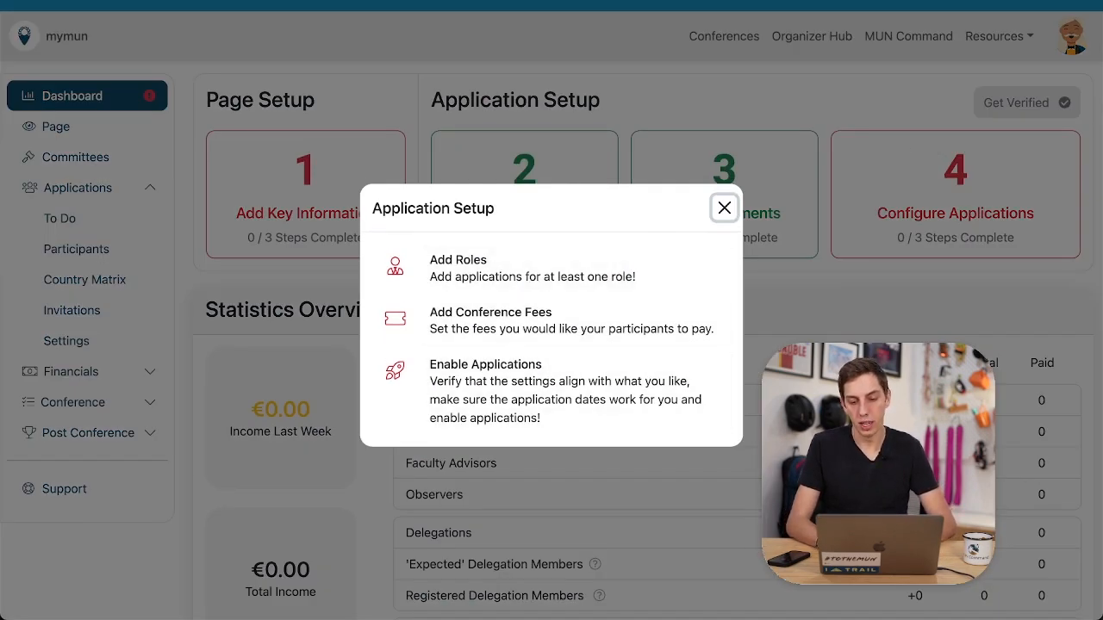
click(724, 208)
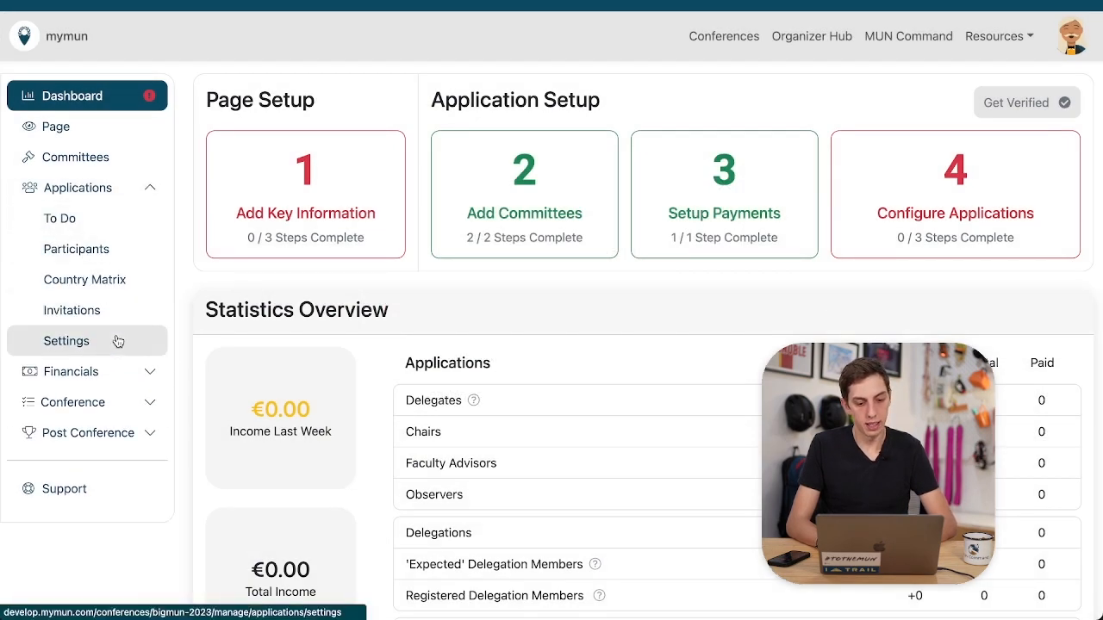
click(65, 341)
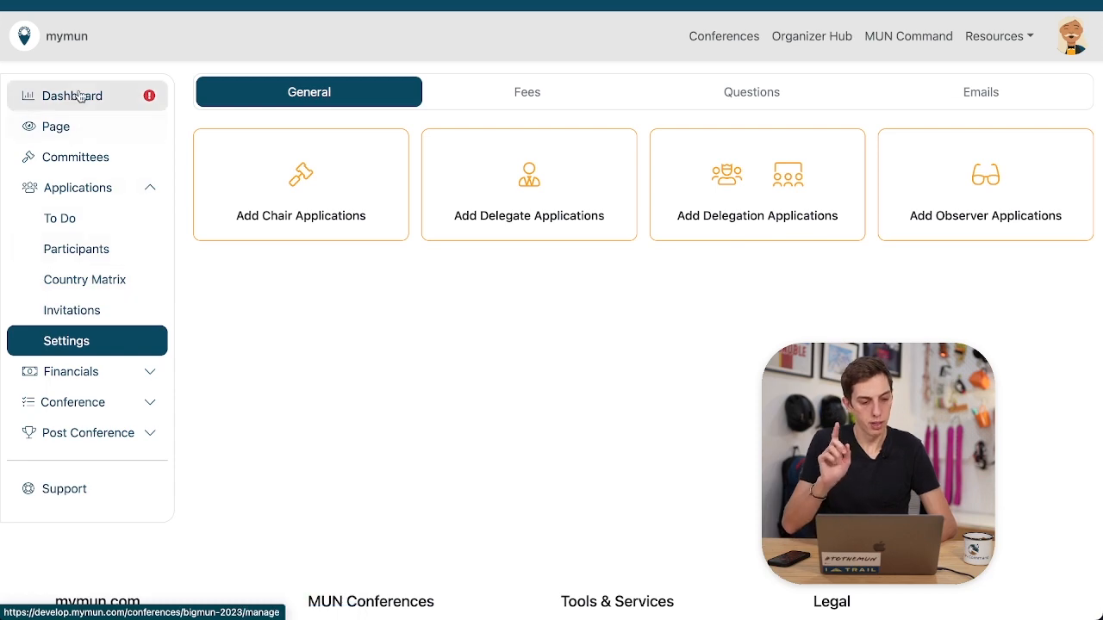
click(72, 95)
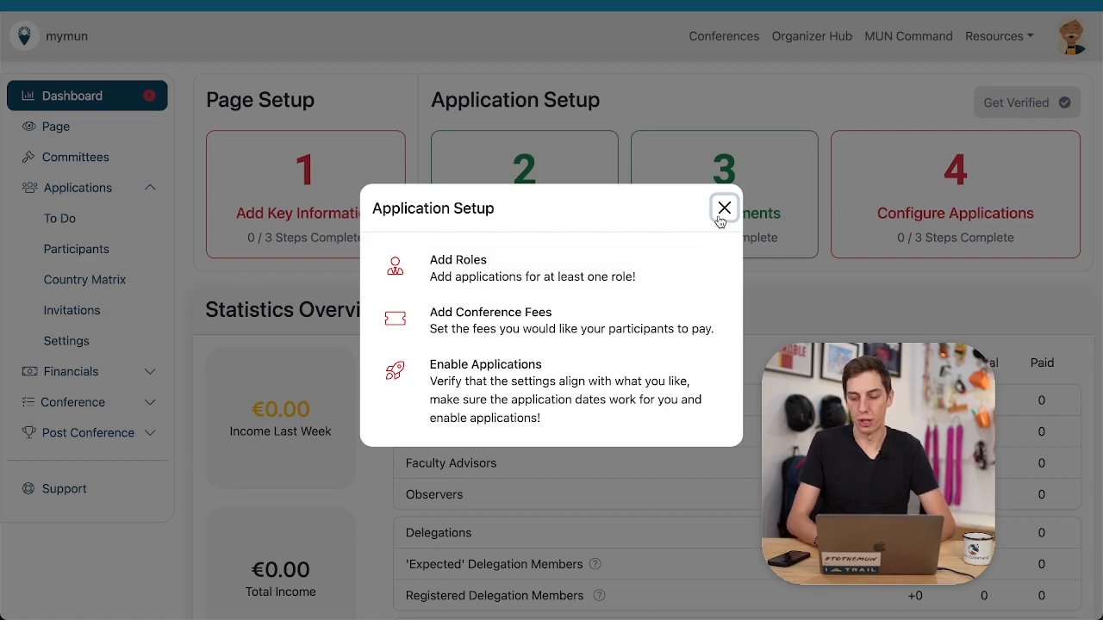
click(724, 208)
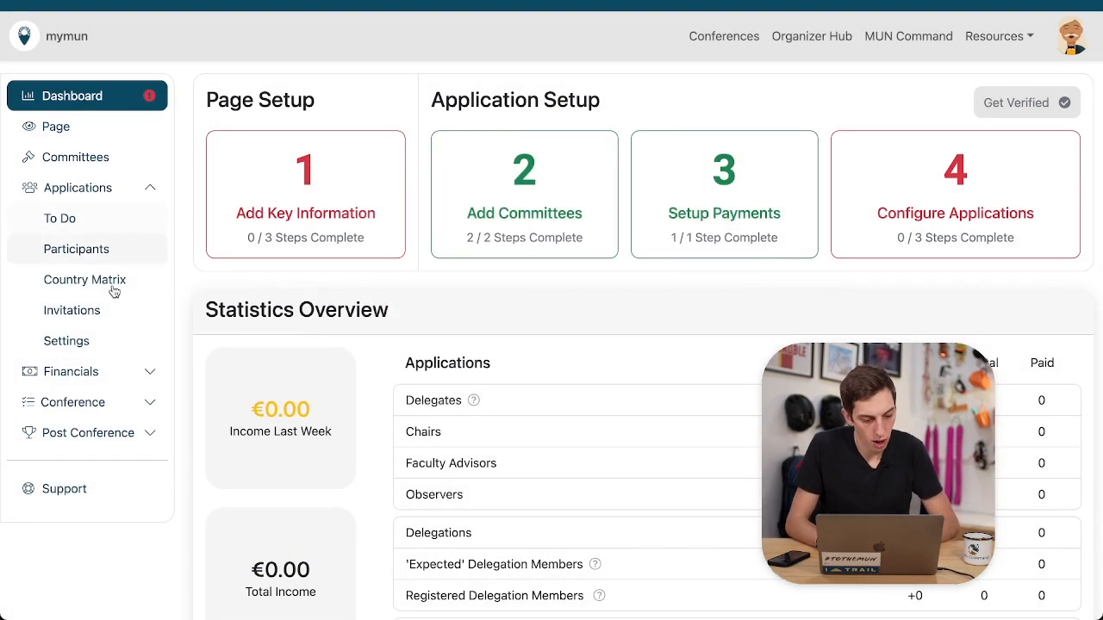
Step: Add chair applications in Applications Settings and start delegation application setup
click(66, 340)
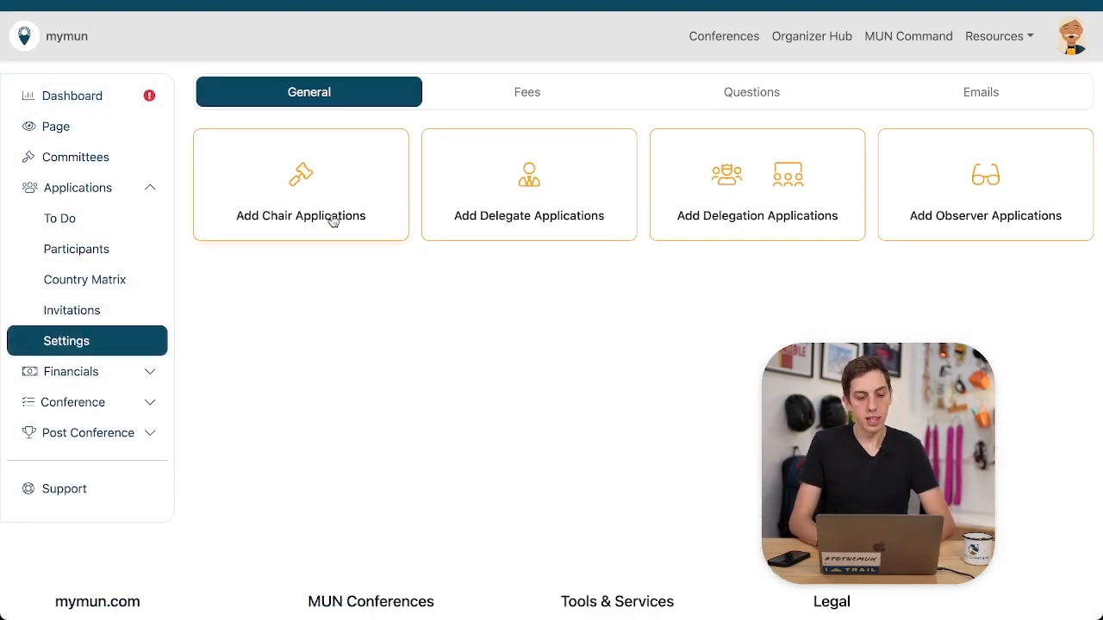
click(301, 183)
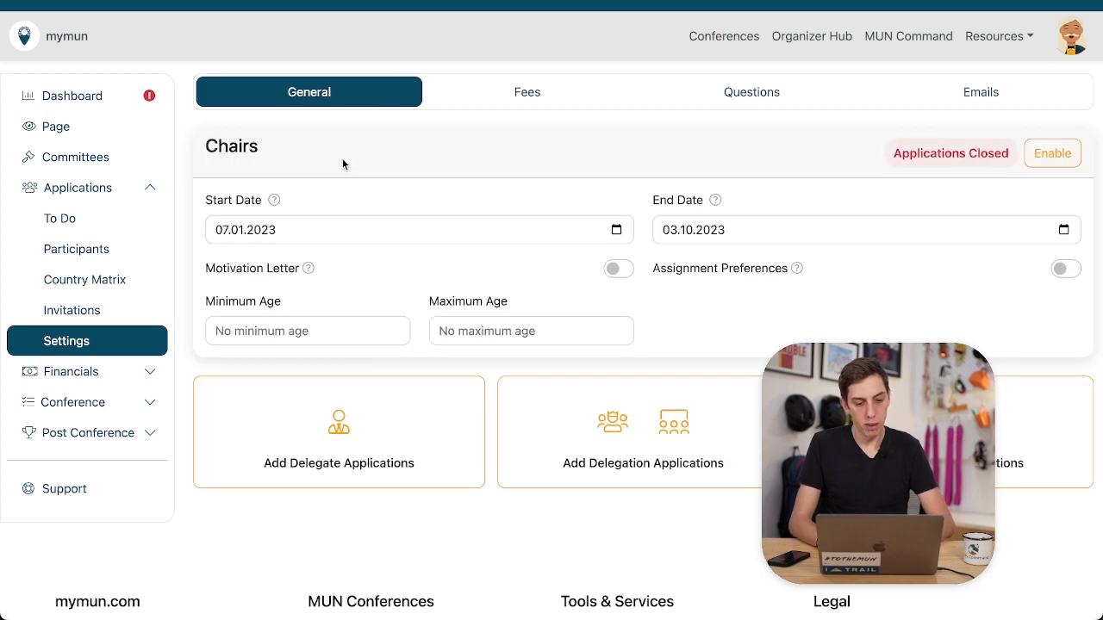
scroll(down, 3)
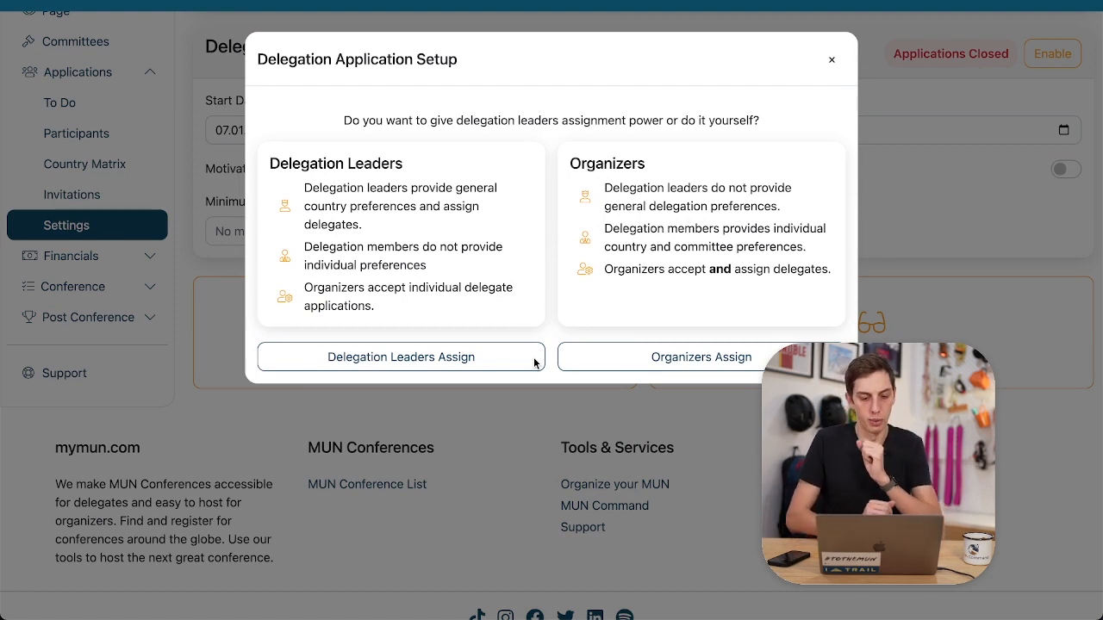
mouse_move(557, 239)
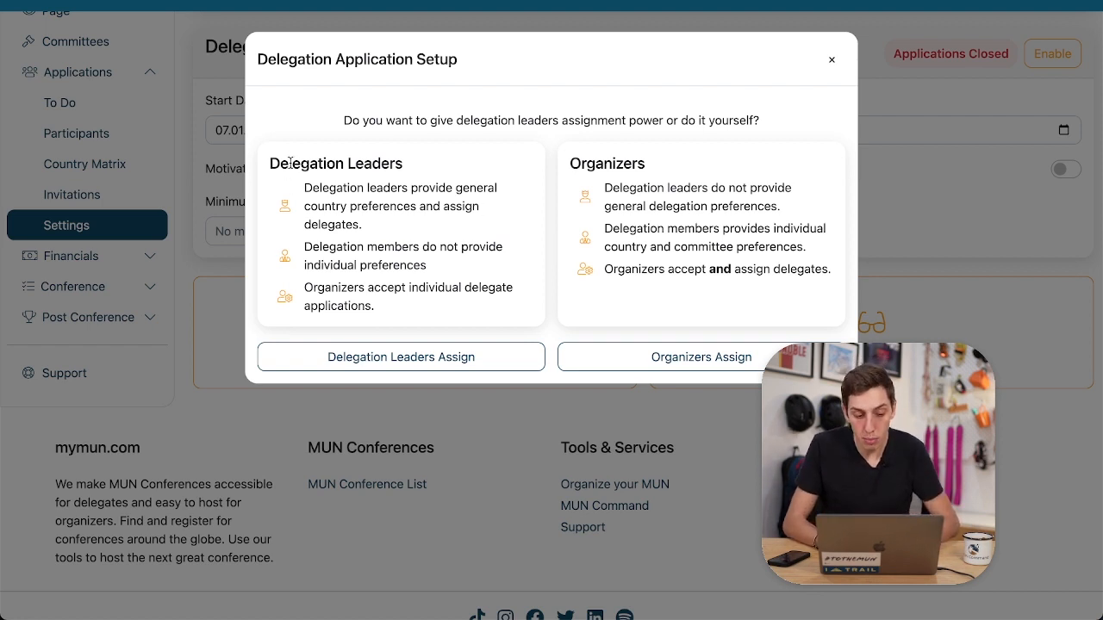
click(400, 357)
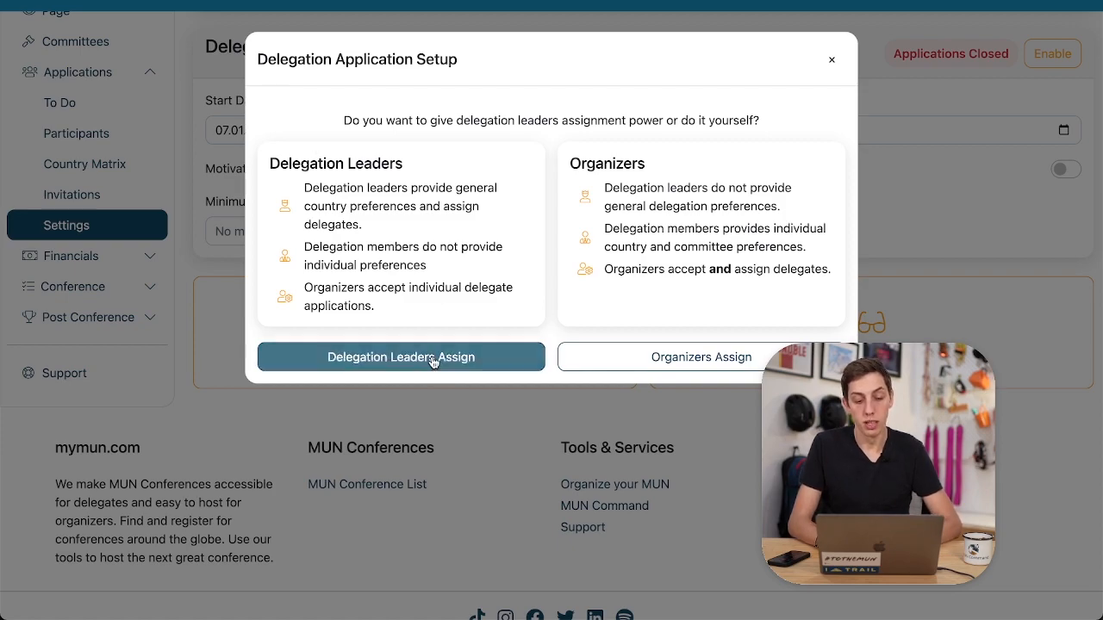
Step: Choose Delegation Leaders Assign, briefly try Organizers Assign, then revert to leaders
click(399, 357)
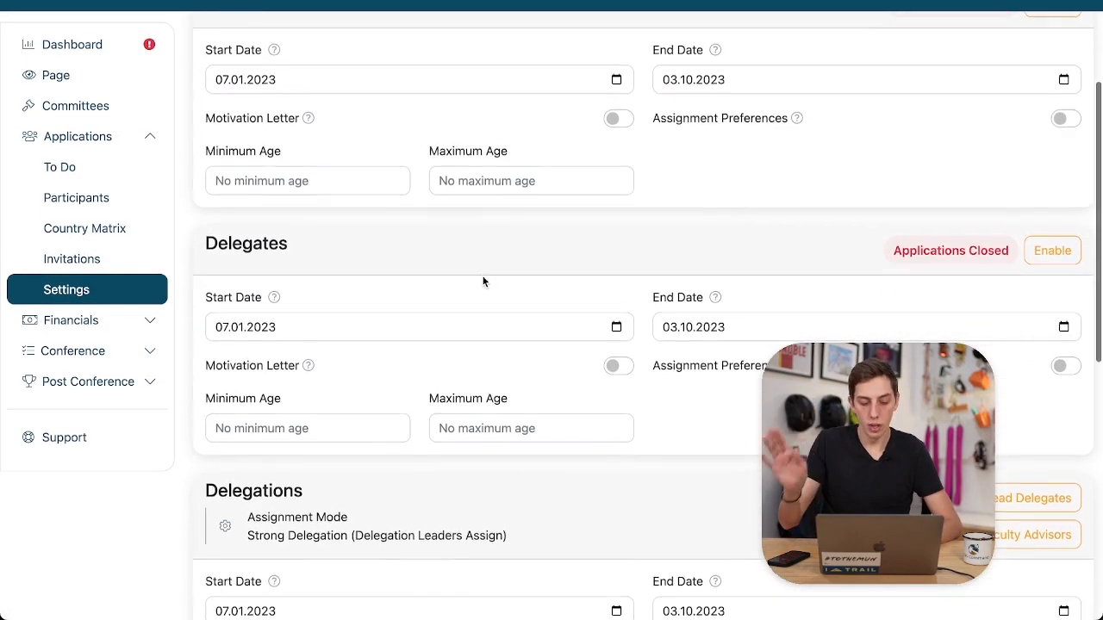
scroll(down, 3)
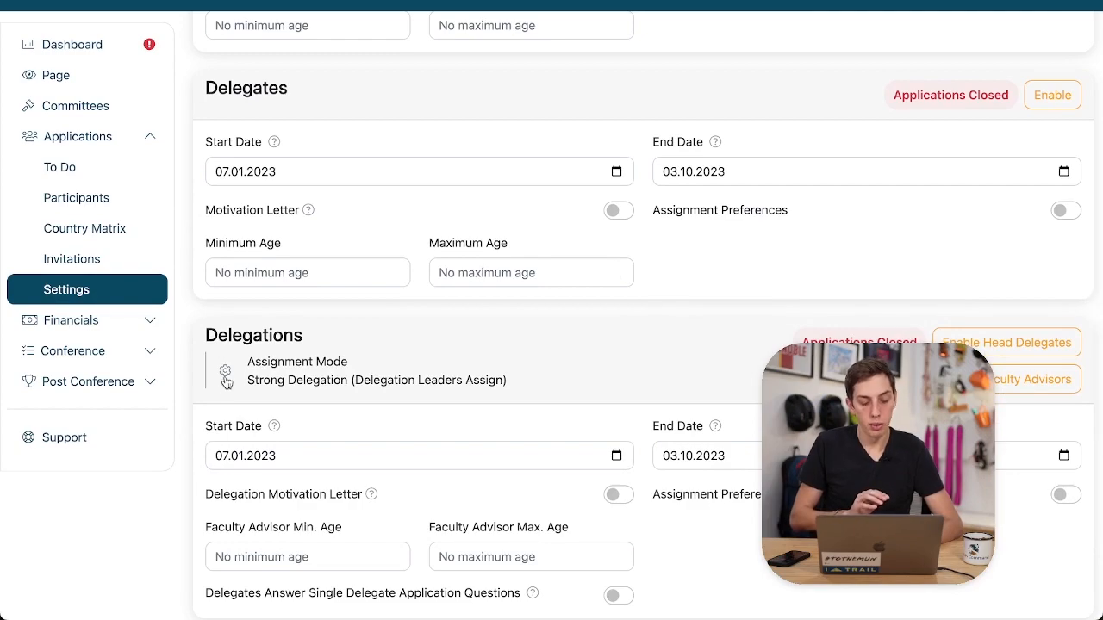
click(225, 372)
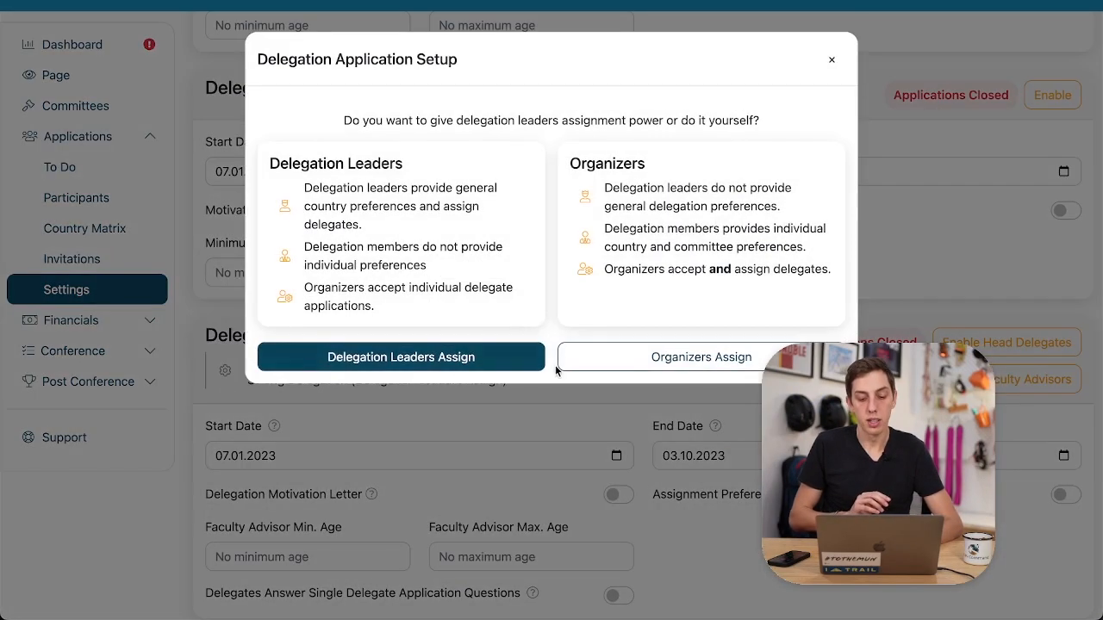
click(702, 357)
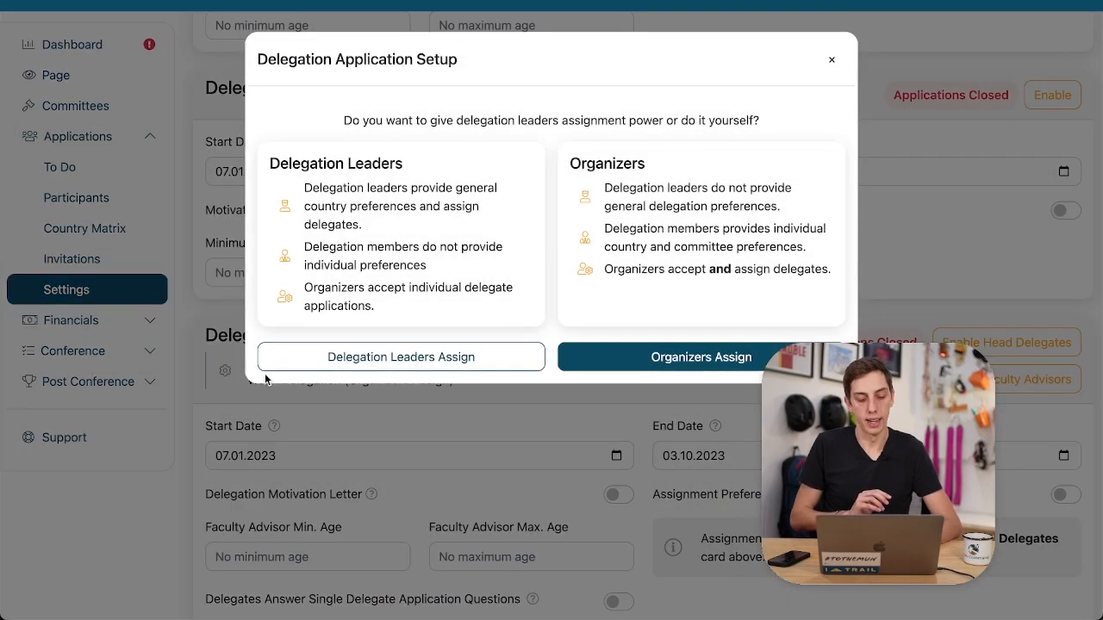
click(401, 357)
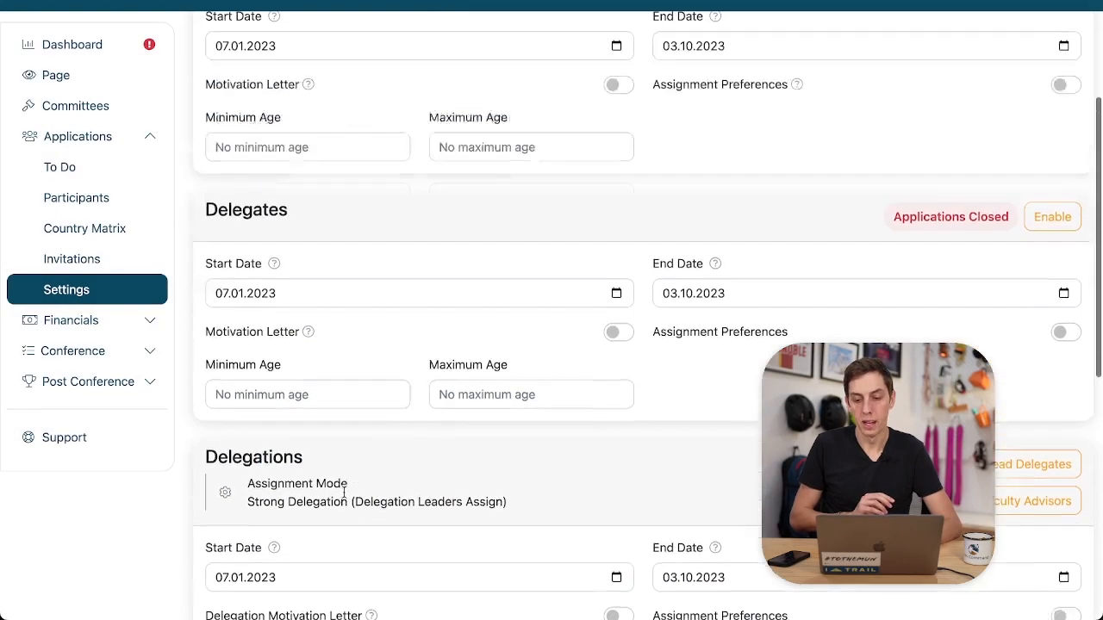
scroll(up, 3)
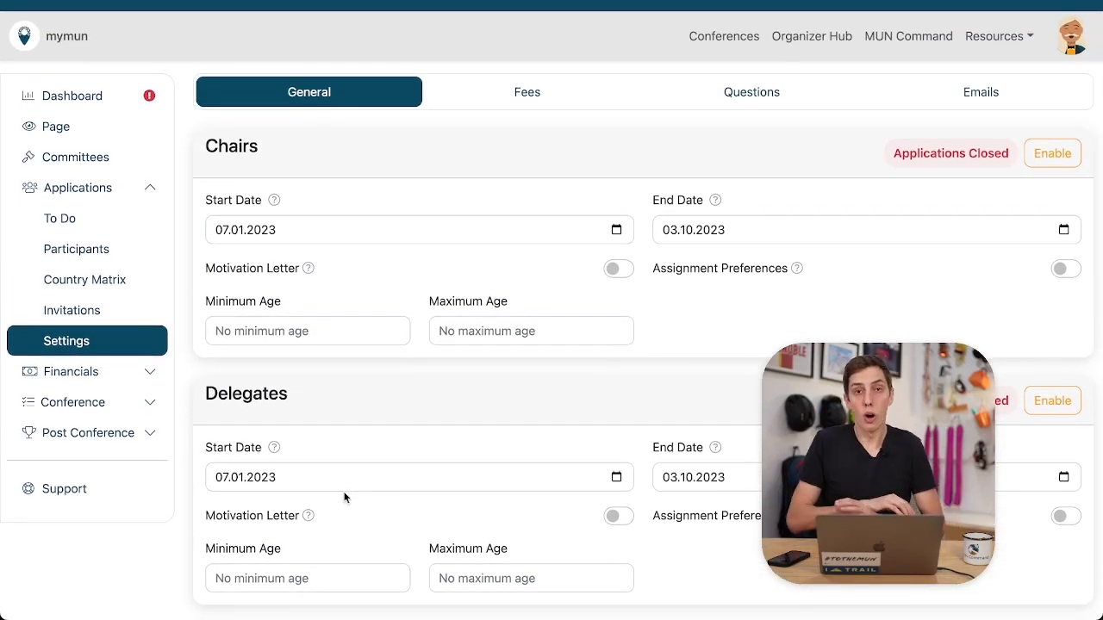
scroll(down, 3)
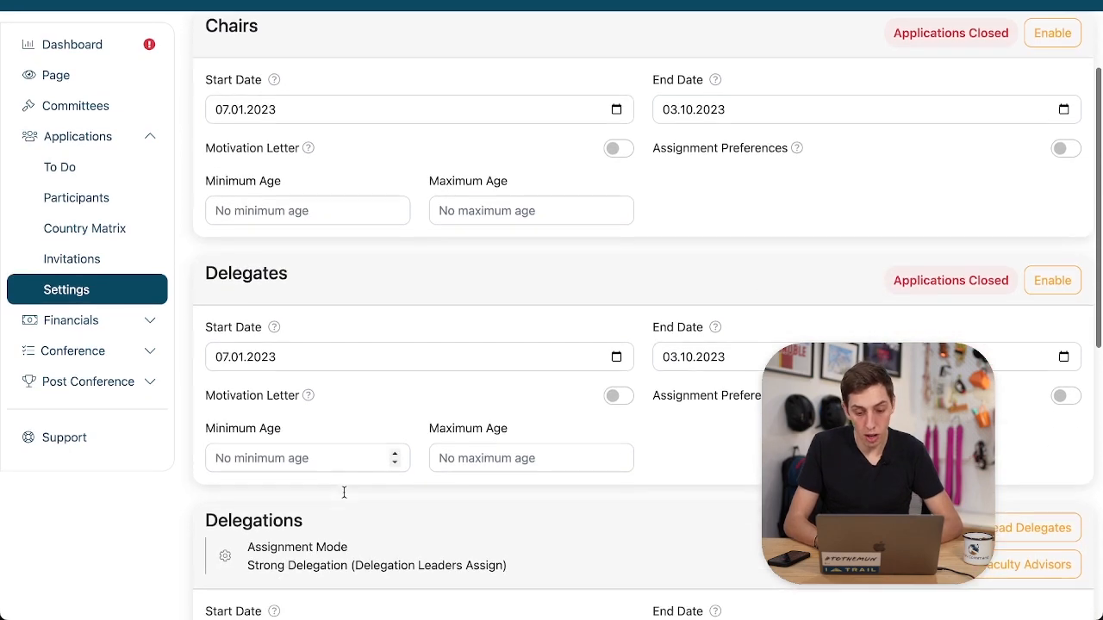
scroll(up, 3)
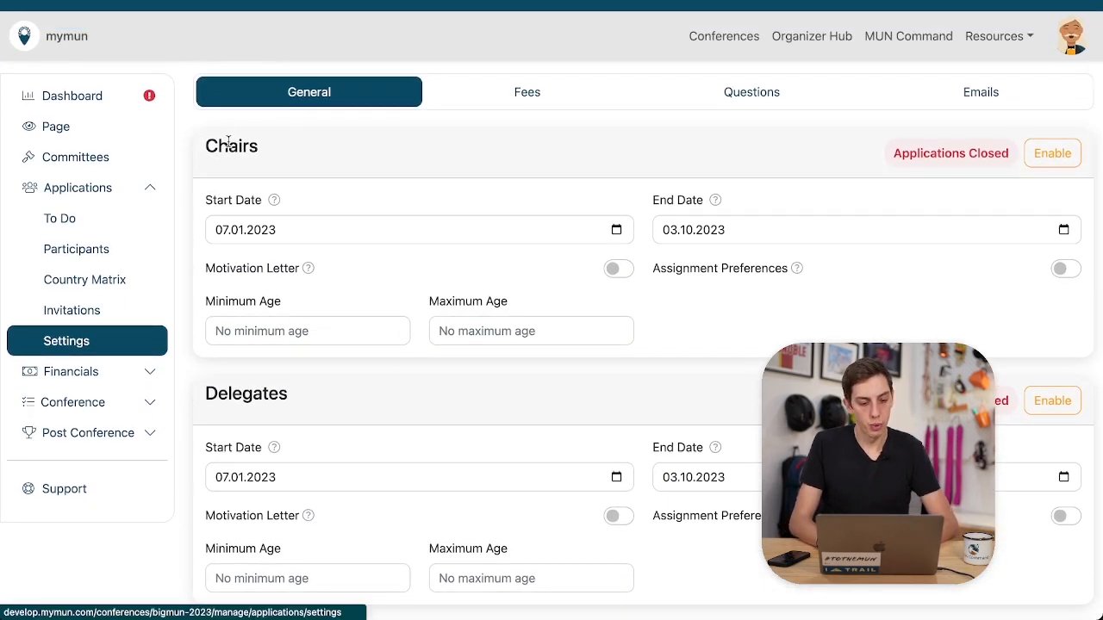
mouse_move(273, 201)
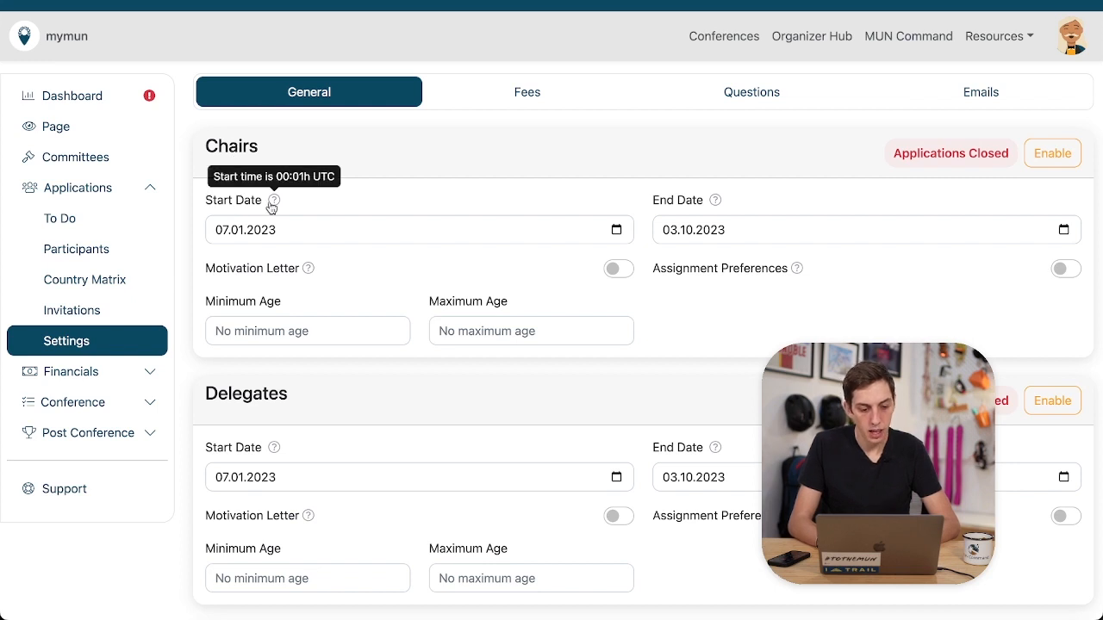
mouse_move(767, 236)
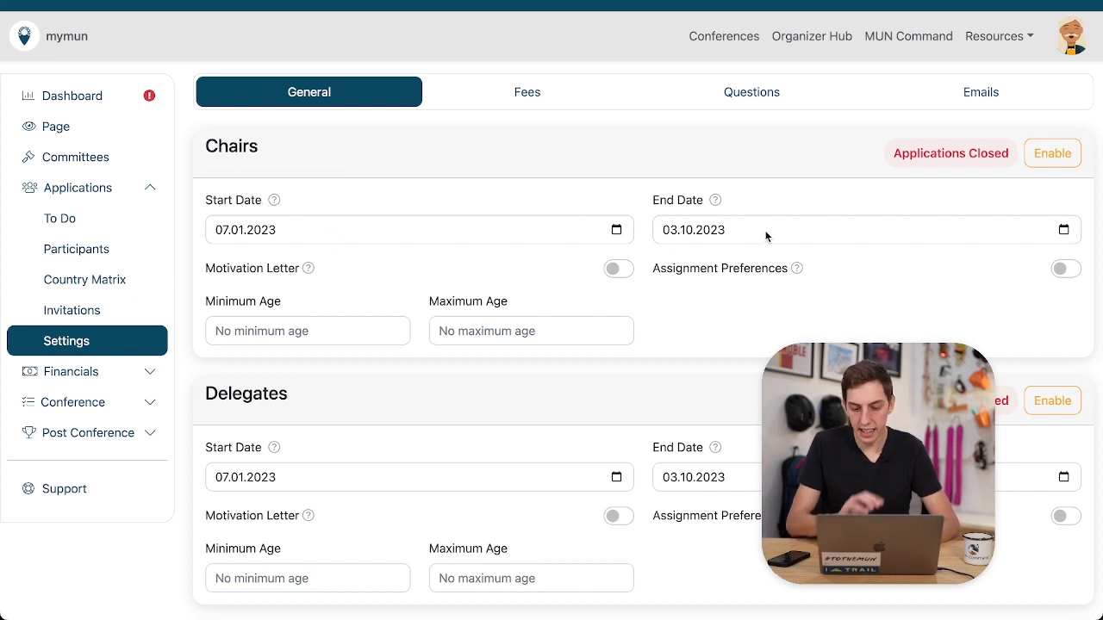
mouse_move(428, 273)
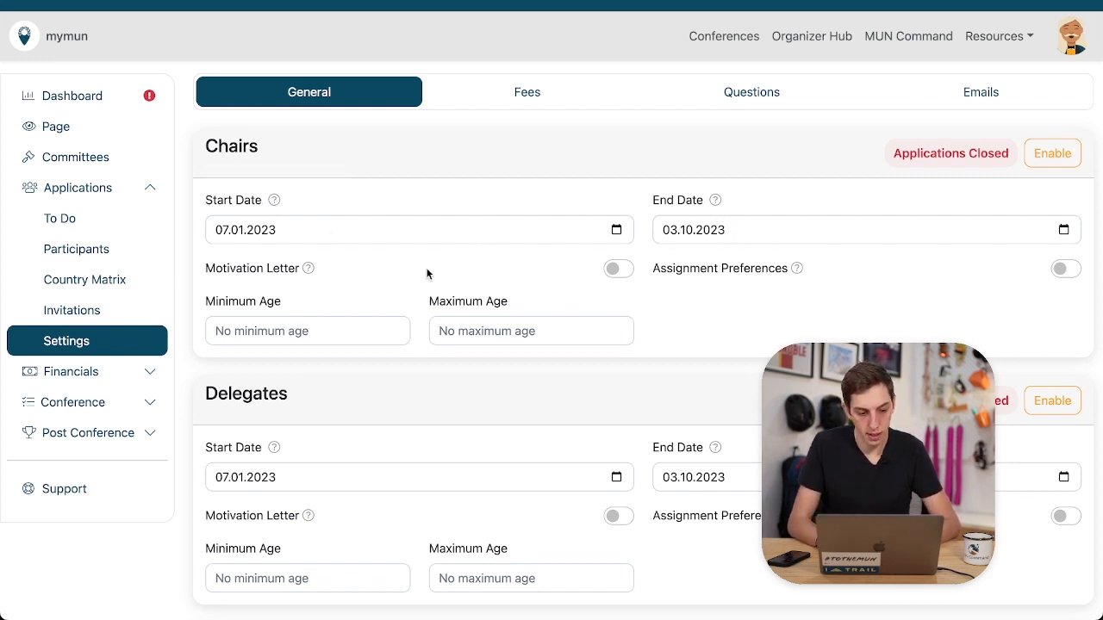
Step: Require a motivation letter and assignment preferences from chair applicants
scroll(down, 3)
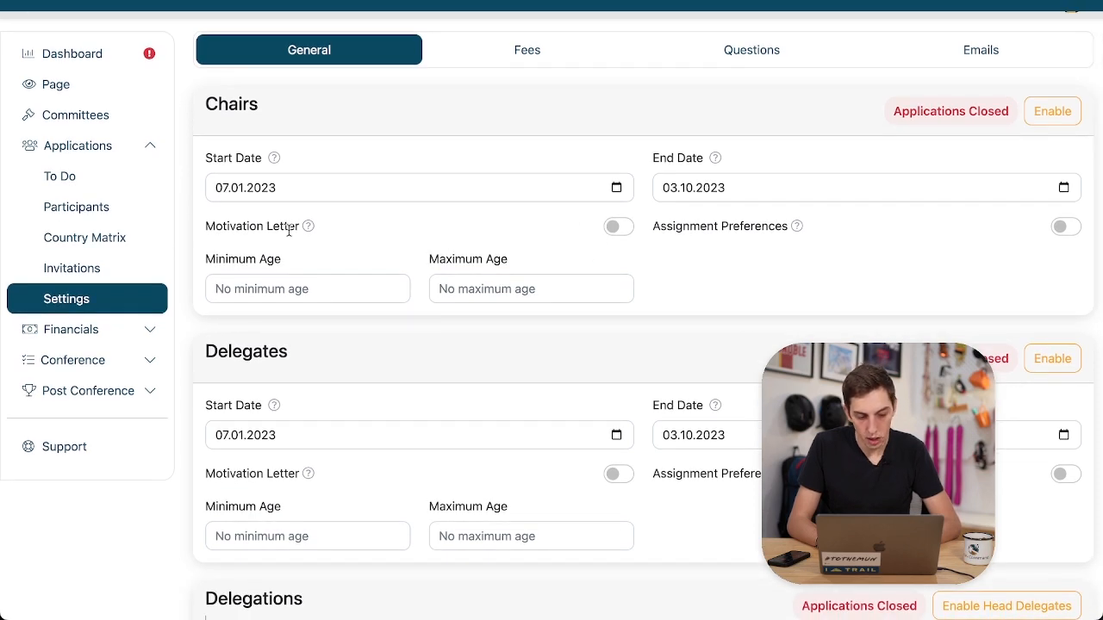
click(618, 226)
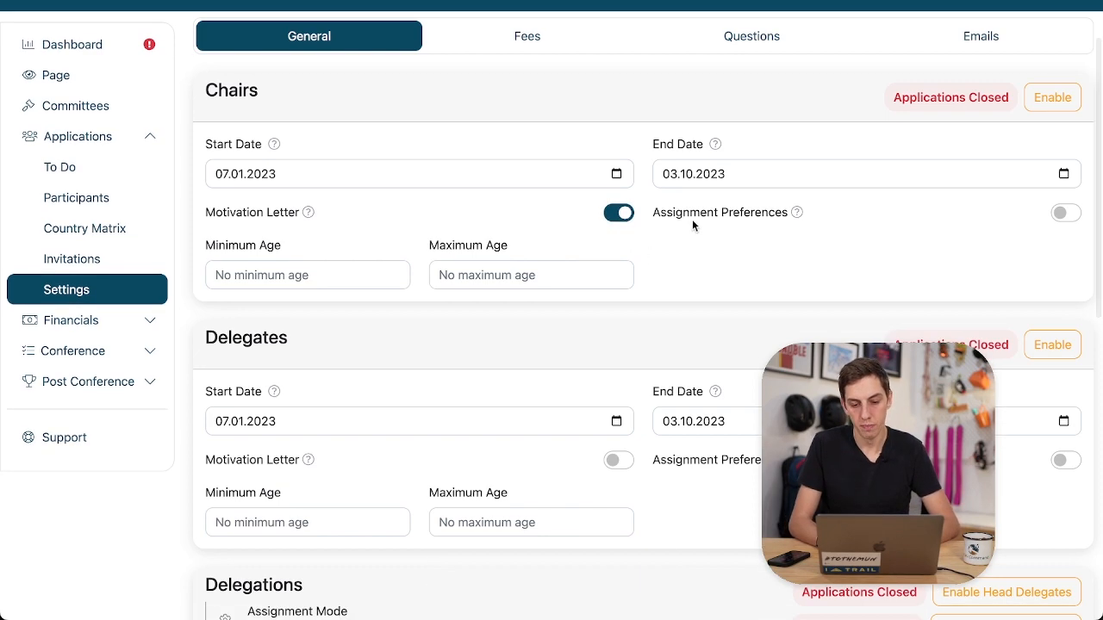
click(1066, 213)
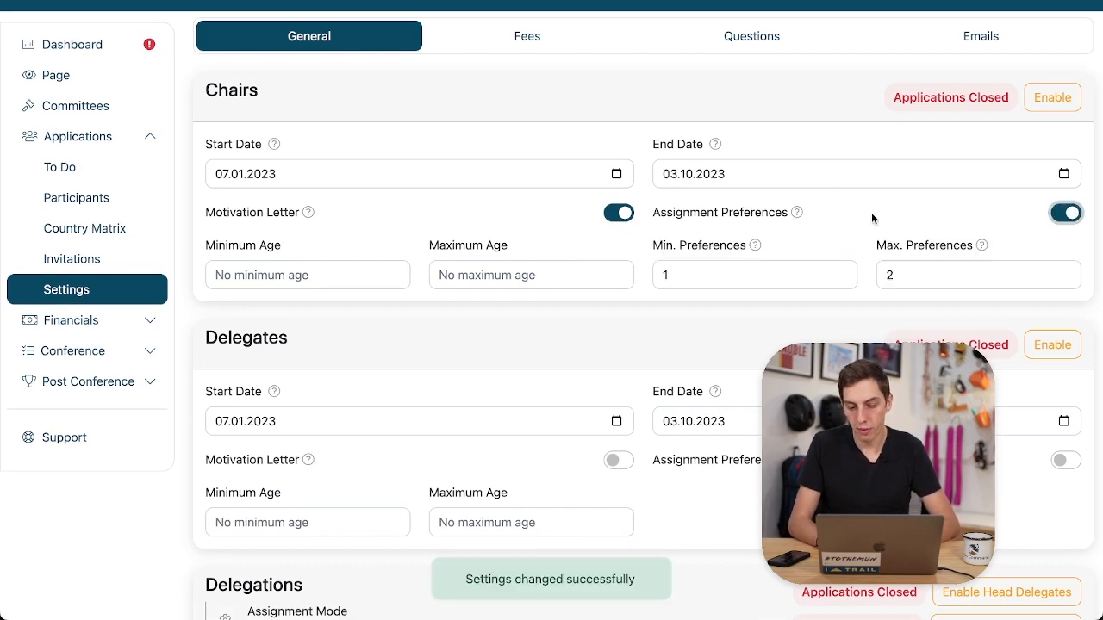
Step: Set the delegates' minimum assignment preferences to 0
scroll(down, 3)
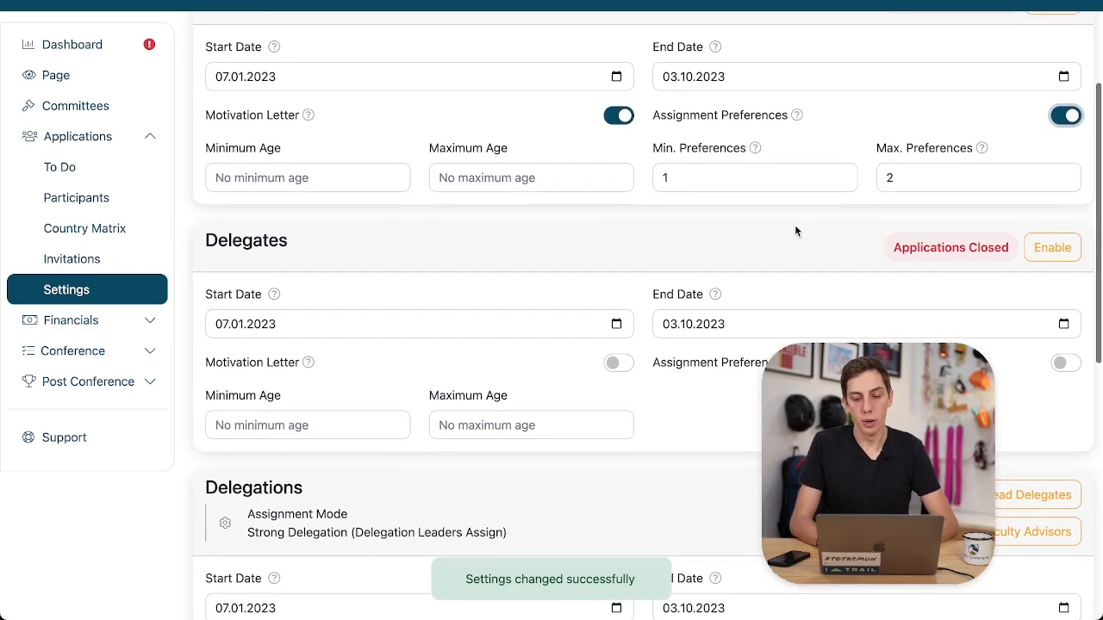
scroll(up, 3)
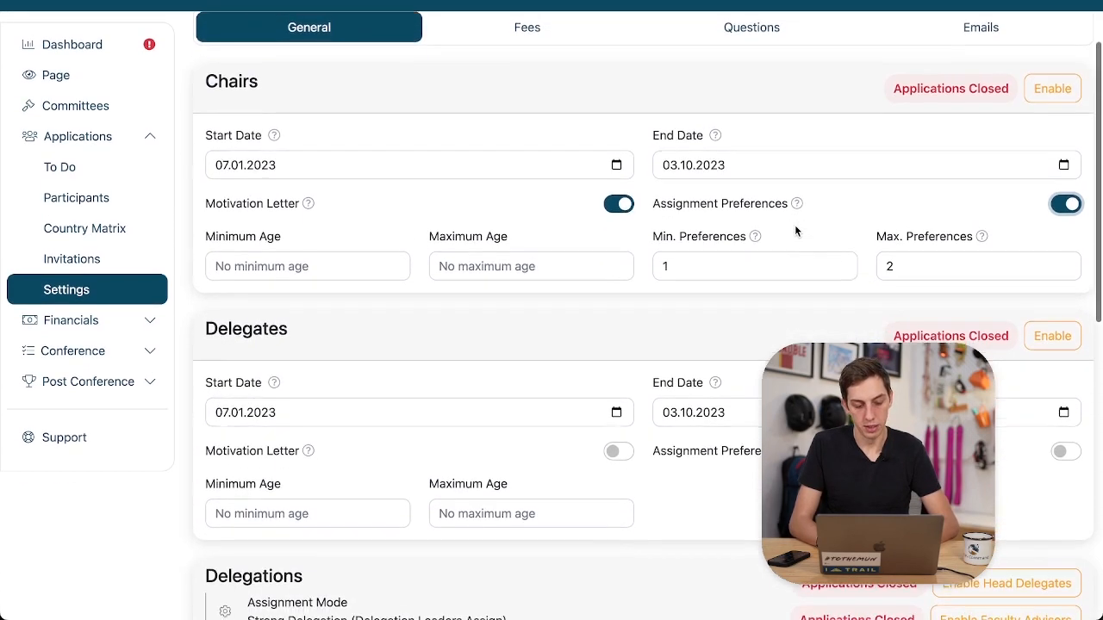
scroll(down, 3)
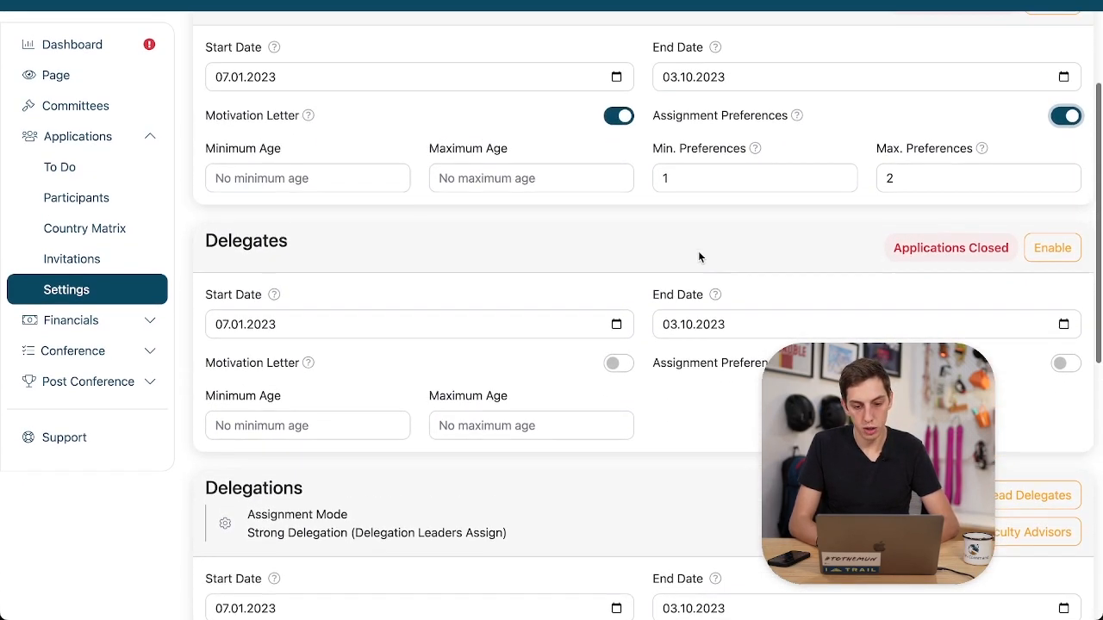
scroll(down, 3)
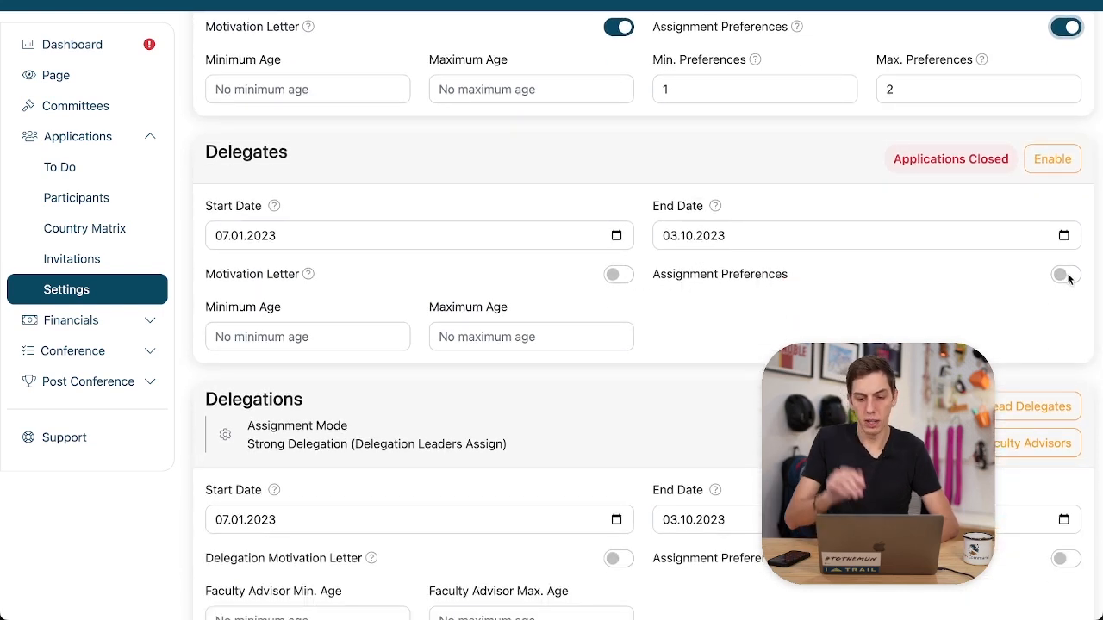
click(1066, 274)
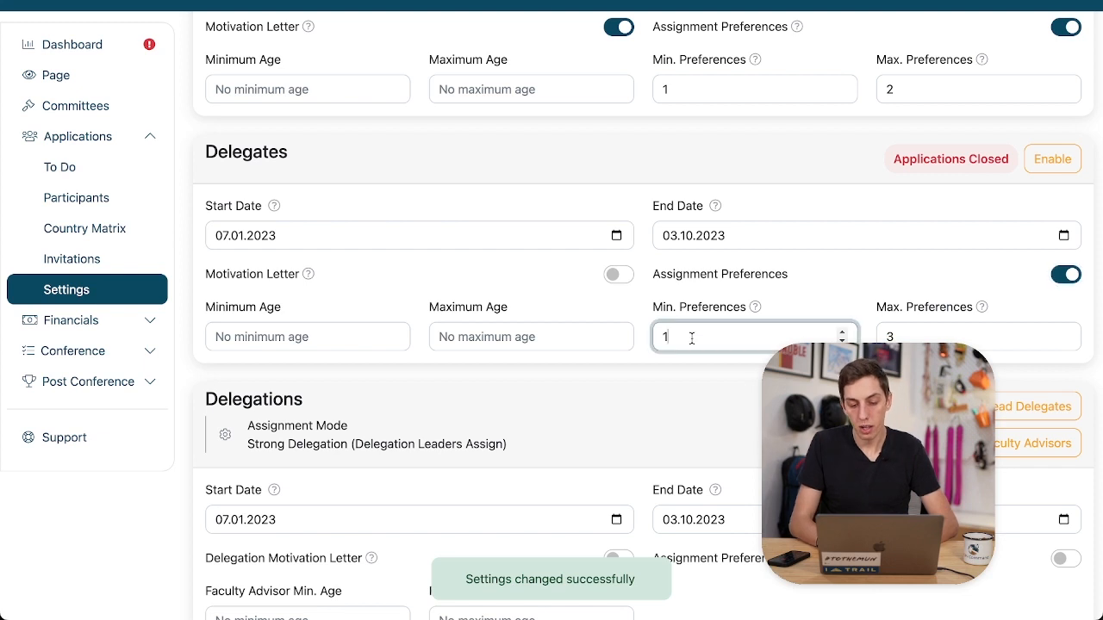
text(0)
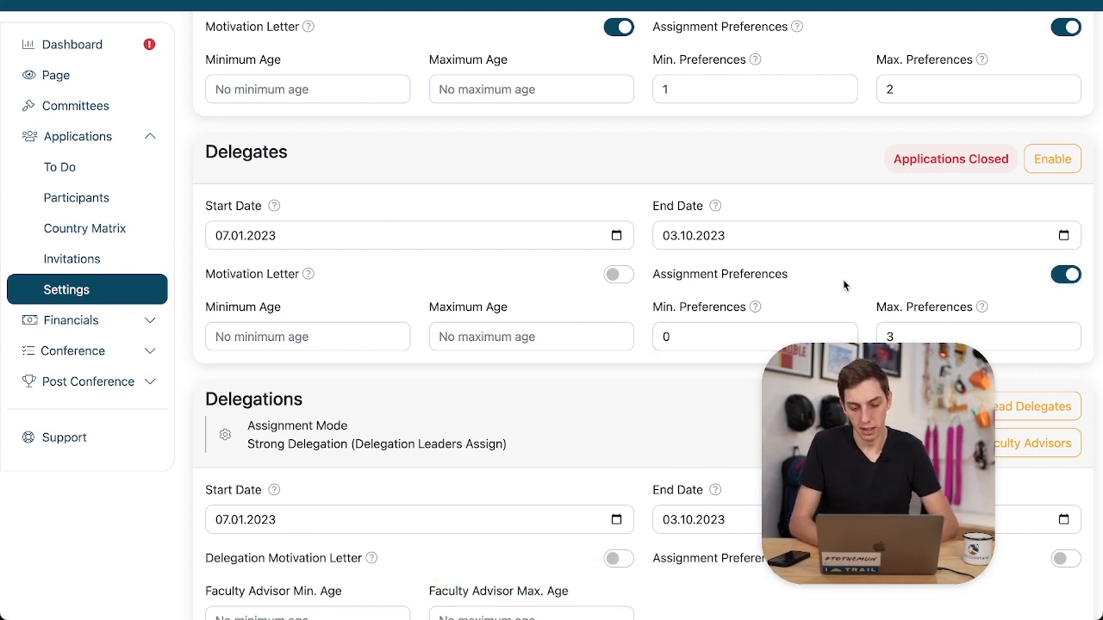
click(754, 337)
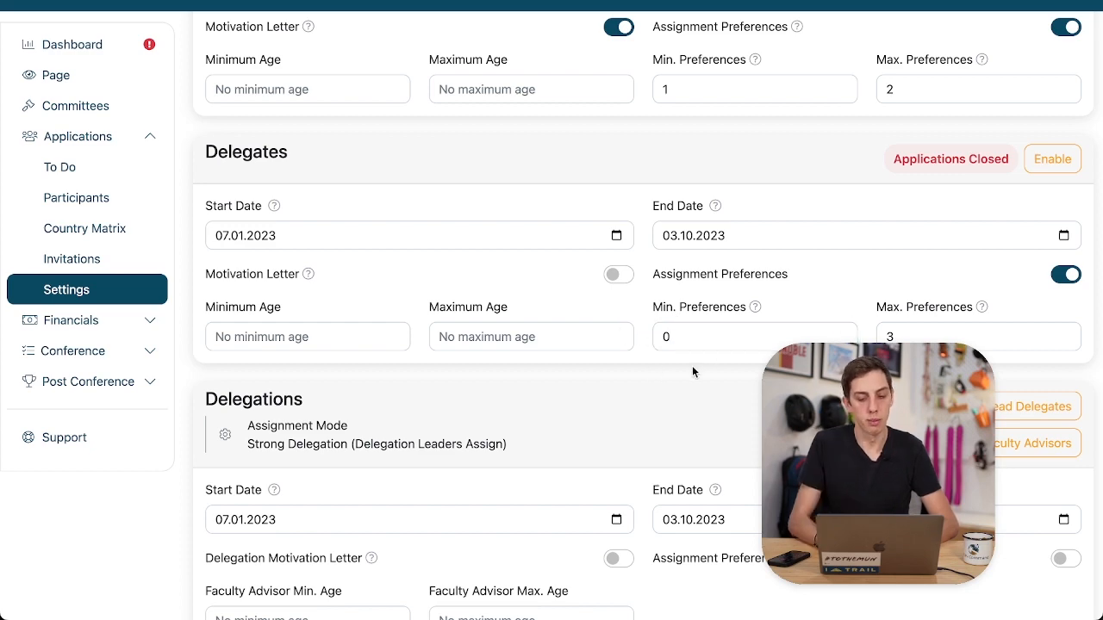
Step: Turn on assignment preferences for delegations, keeping the minimum at 0
scroll(down, 3)
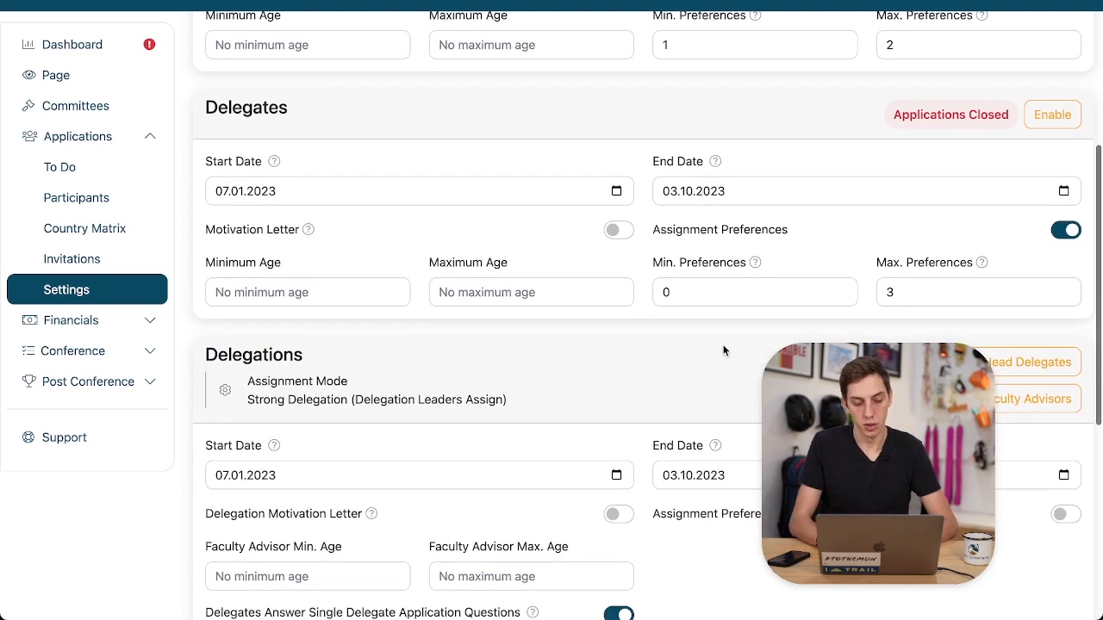
scroll(down, 3)
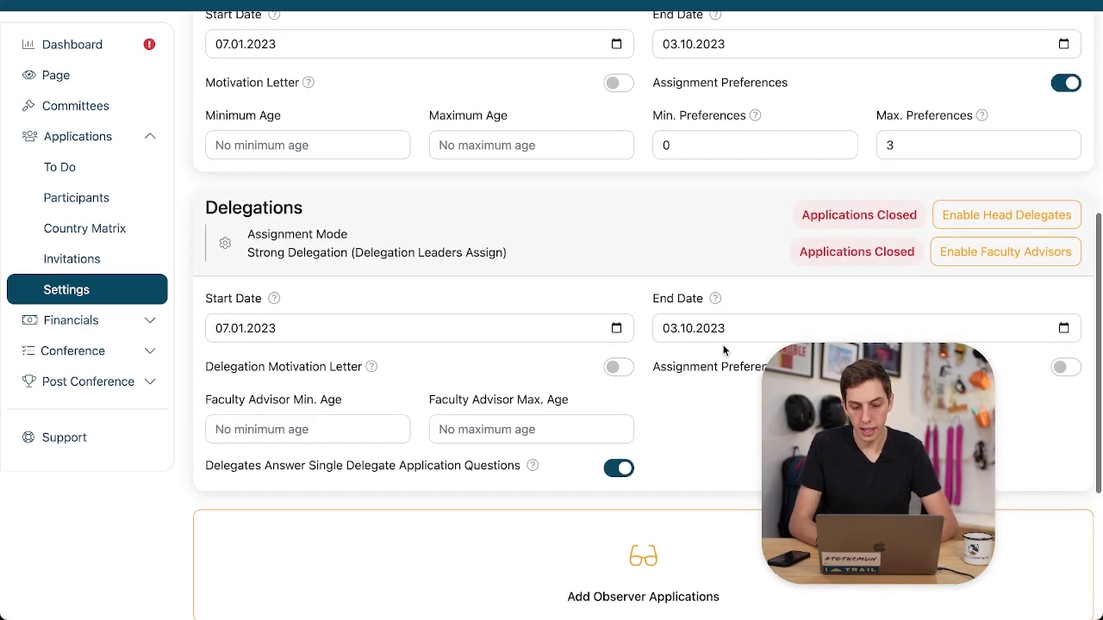
mouse_move(990, 360)
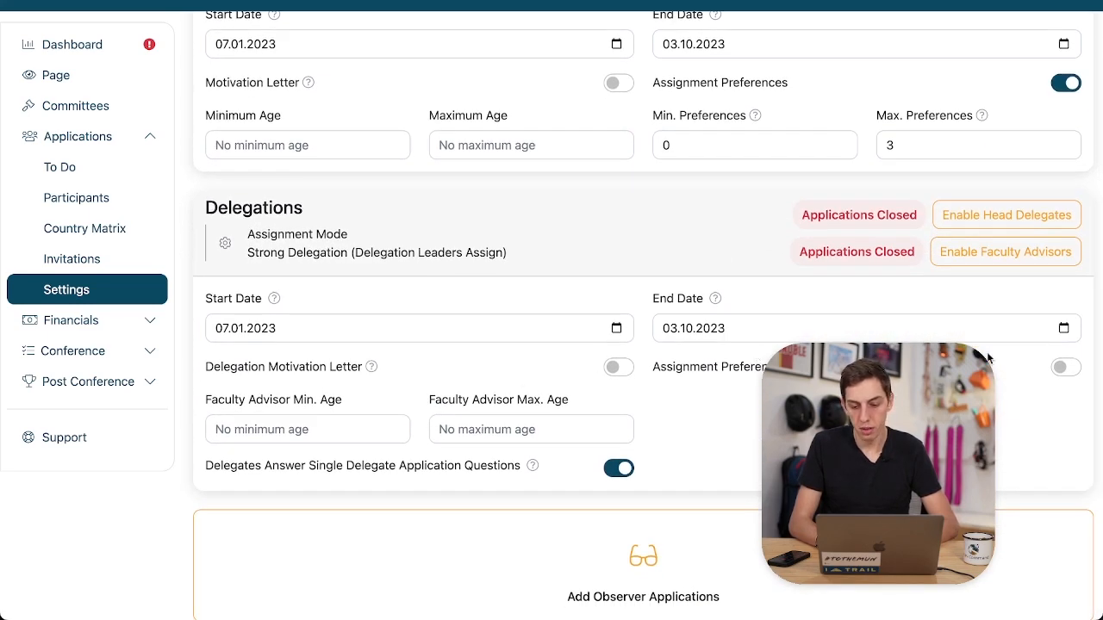
click(1065, 367)
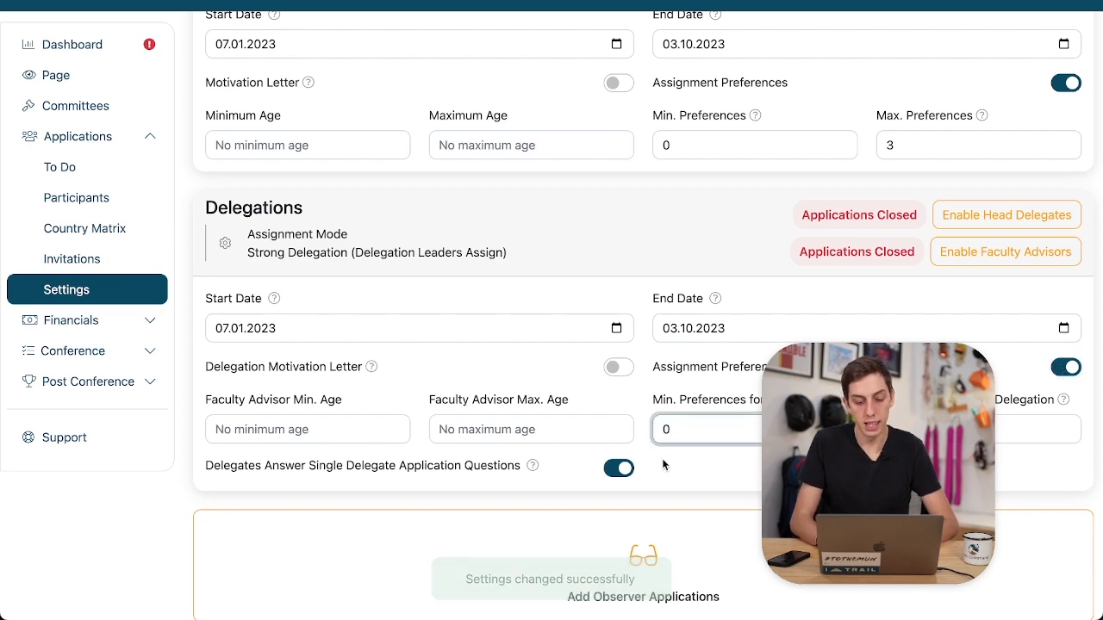
scroll(down, 3)
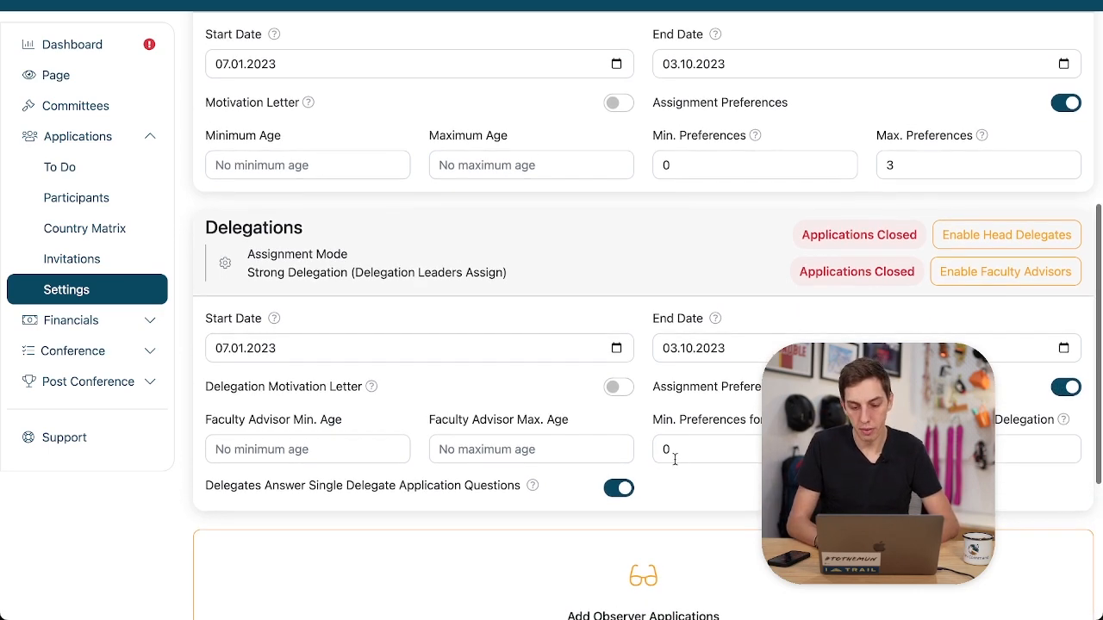
scroll(up, 3)
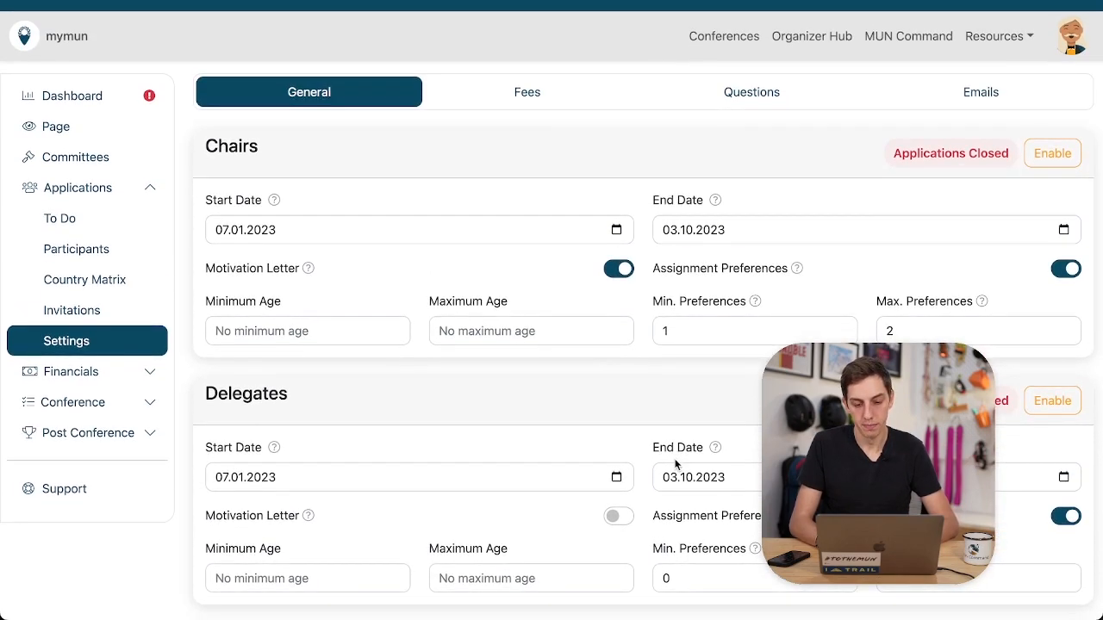
scroll(down, 3)
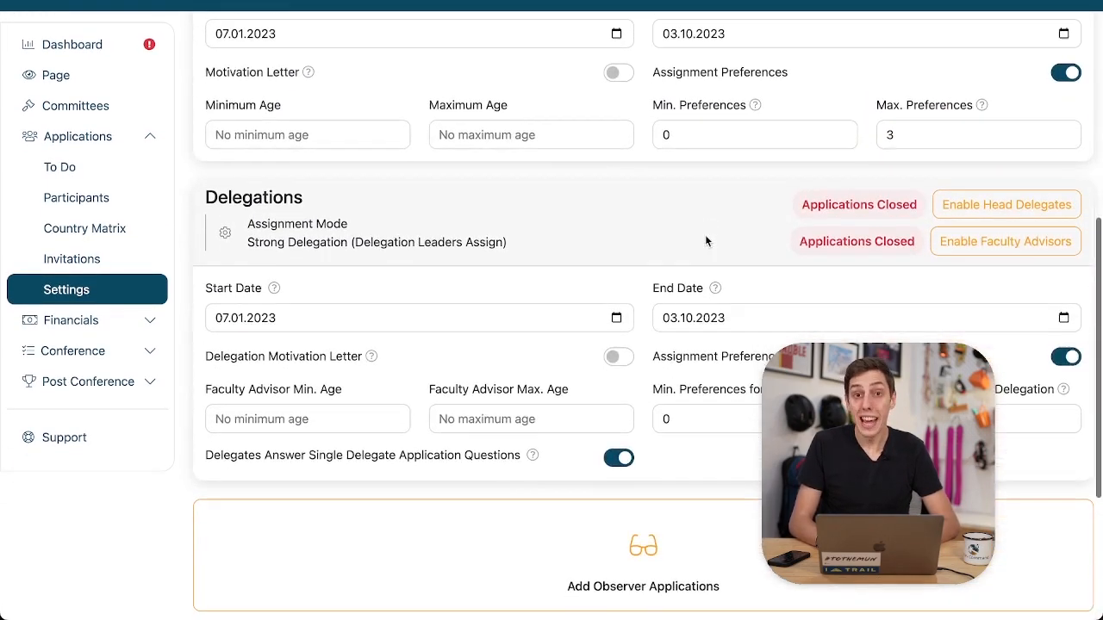
scroll(up, 3)
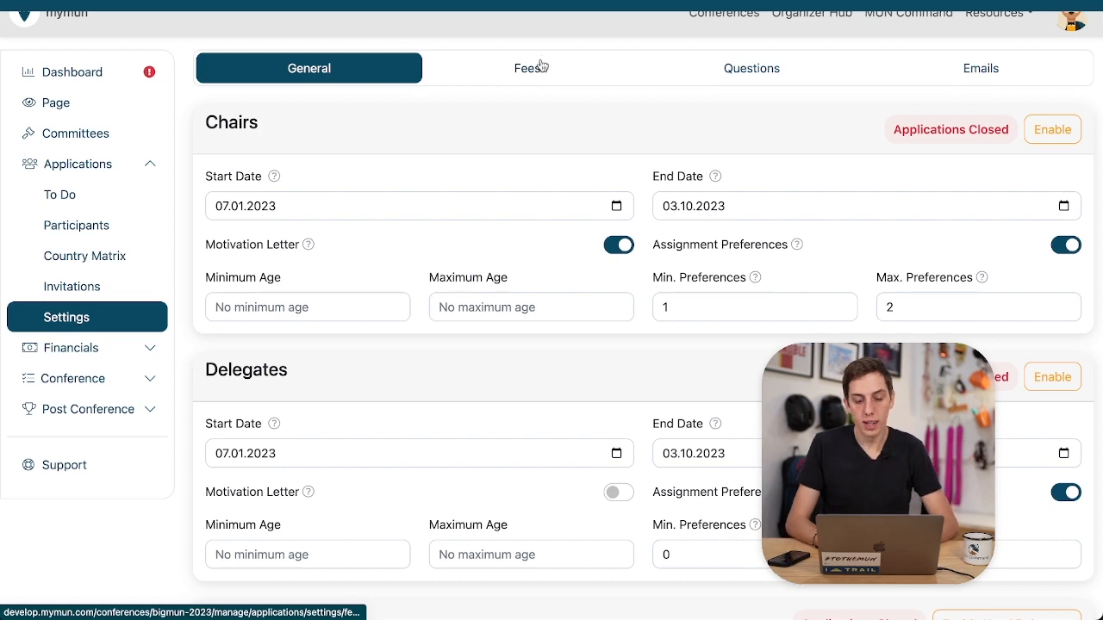
Step: Review the Fees tab, noting the Chair and Delegate Fees at €0.00
click(530, 68)
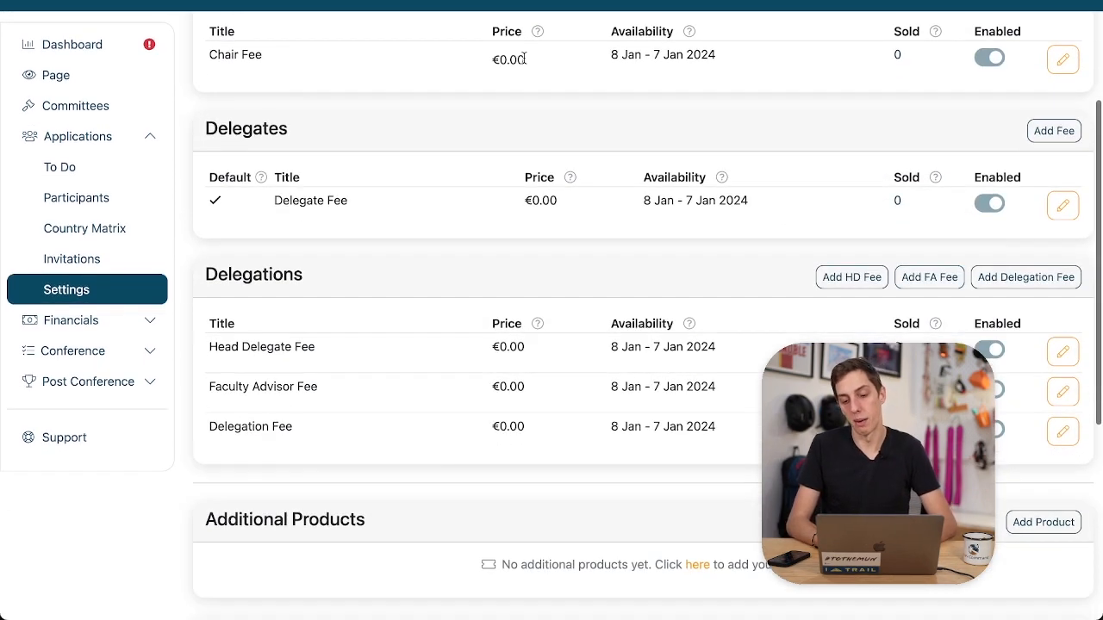
scroll(up, 3)
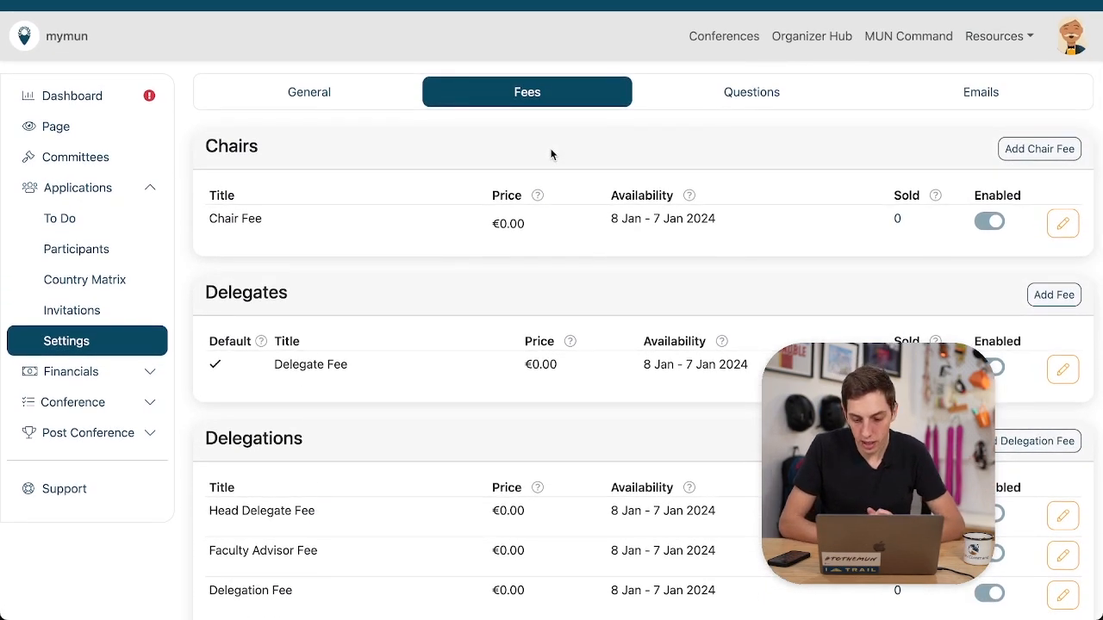
scroll(down, 3)
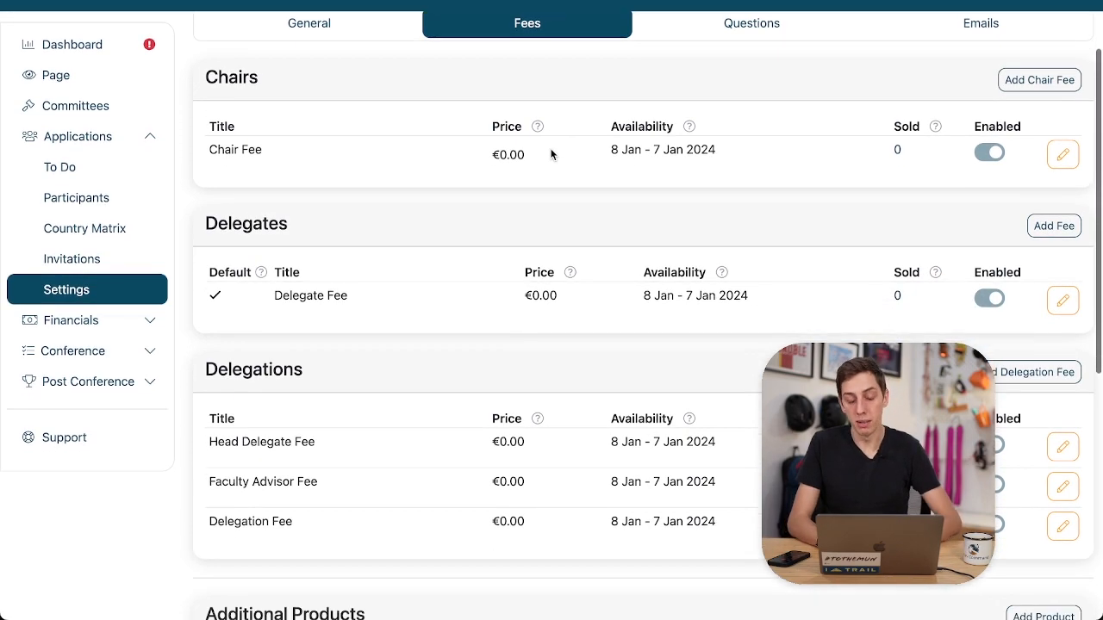
scroll(down, 3)
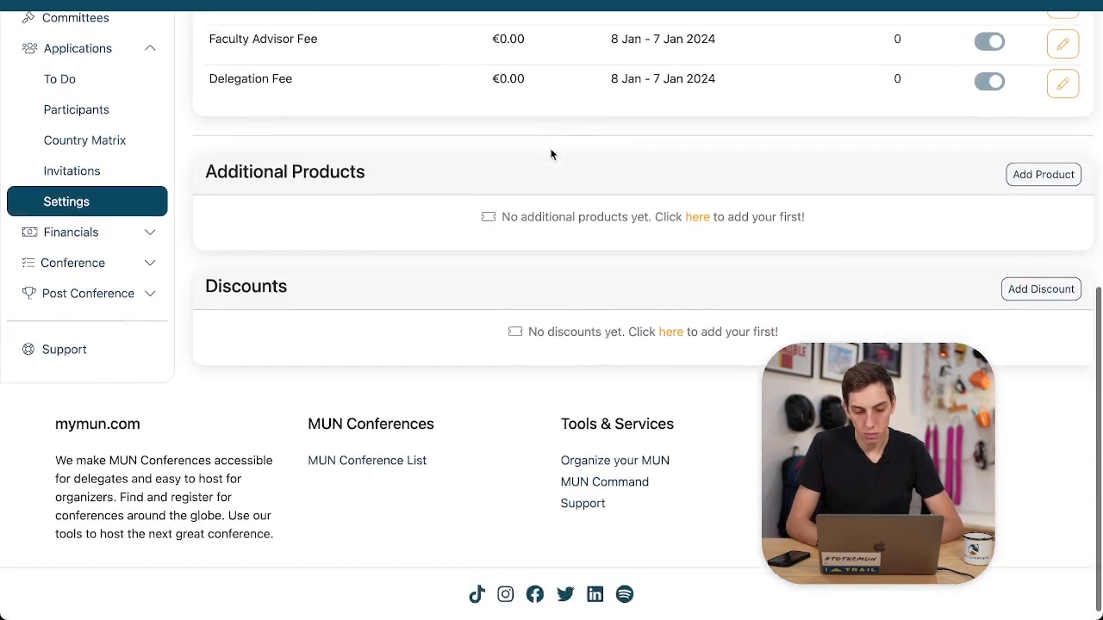
scroll(up, 3)
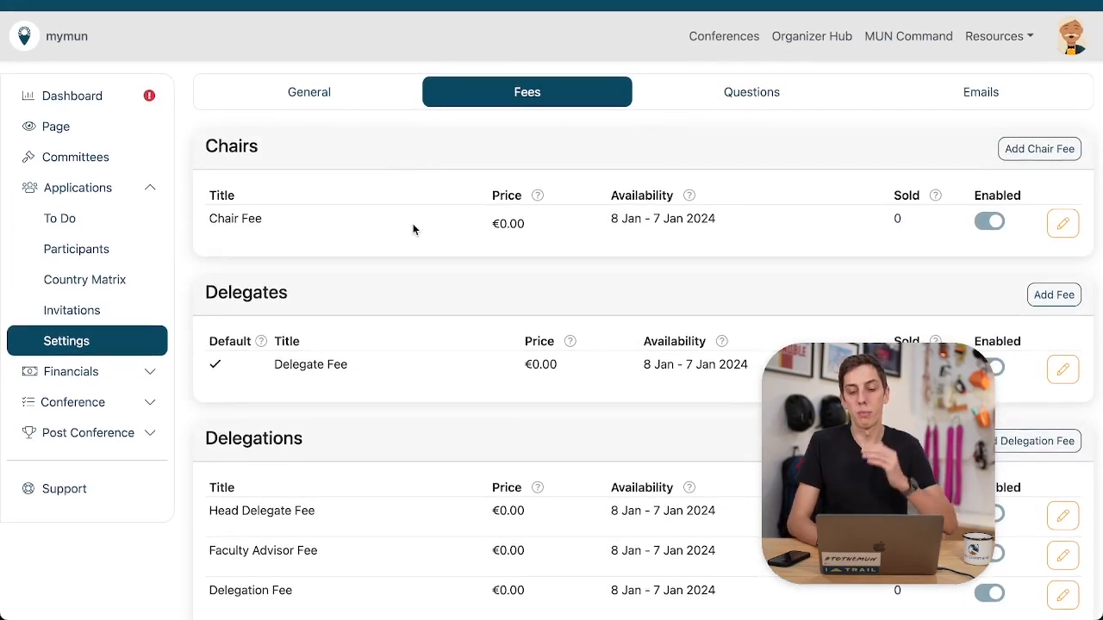
mouse_move(989, 221)
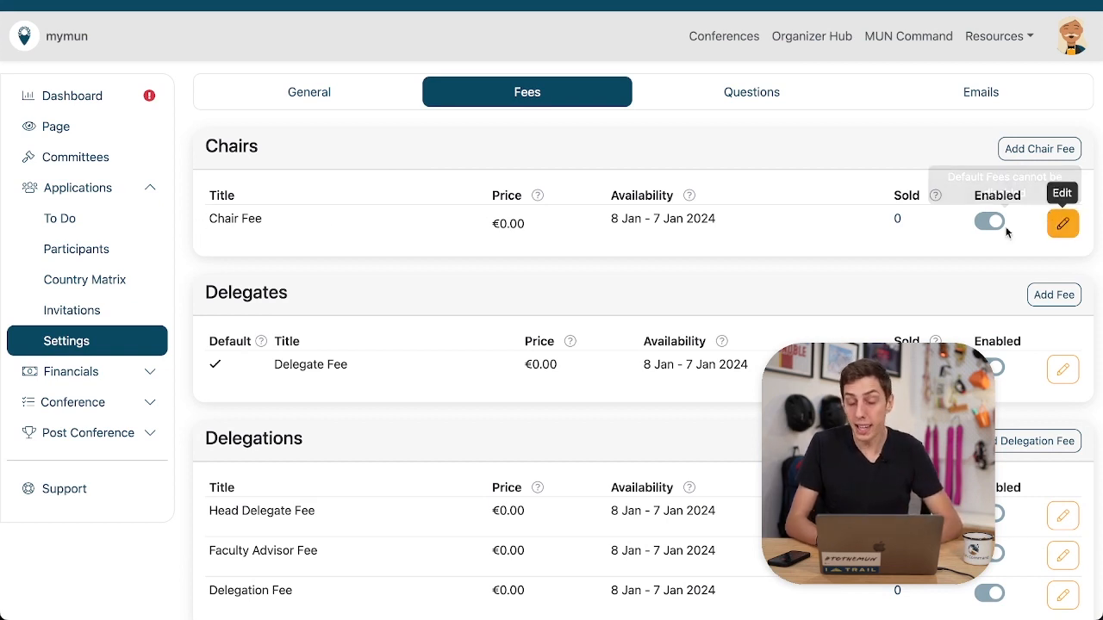
mouse_move(703, 248)
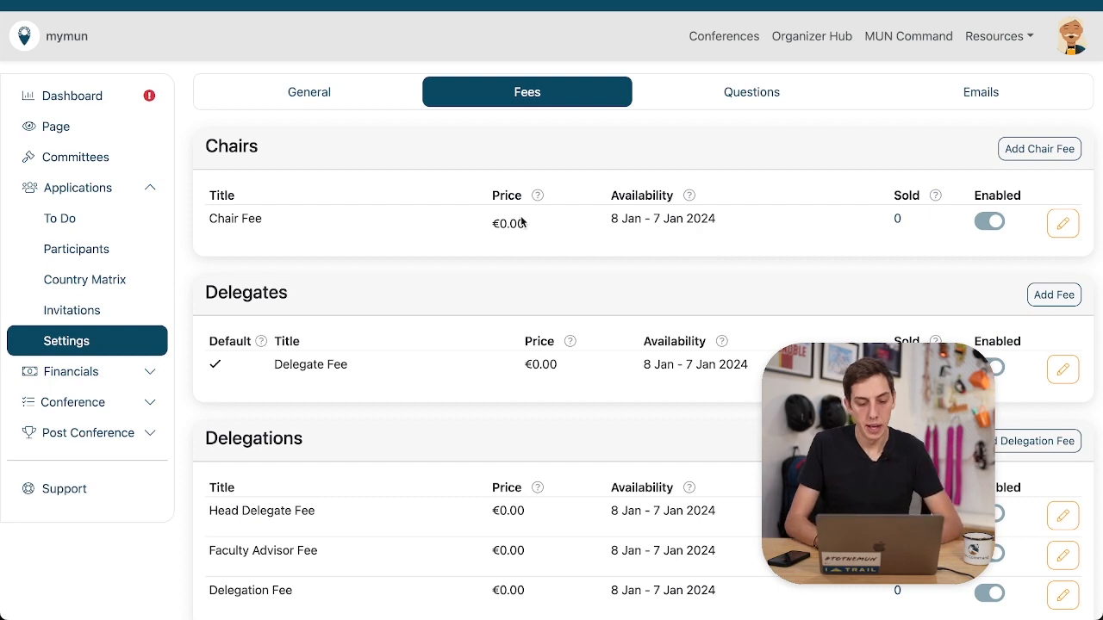
double_click(508, 223)
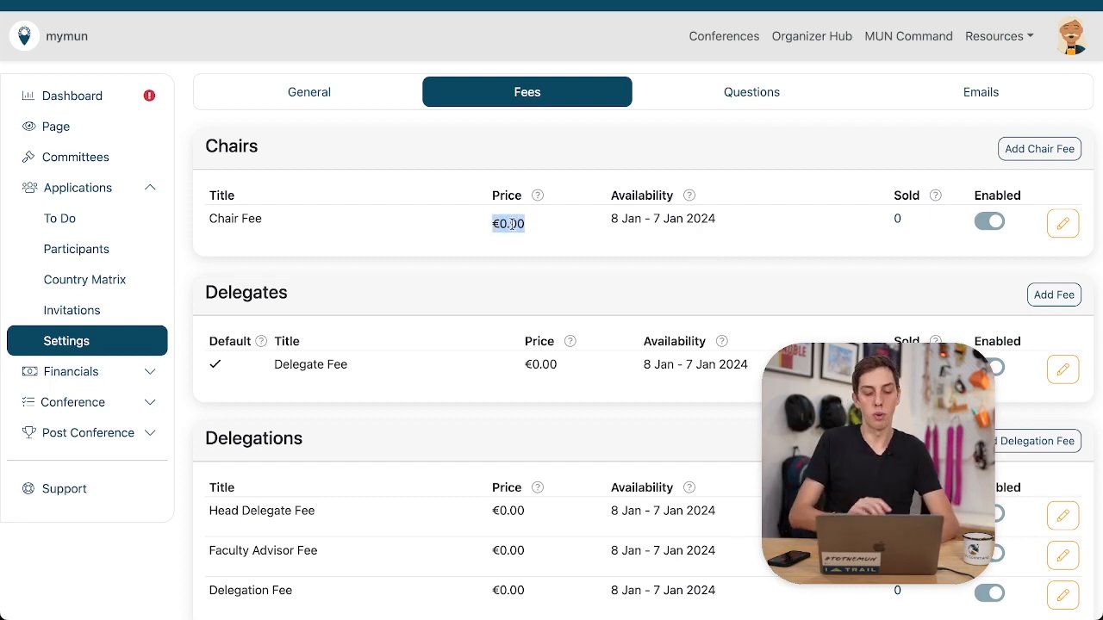
scroll(down, 3)
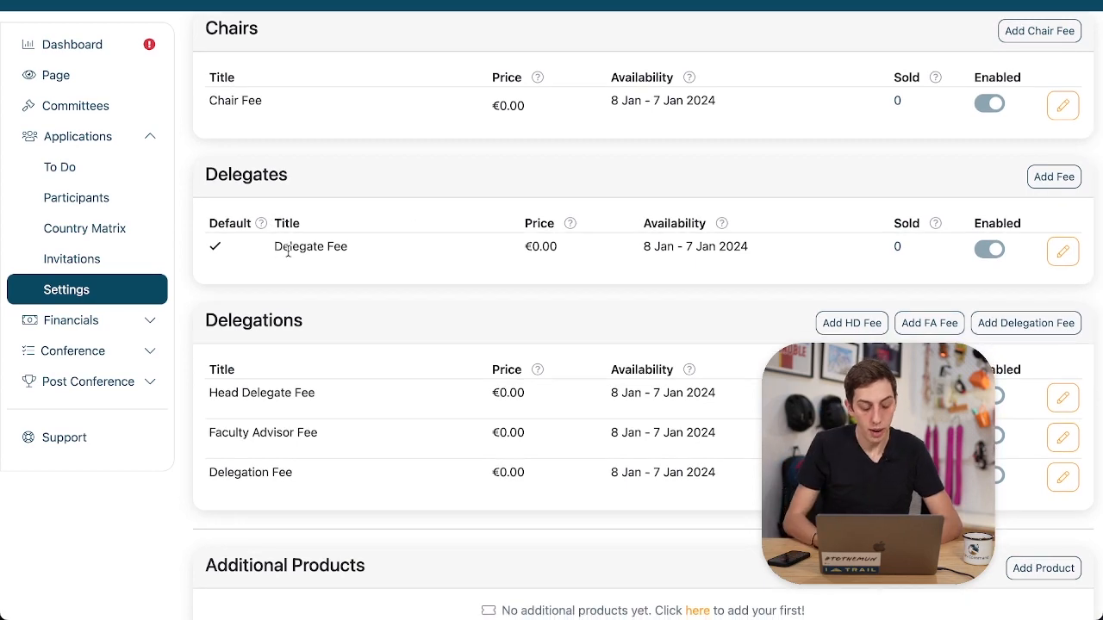
double_click(296, 247)
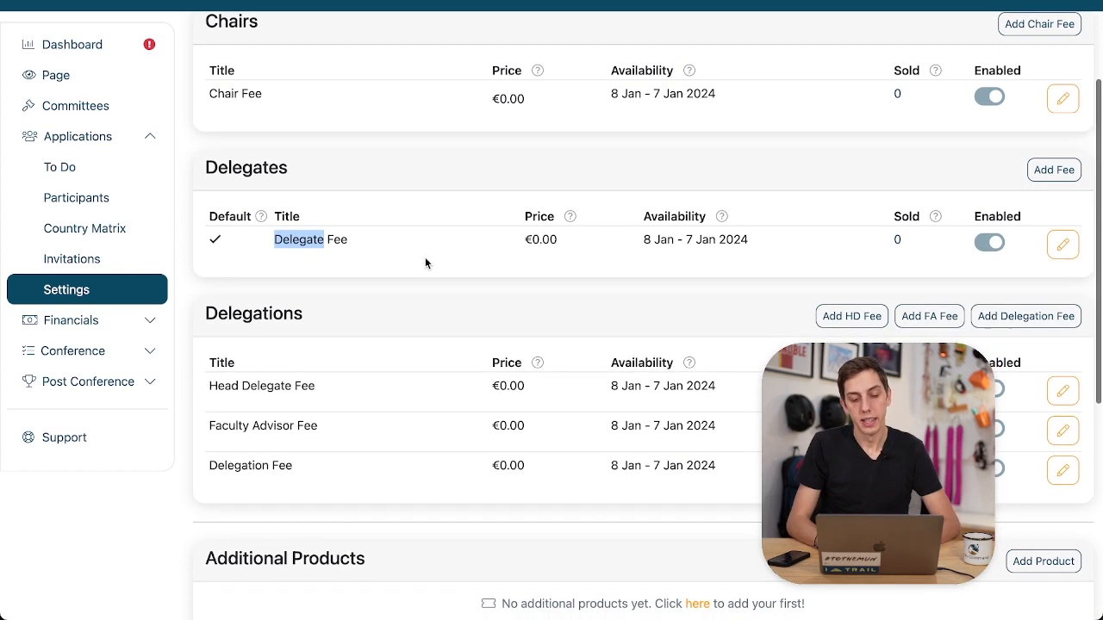
Step: Change the Delegate Fee price to 20.00 and save
click(1063, 244)
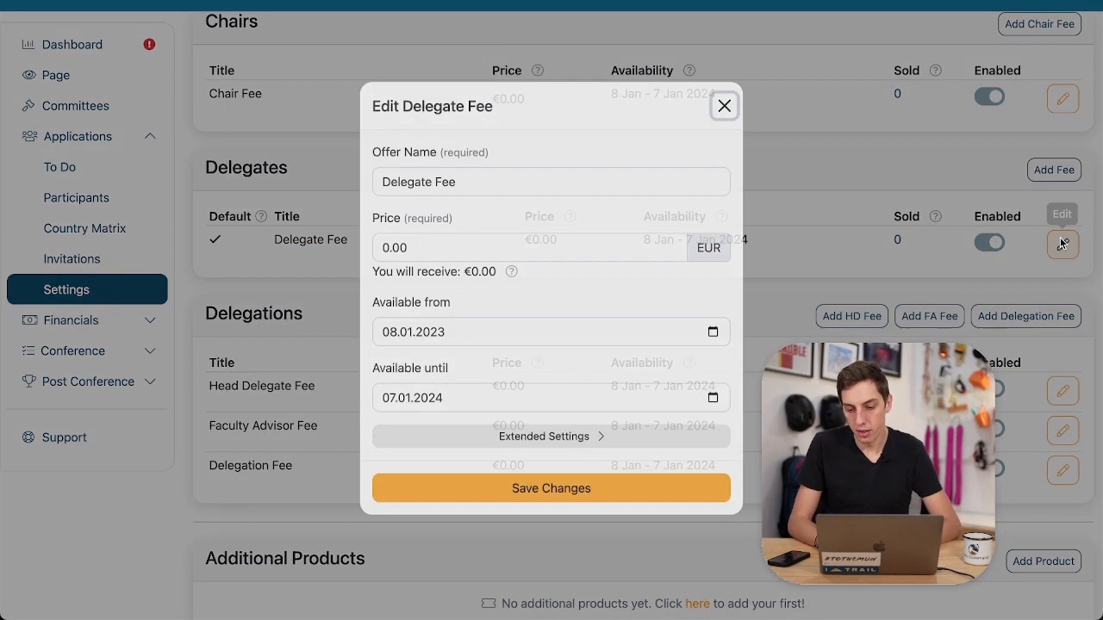
click(529, 265)
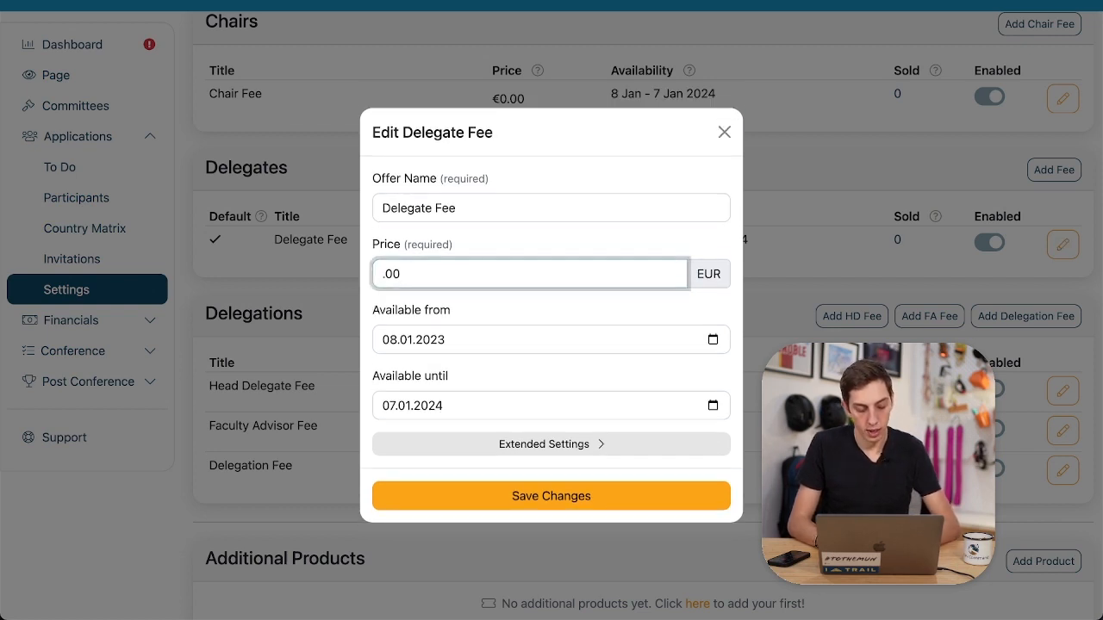
text(20.00)
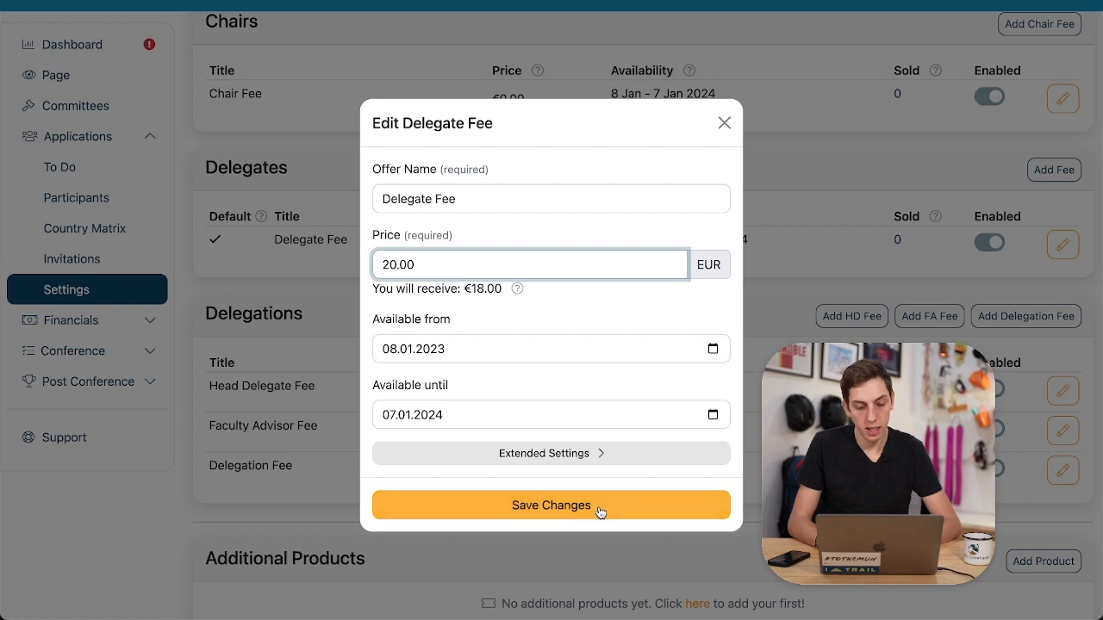
click(551, 505)
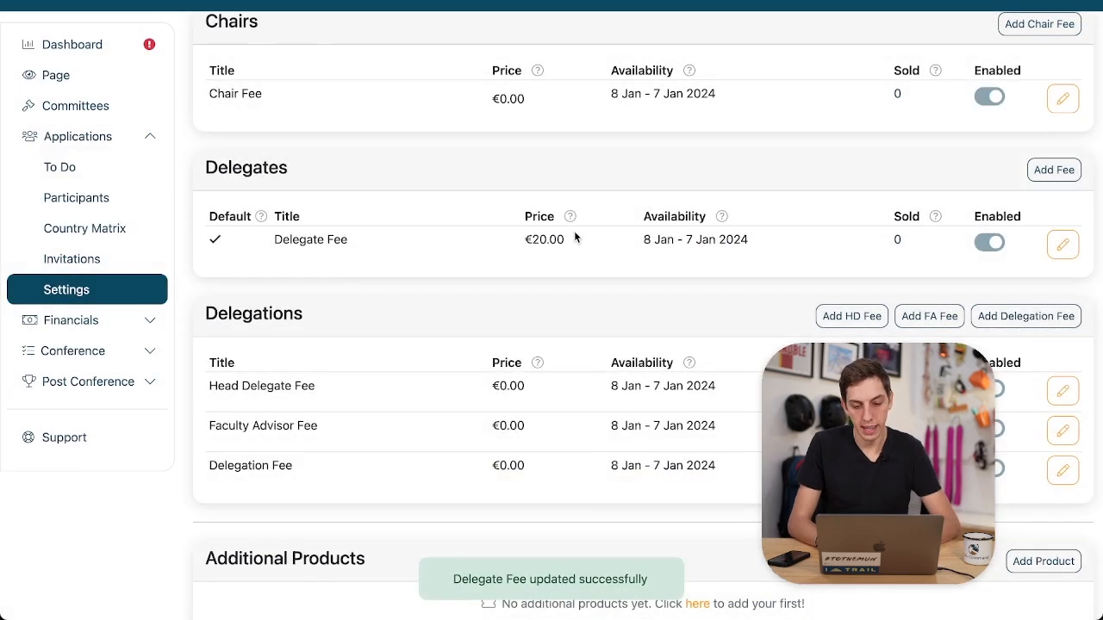
scroll(down, 3)
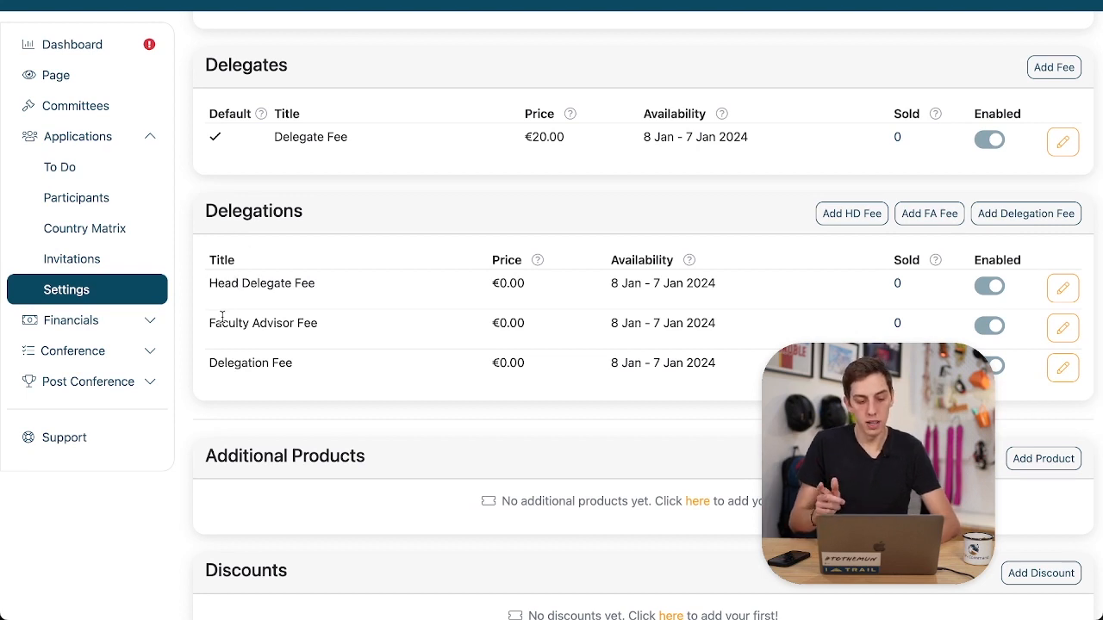
mouse_move(244, 274)
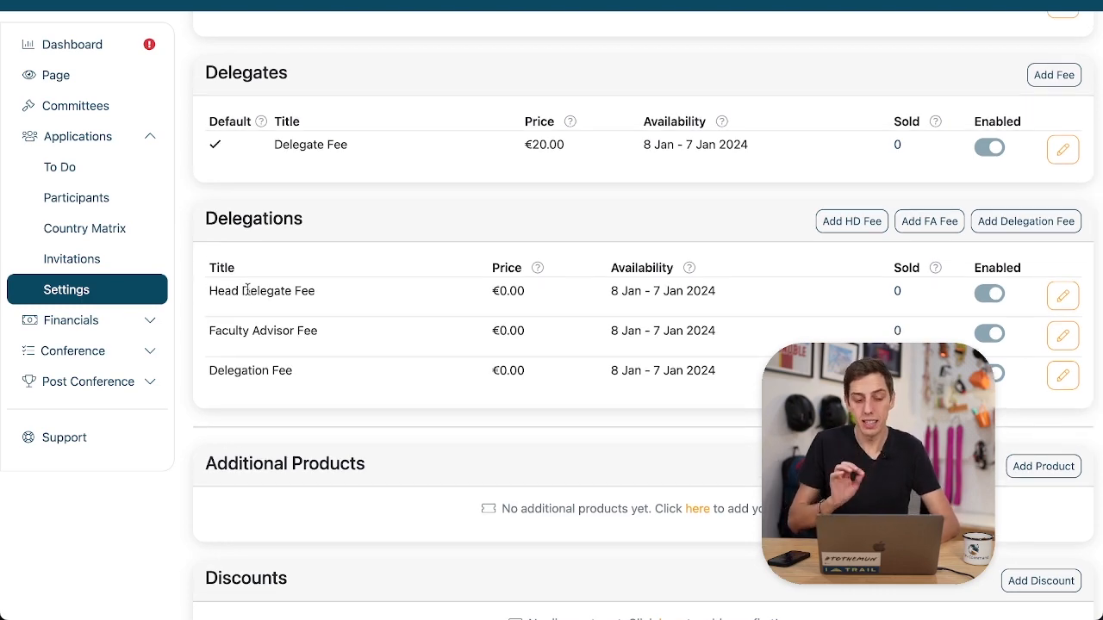
scroll(down, 3)
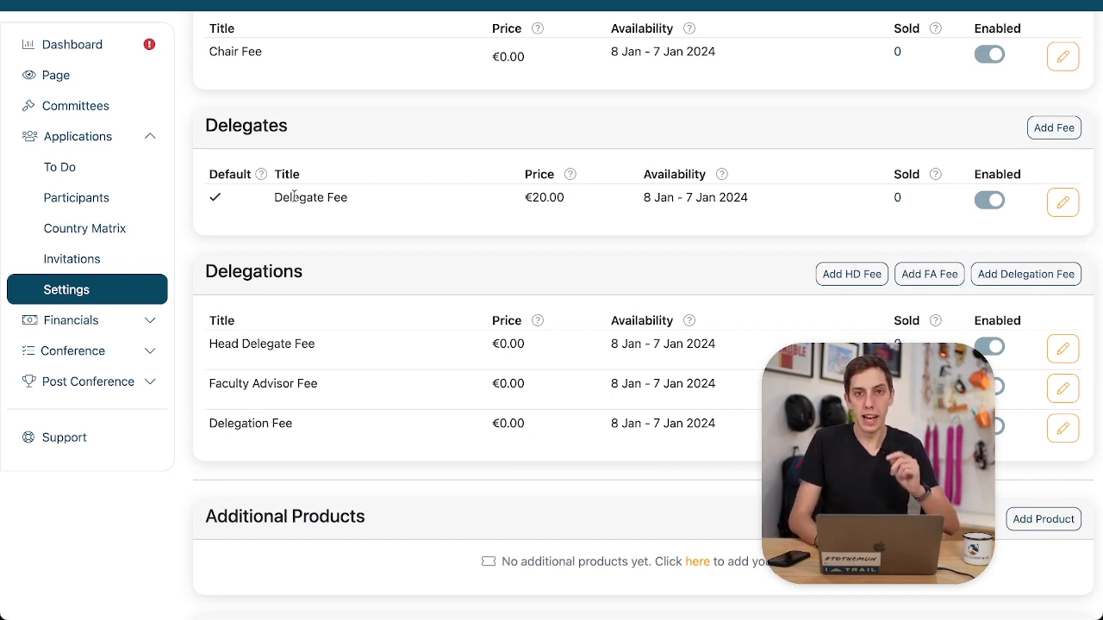
mouse_move(295, 332)
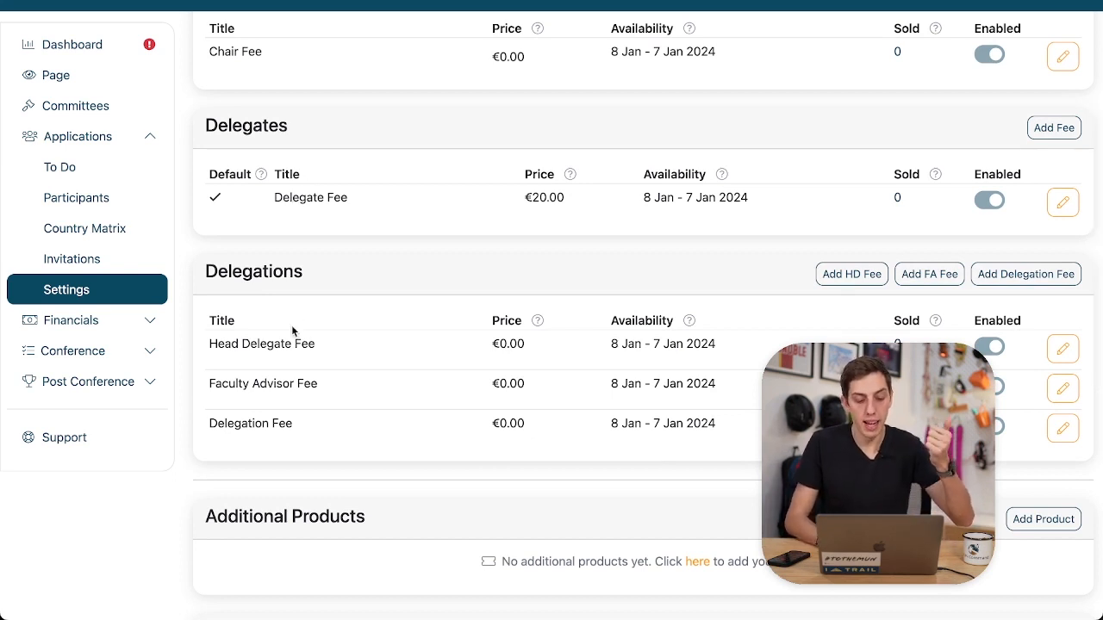
scroll(down, 3)
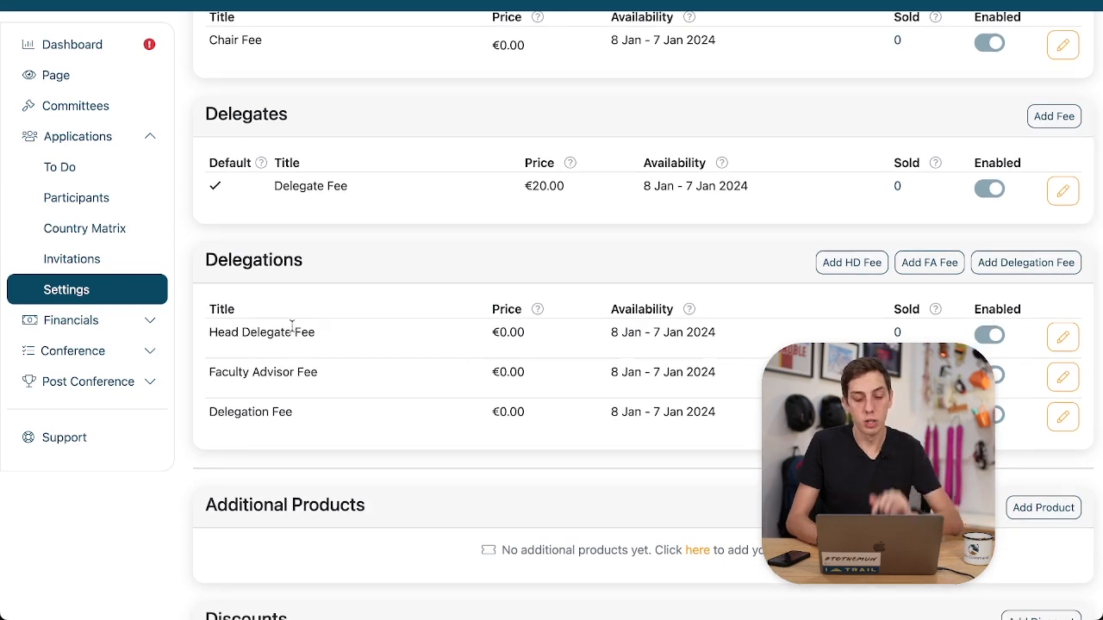
Step: Change the Head Delegate Fee price to €20.00 and save
click(1062, 334)
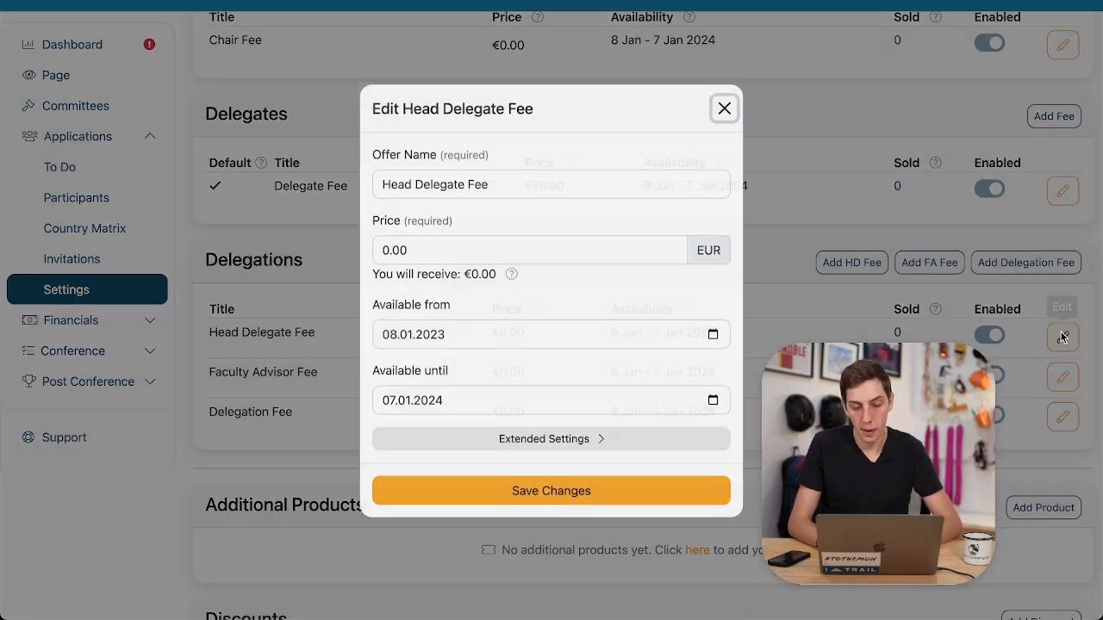
click(529, 264)
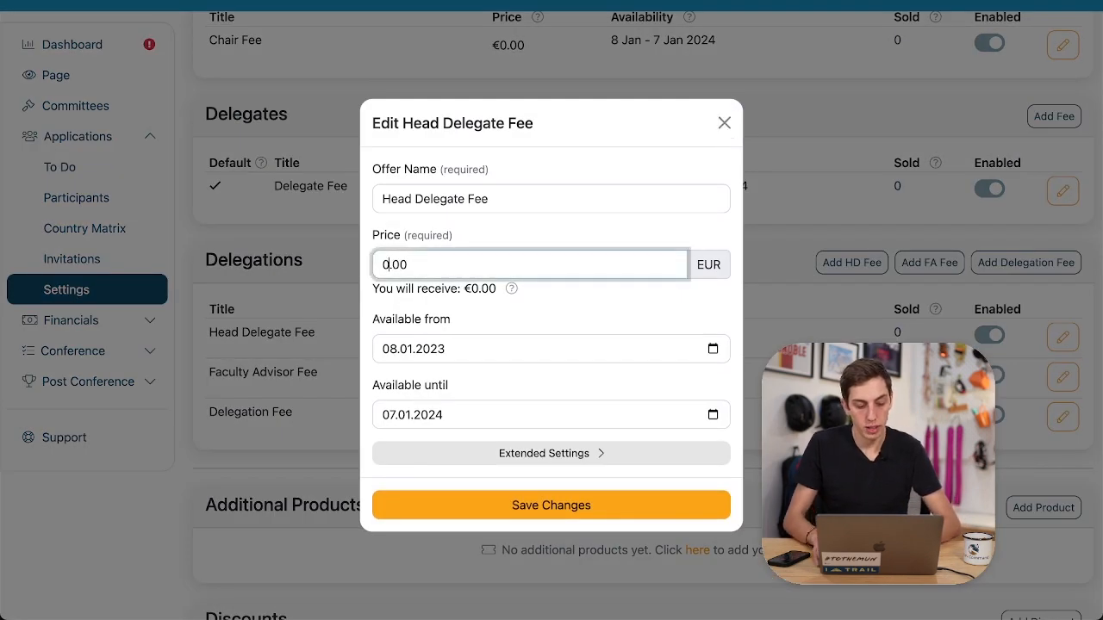
click(551, 505)
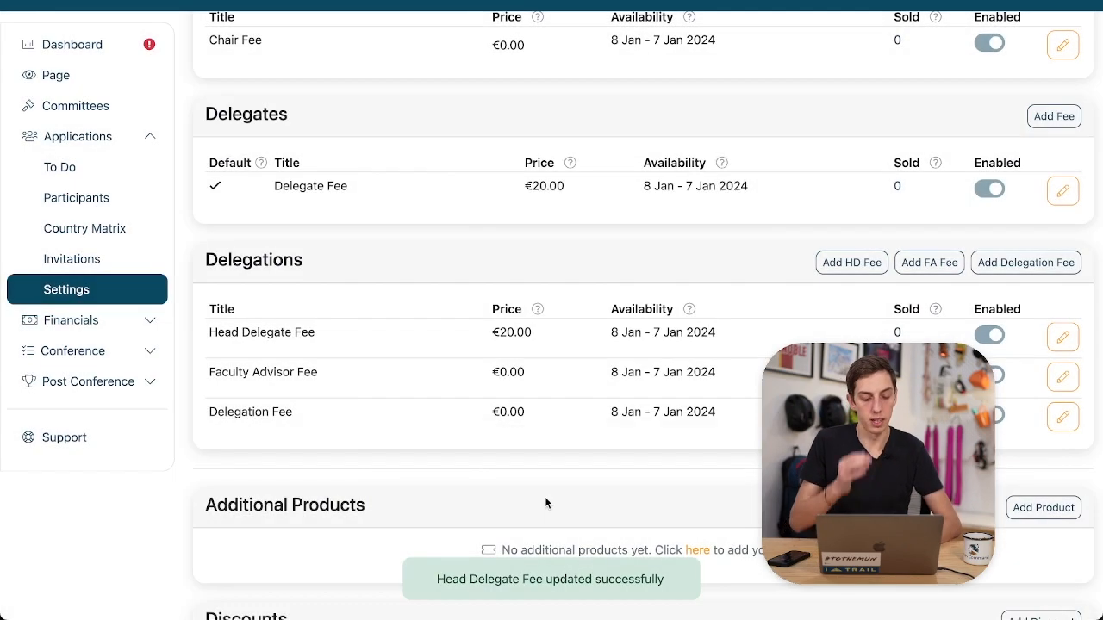
scroll(down, 3)
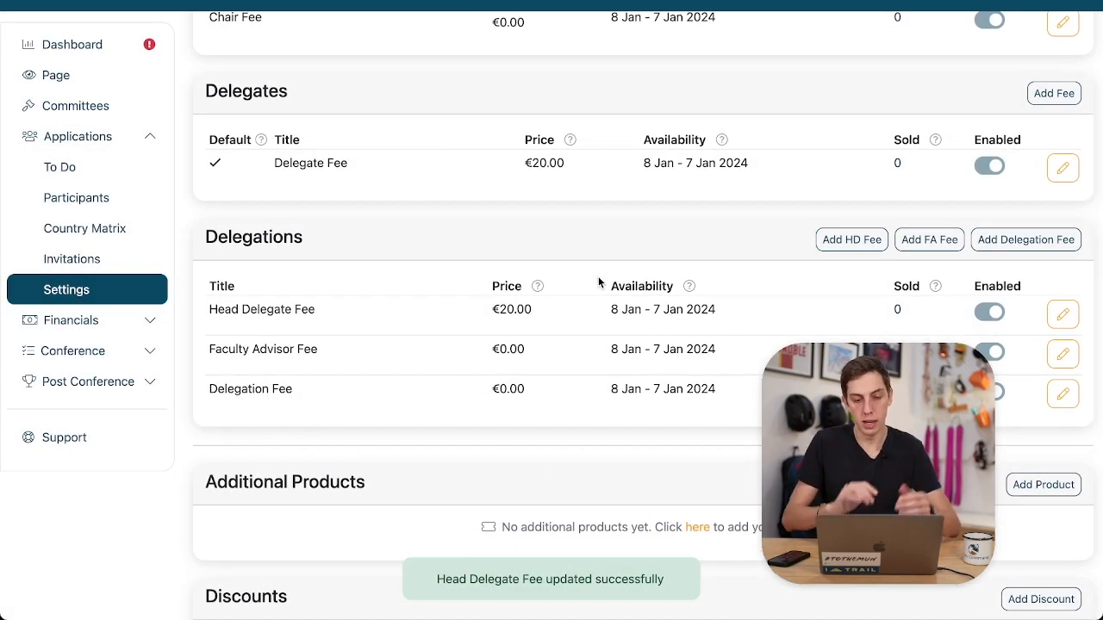
Step: Change the Faculty Advisor Fee price to €15.00 and save
click(1063, 354)
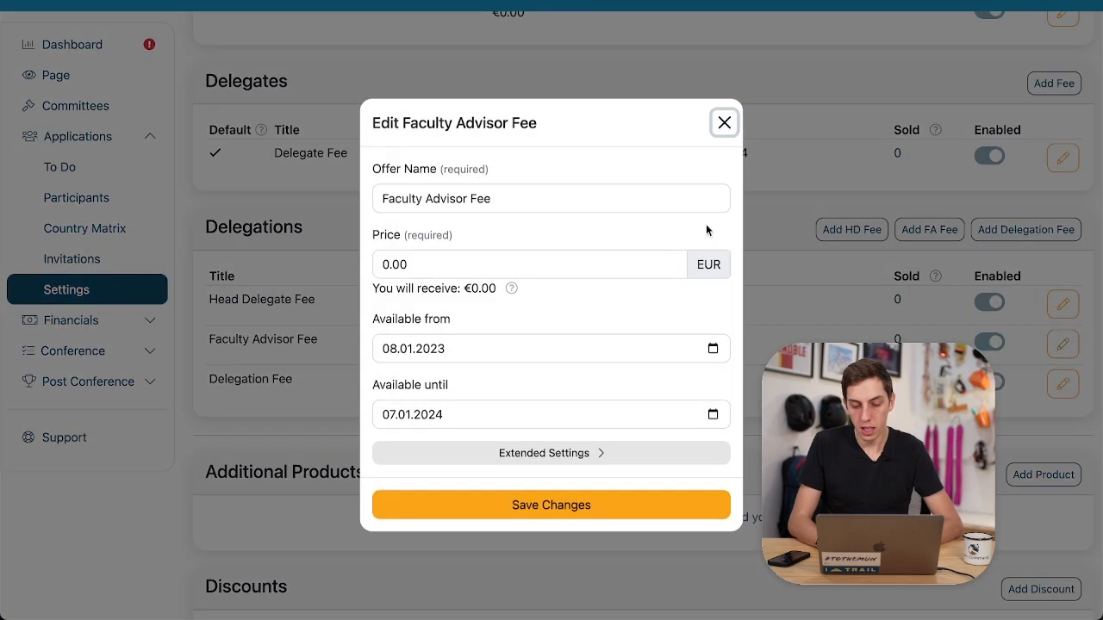
click(529, 264)
text(15)
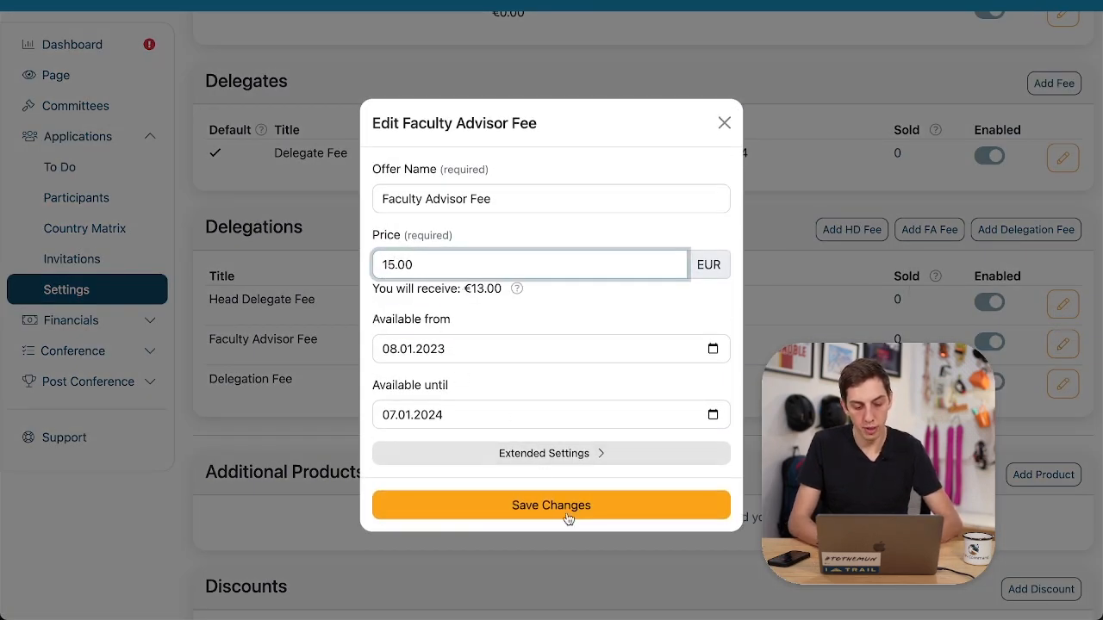
click(551, 505)
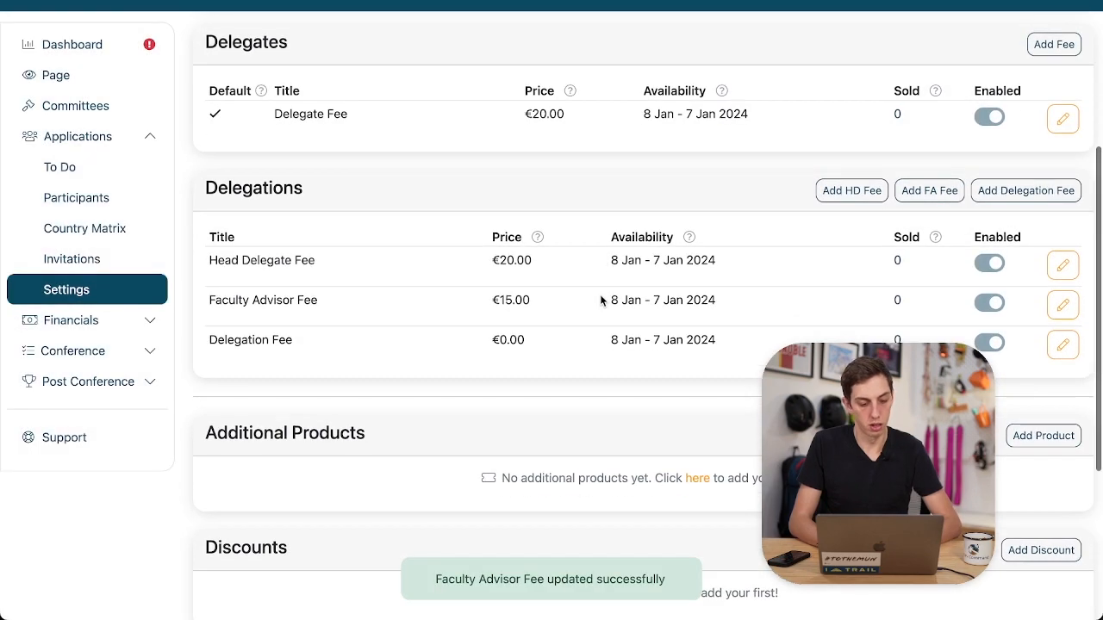
scroll(down, 3)
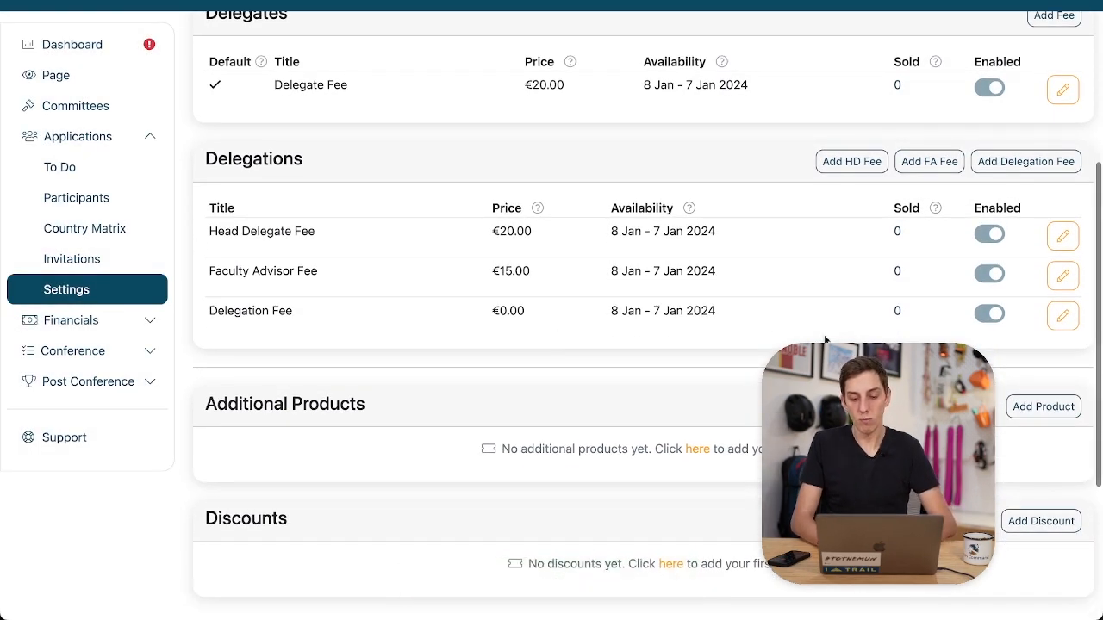
mouse_move(607, 321)
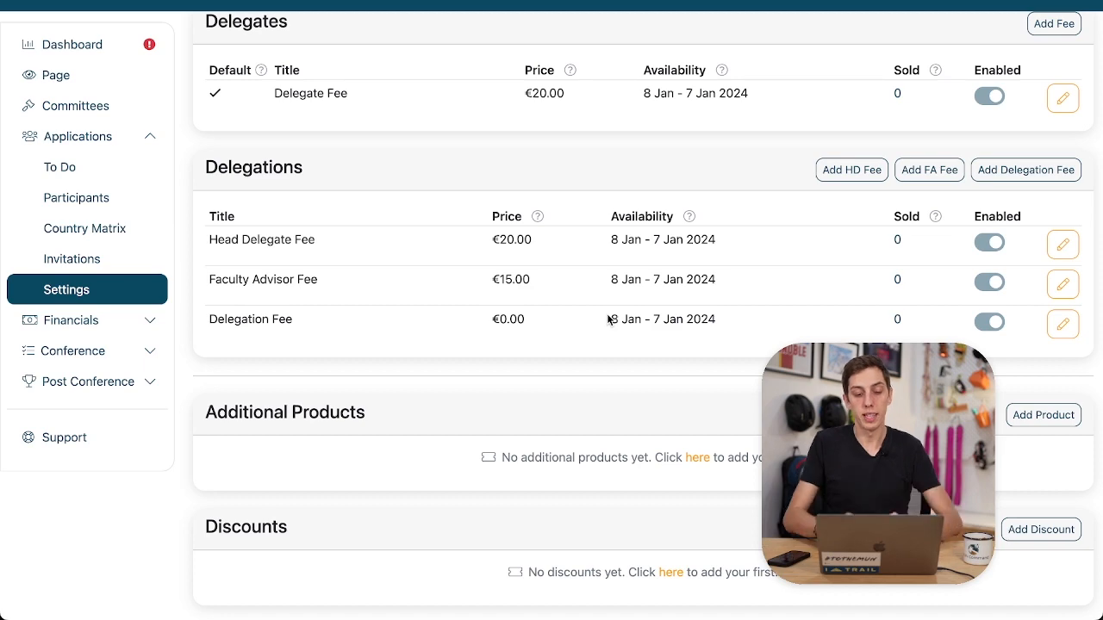
scroll(down, 3)
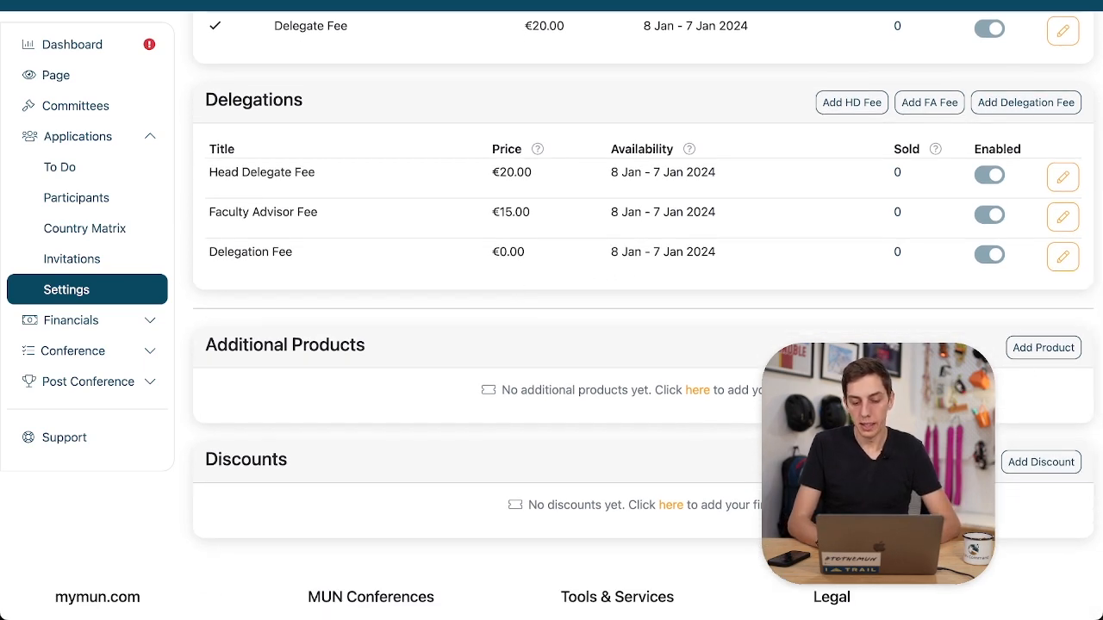
scroll(down, 3)
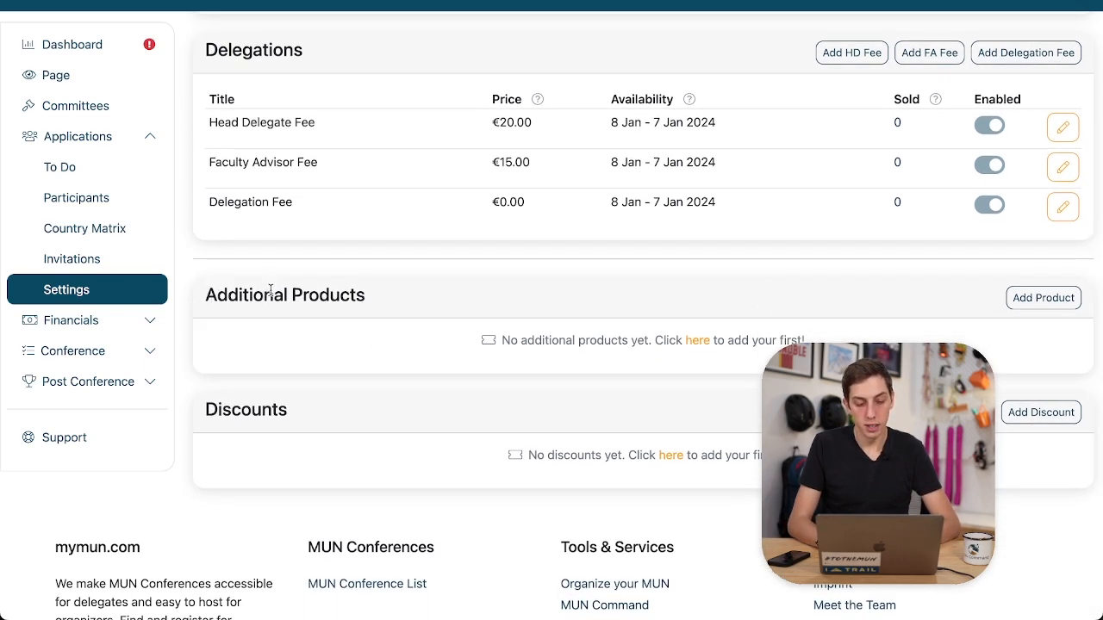
mouse_move(461, 386)
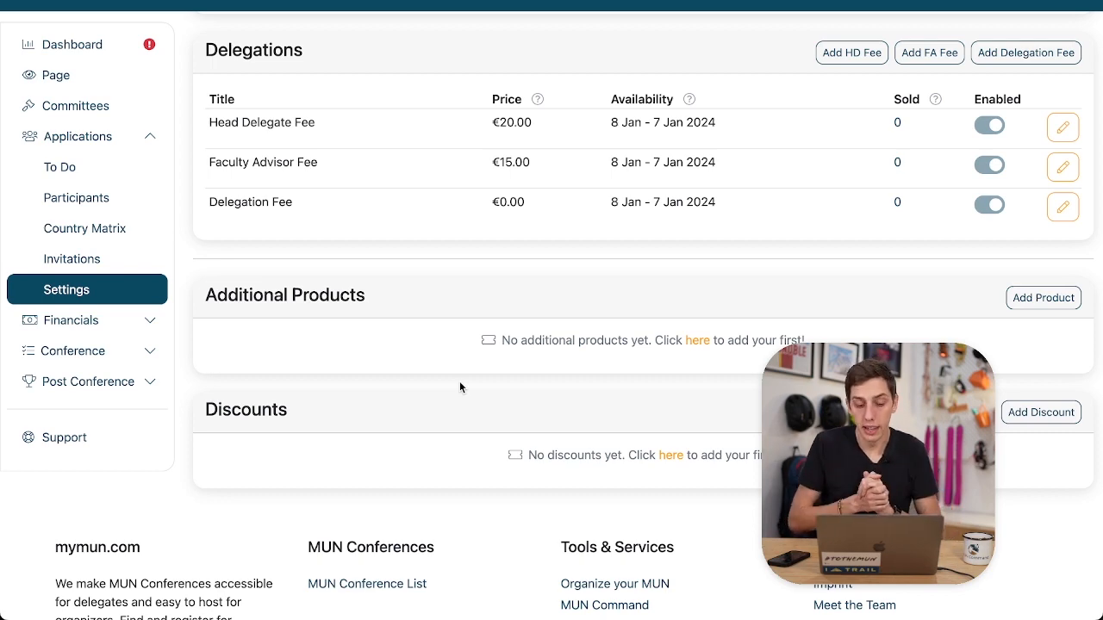
Step: Create an additional product named 'Social Ticket' priced at €10.00
click(1043, 298)
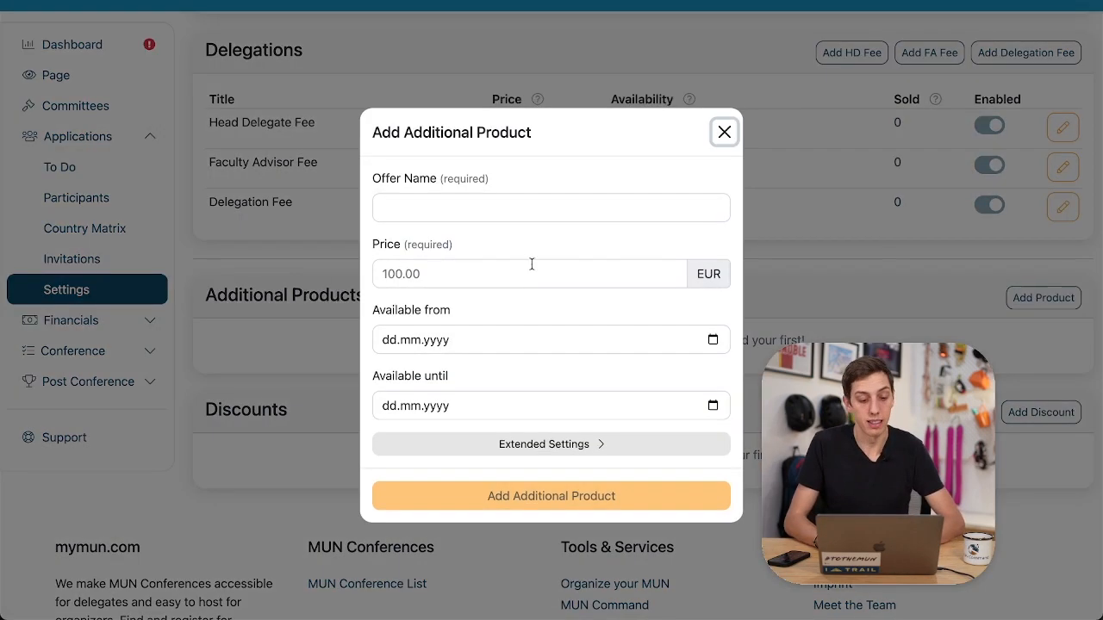
text(Social)
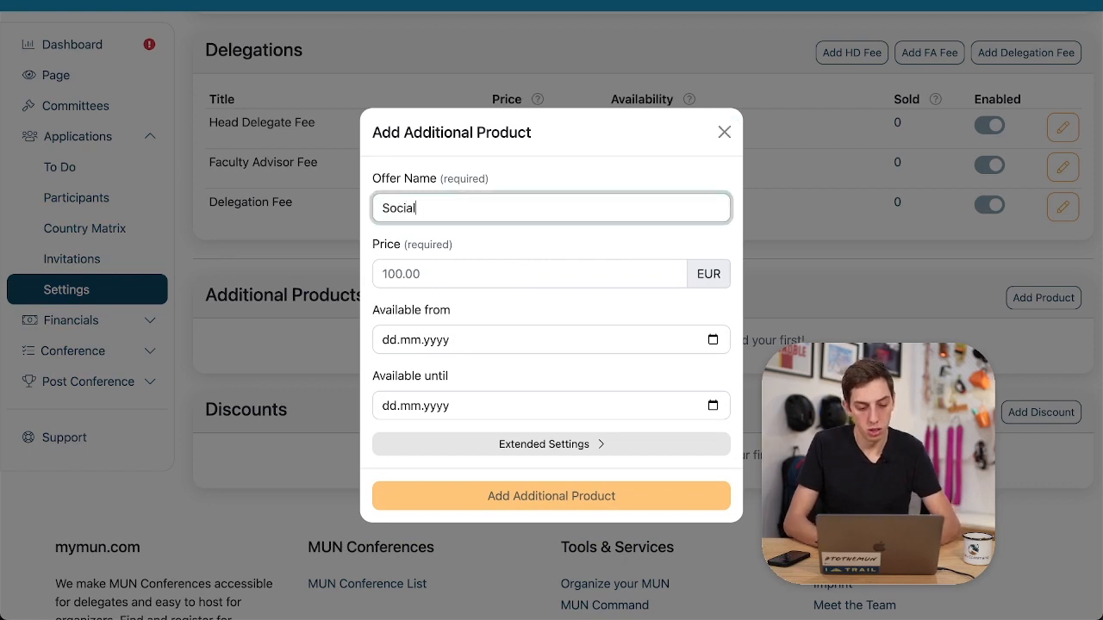
text(Ti)
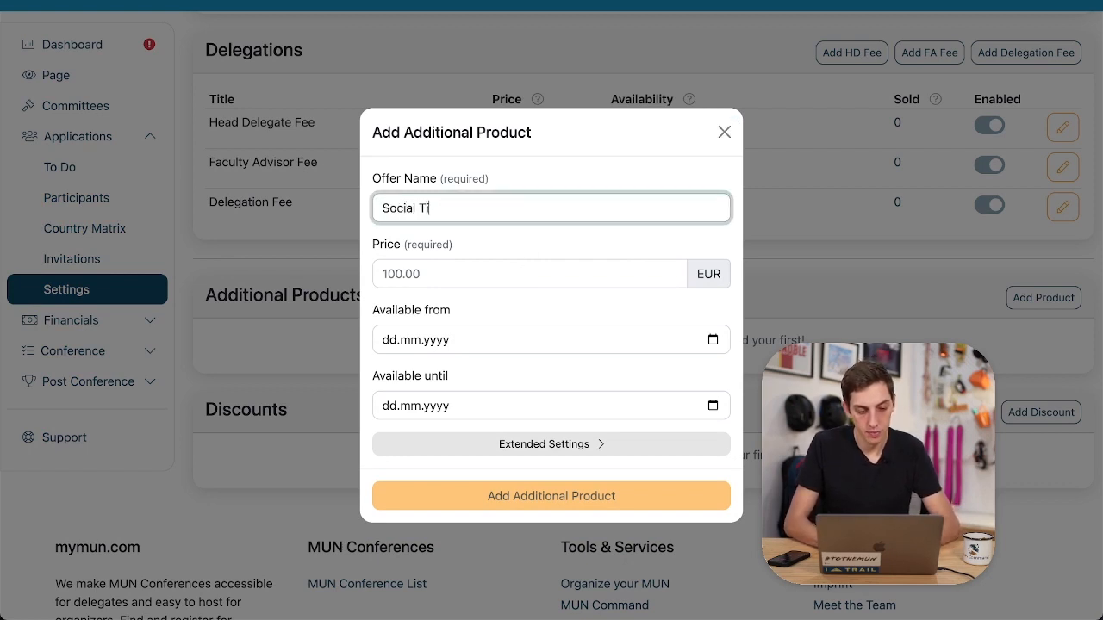
text(cket)
click(529, 273)
text(10)
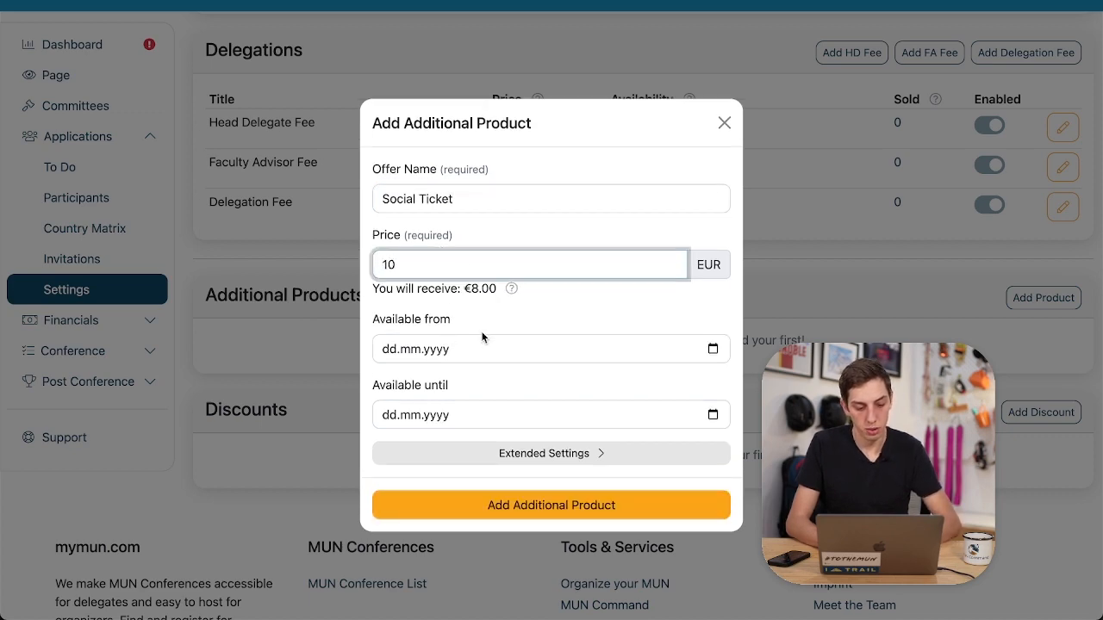
click(551, 505)
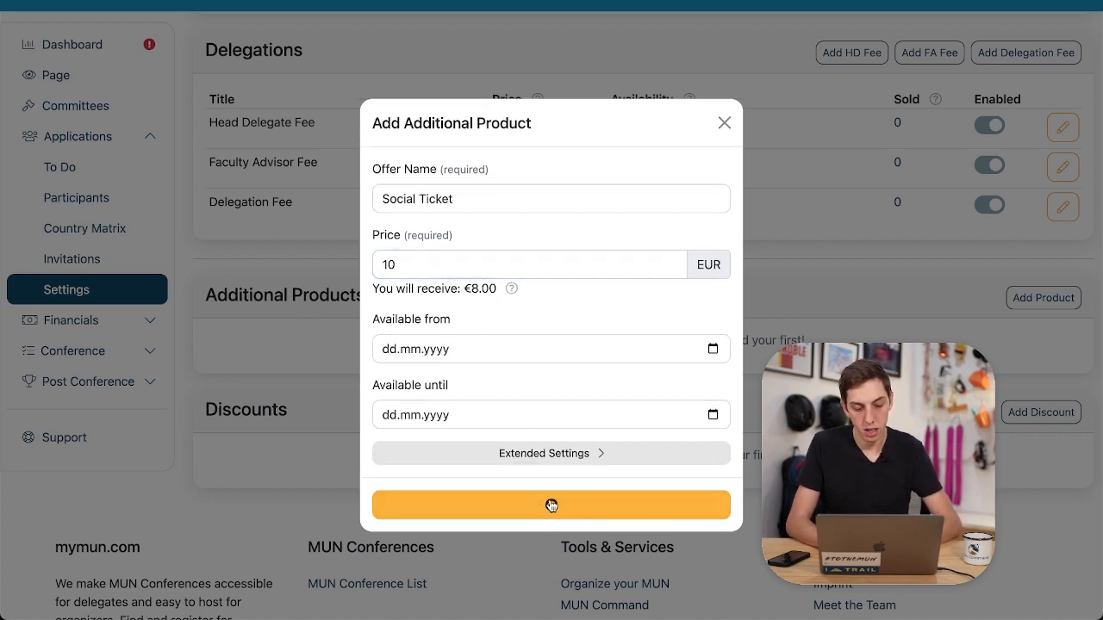
click(551, 505)
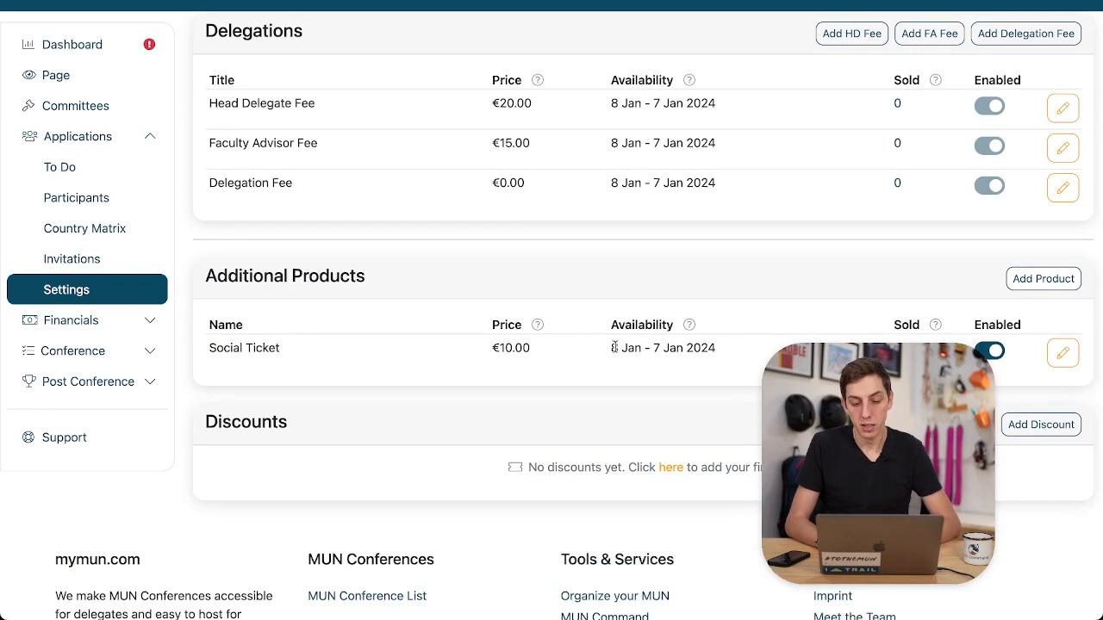
scroll(down, 3)
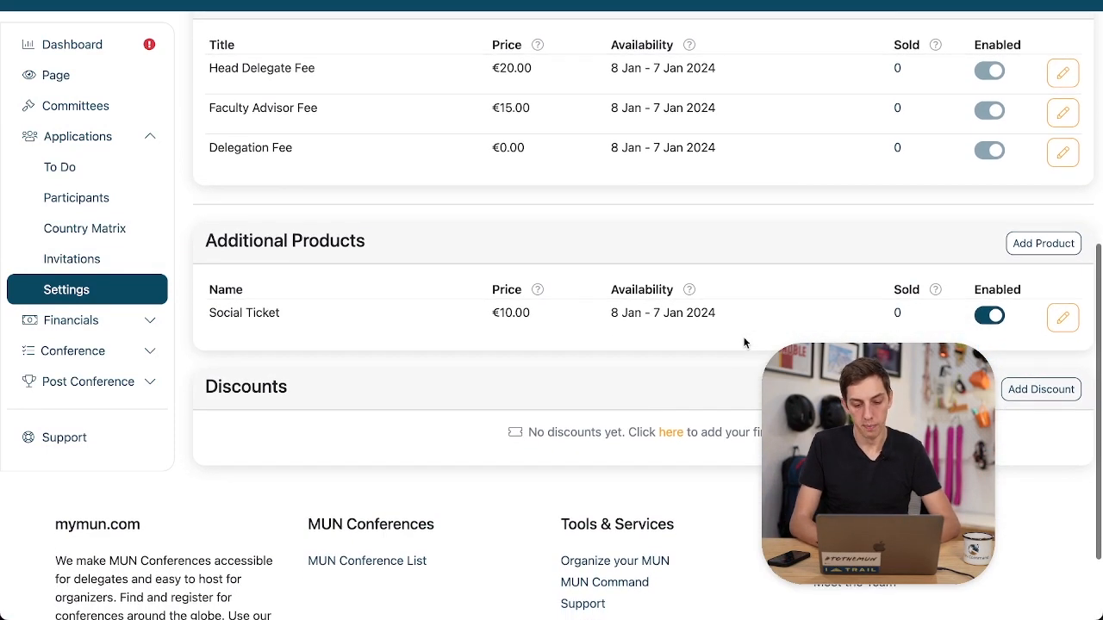
Step: Create a 'Friends and Family' €5.00 discount with coupon code 'Friends'
click(1041, 389)
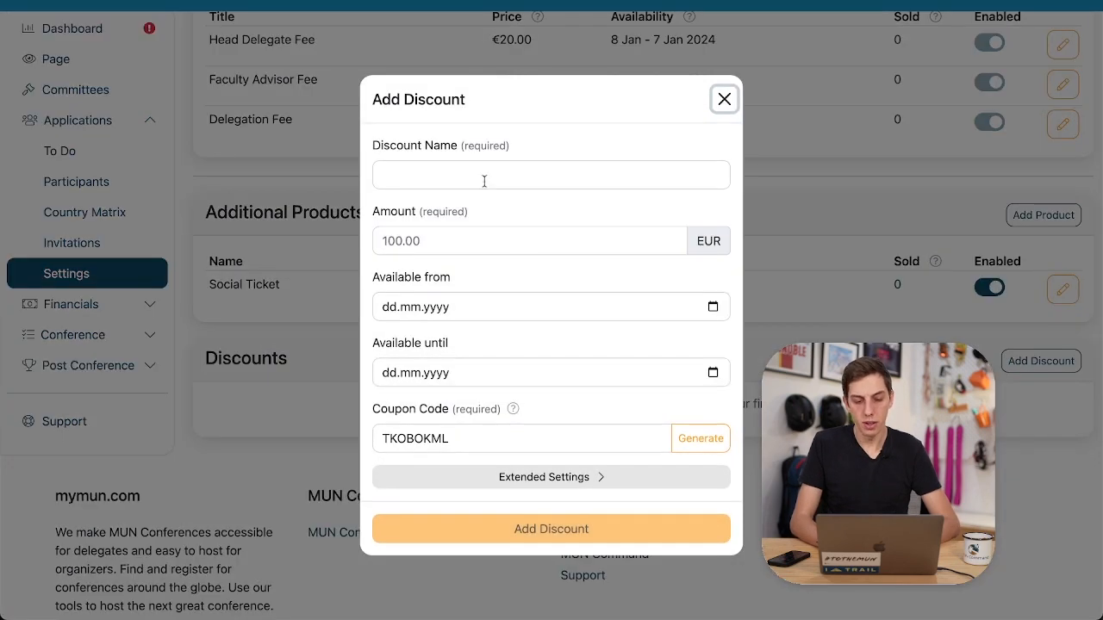
text(Friends F)
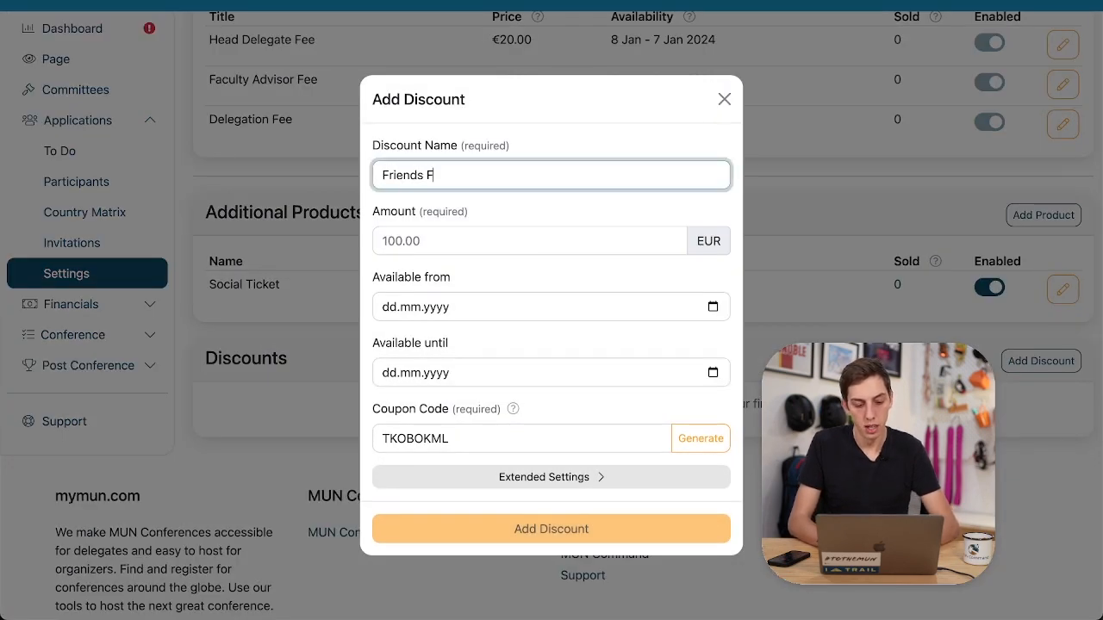
text(and Family)
click(529, 240)
text(5)
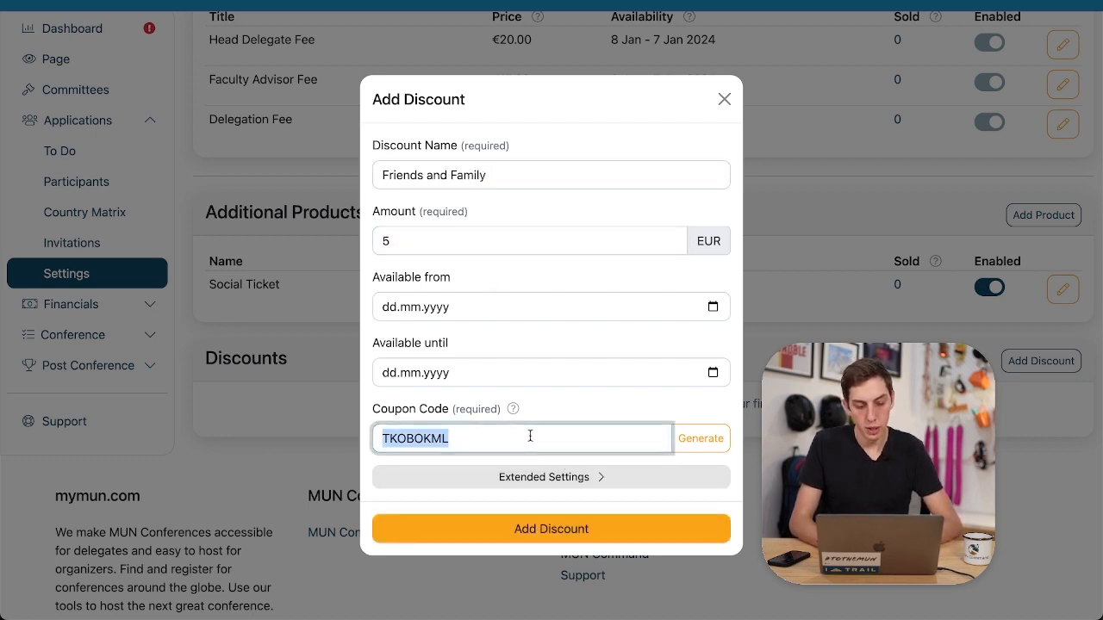
text(Friends)
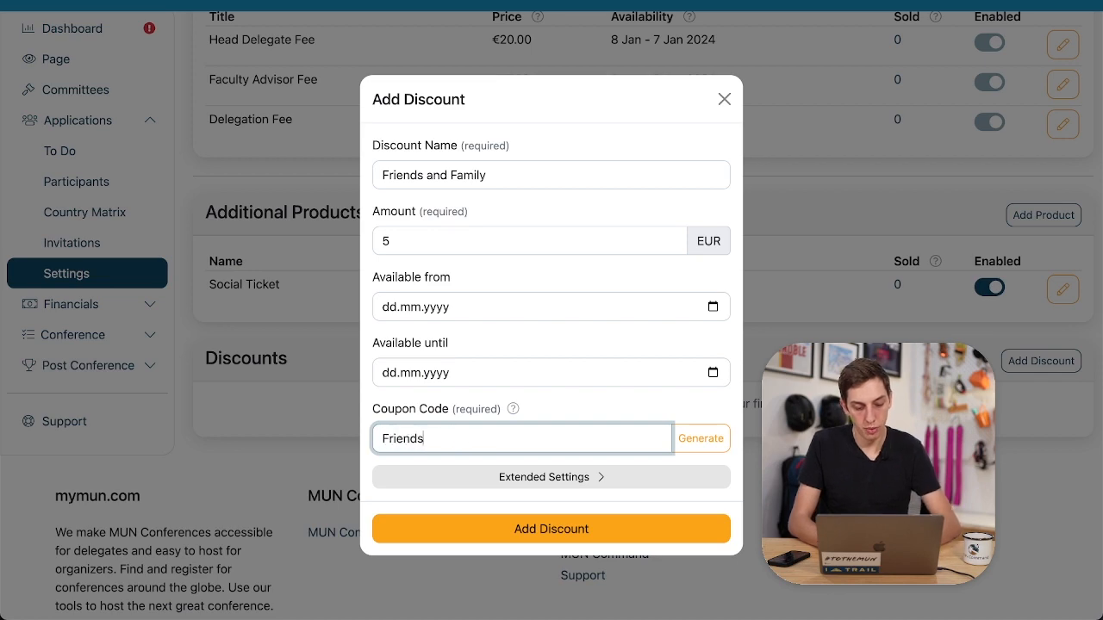
click(550, 528)
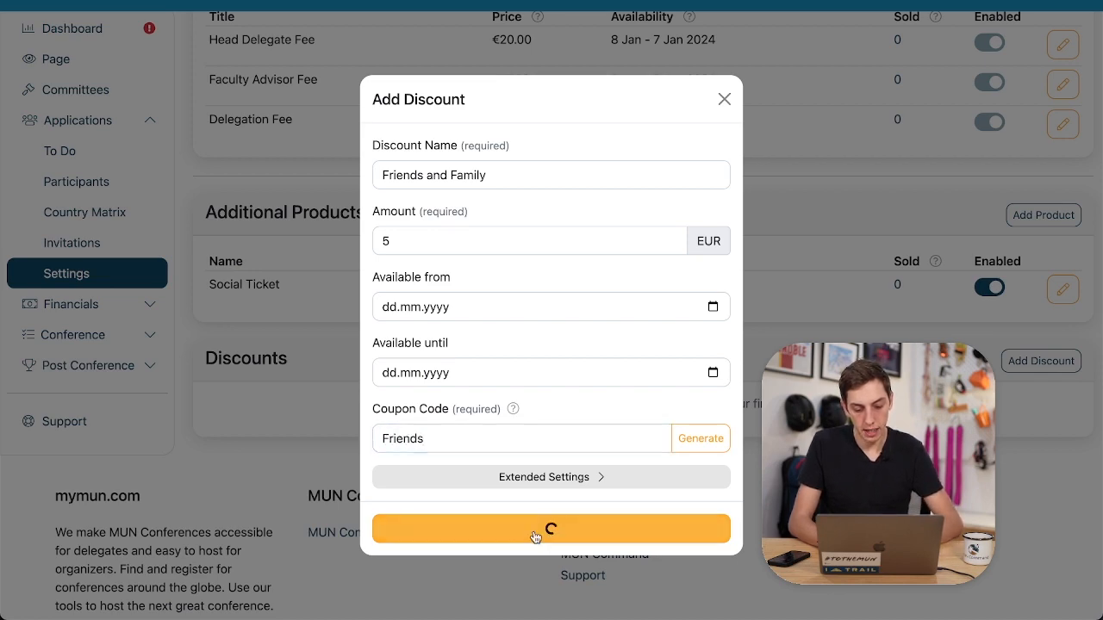
click(550, 528)
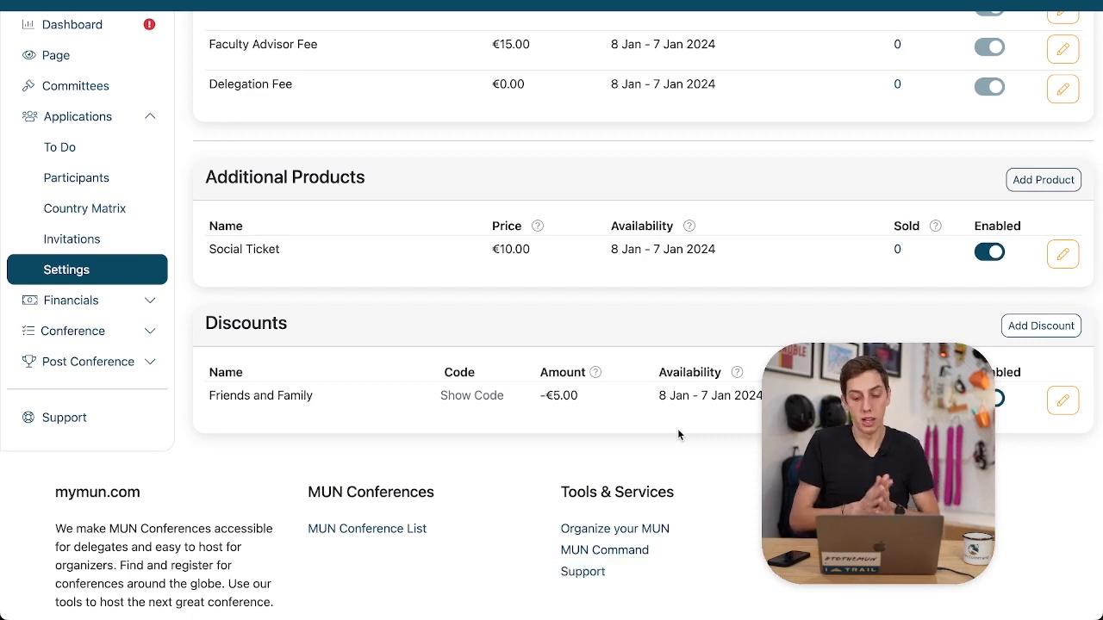
Step: Preview the Friends and Family coupon code, then close the preview
click(471, 396)
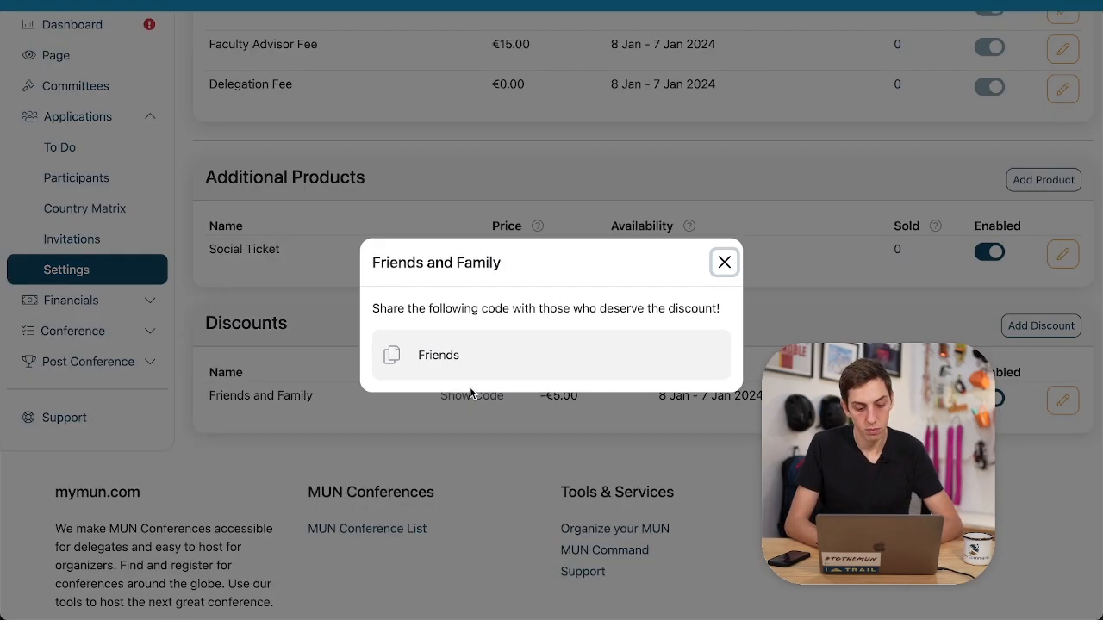
click(723, 262)
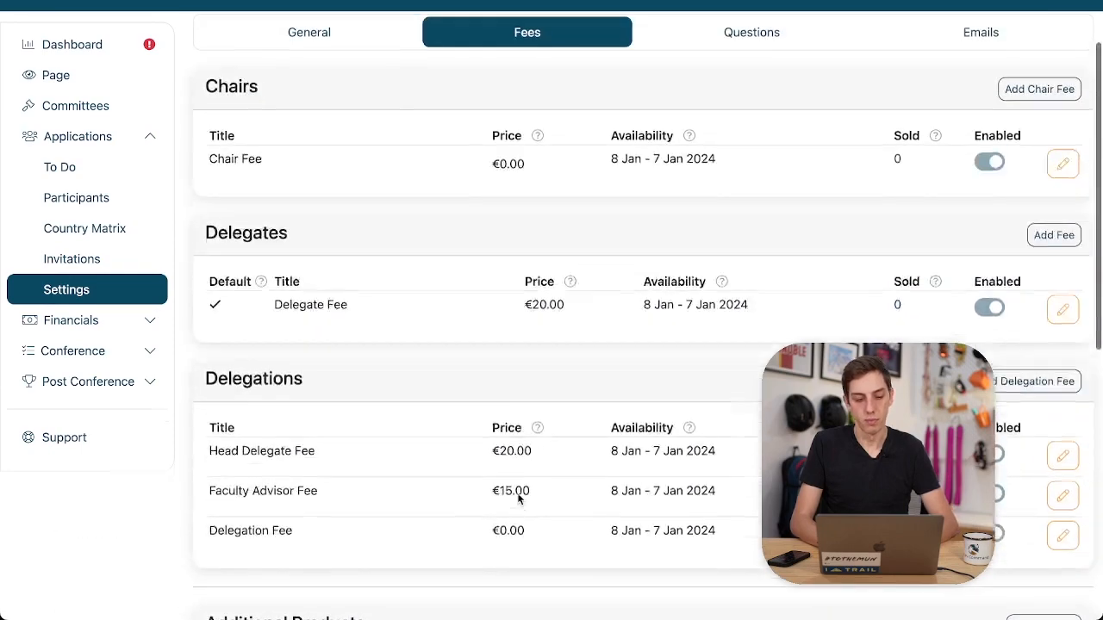
scroll(up, 3)
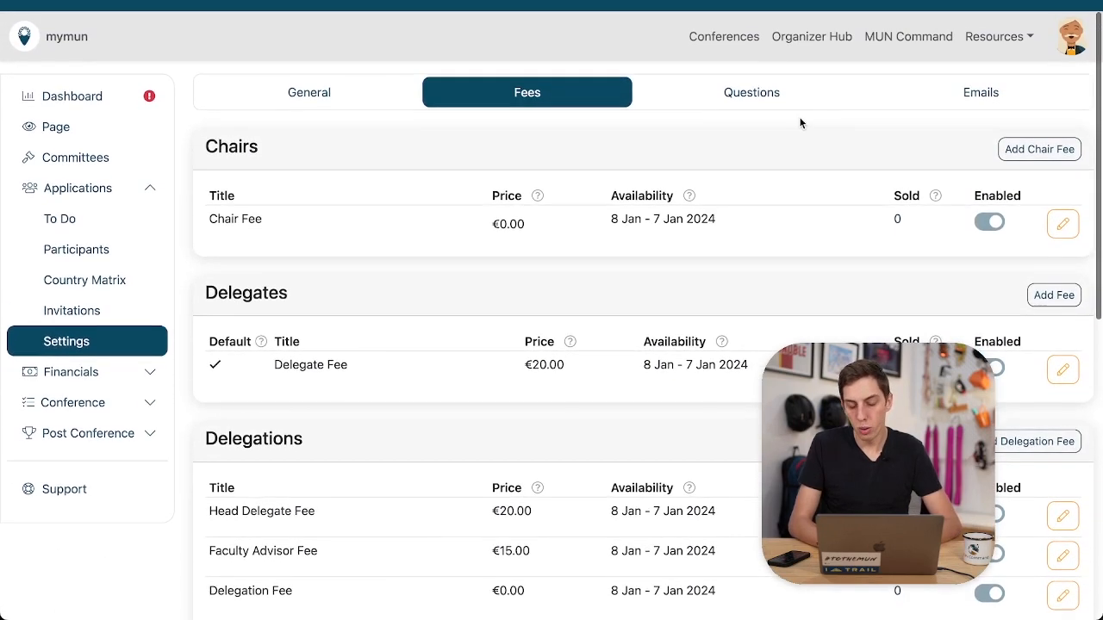
Step: Add the short-text chair question "What's your chairing style?" and save it
click(751, 92)
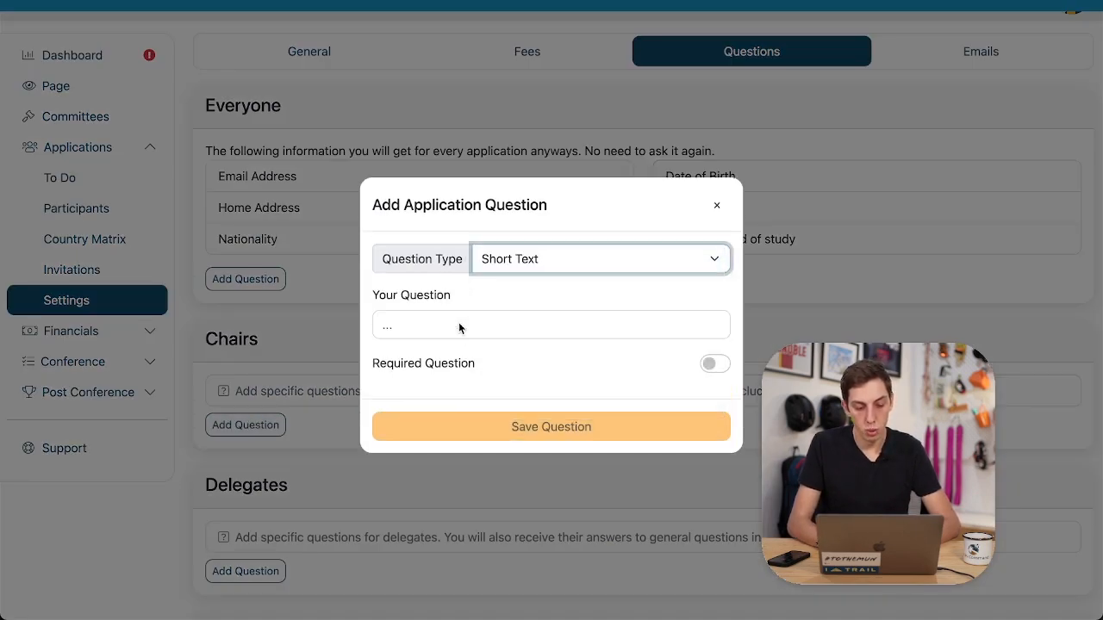
text(What's z)
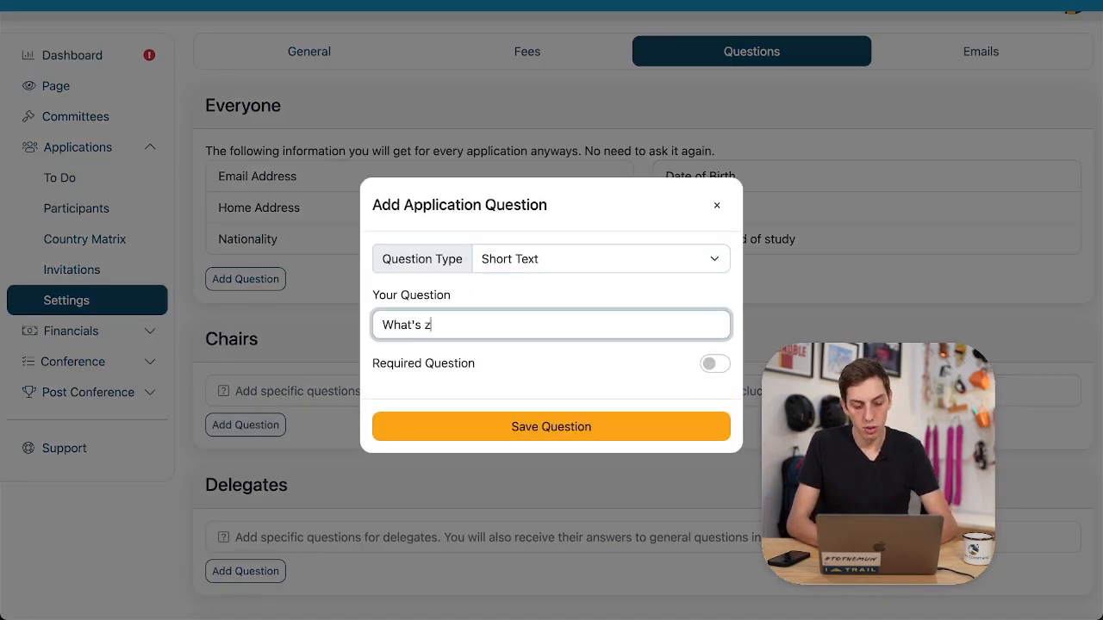
text(your chairing)
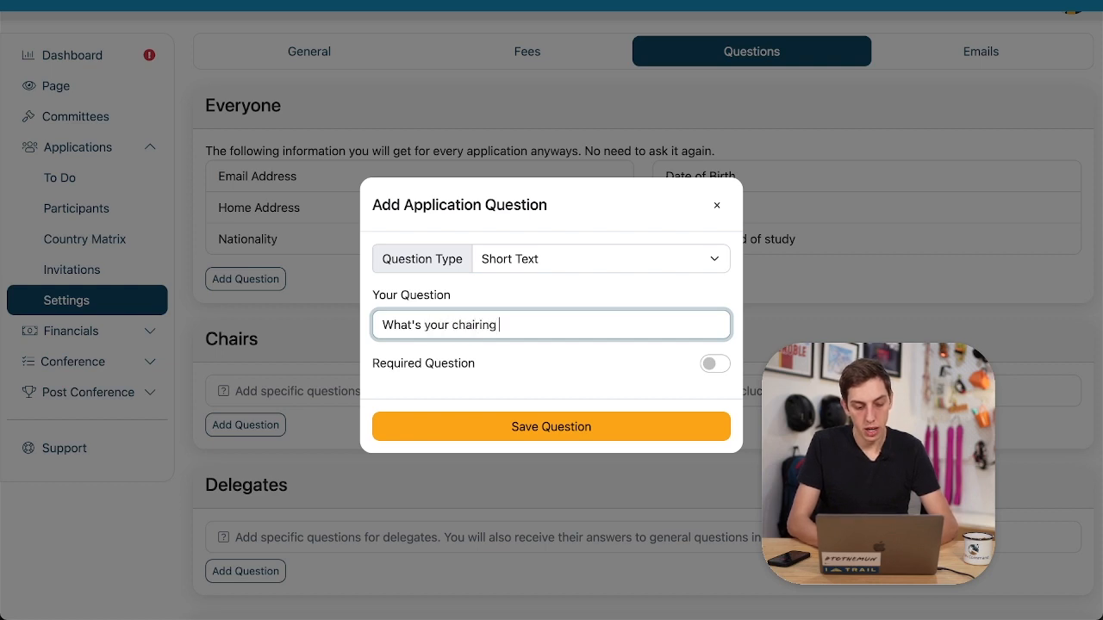
text(style?)
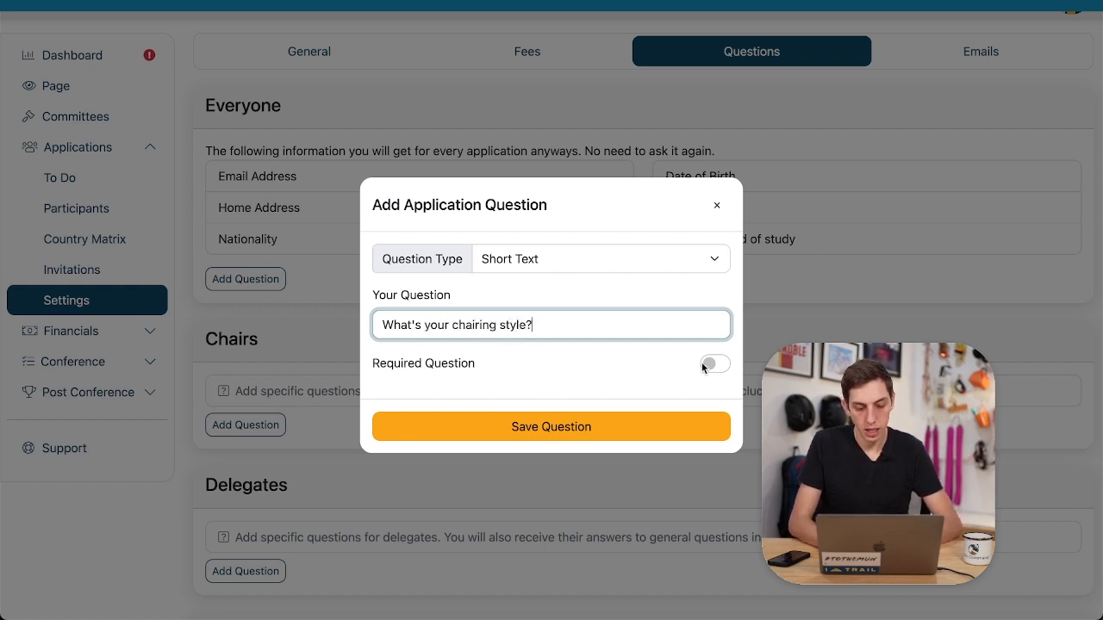
click(551, 427)
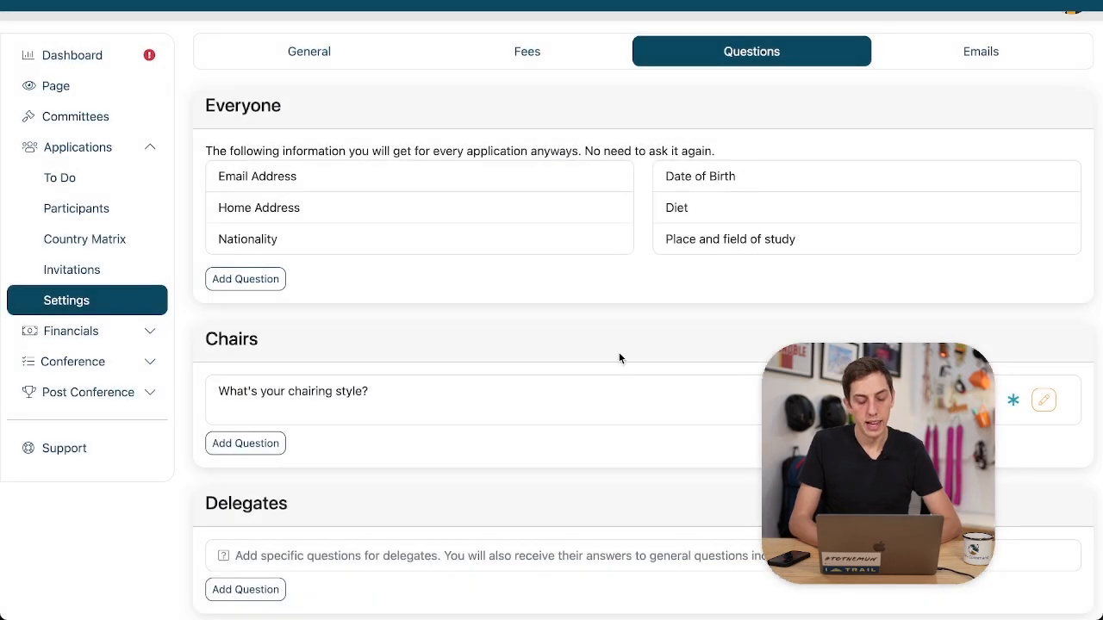
scroll(down, 3)
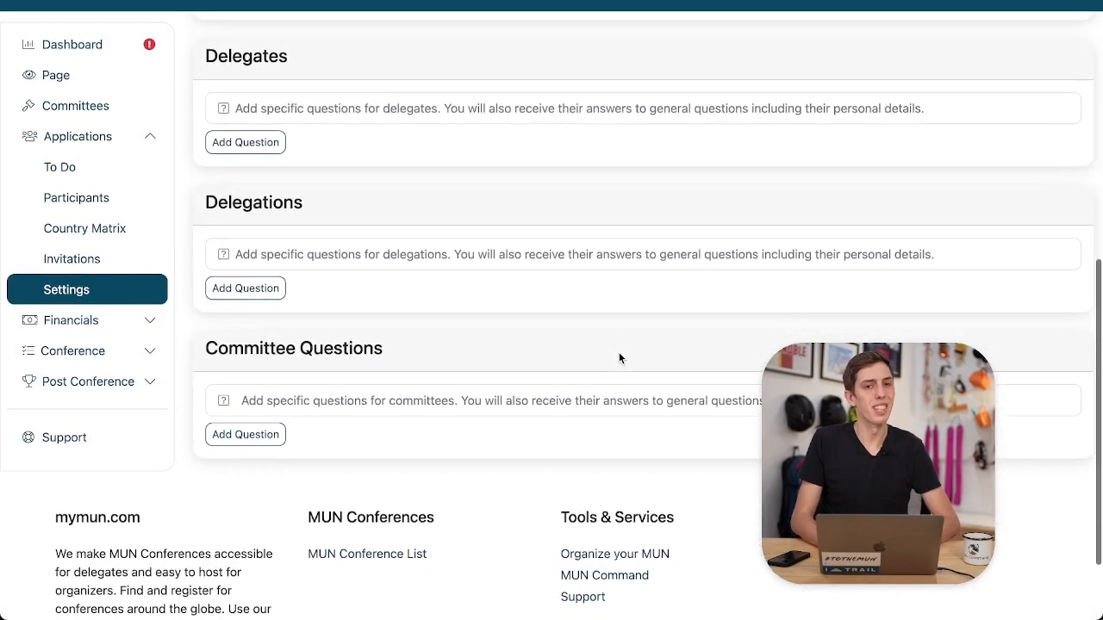
scroll(up, 3)
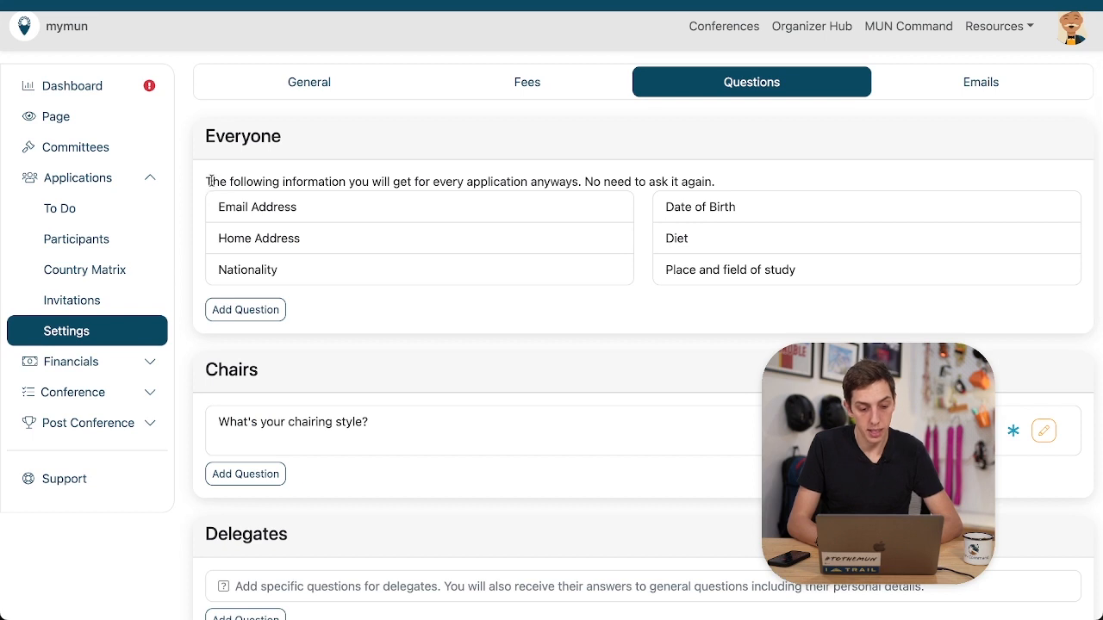
mouse_move(242, 259)
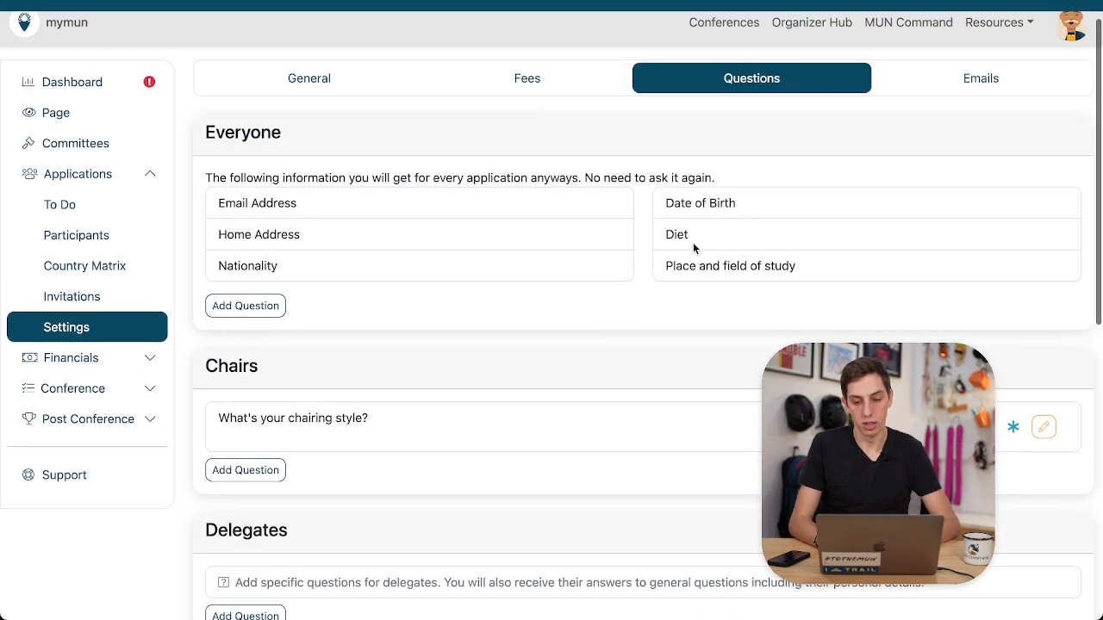
scroll(up, 3)
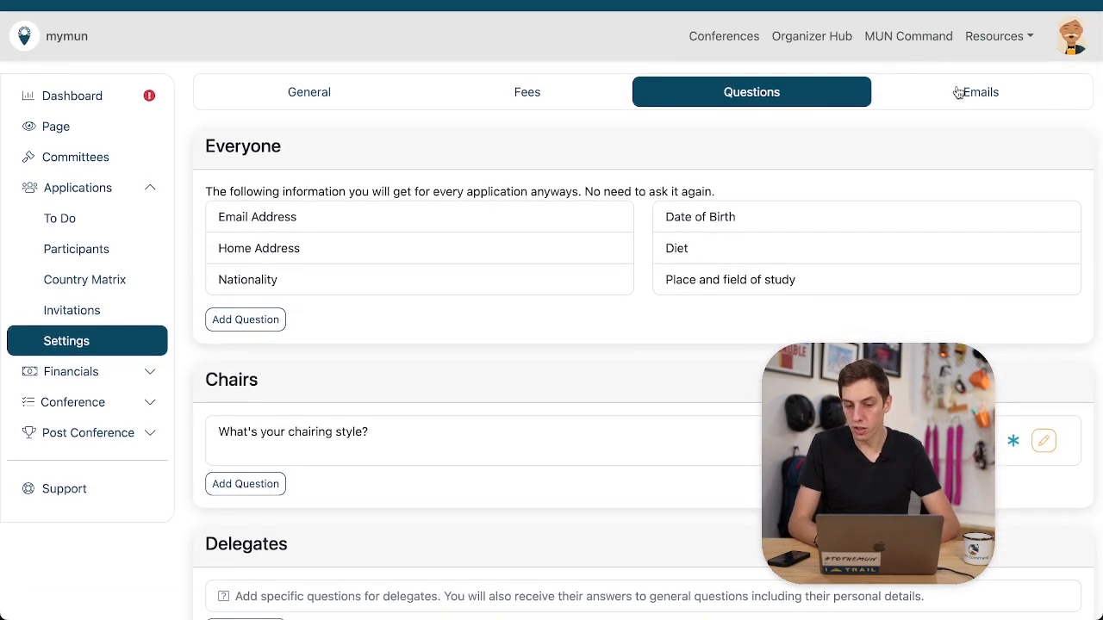
Step: Review the empty Application Submitted, Accepted, Assigned and Rejected email notification texts
click(977, 92)
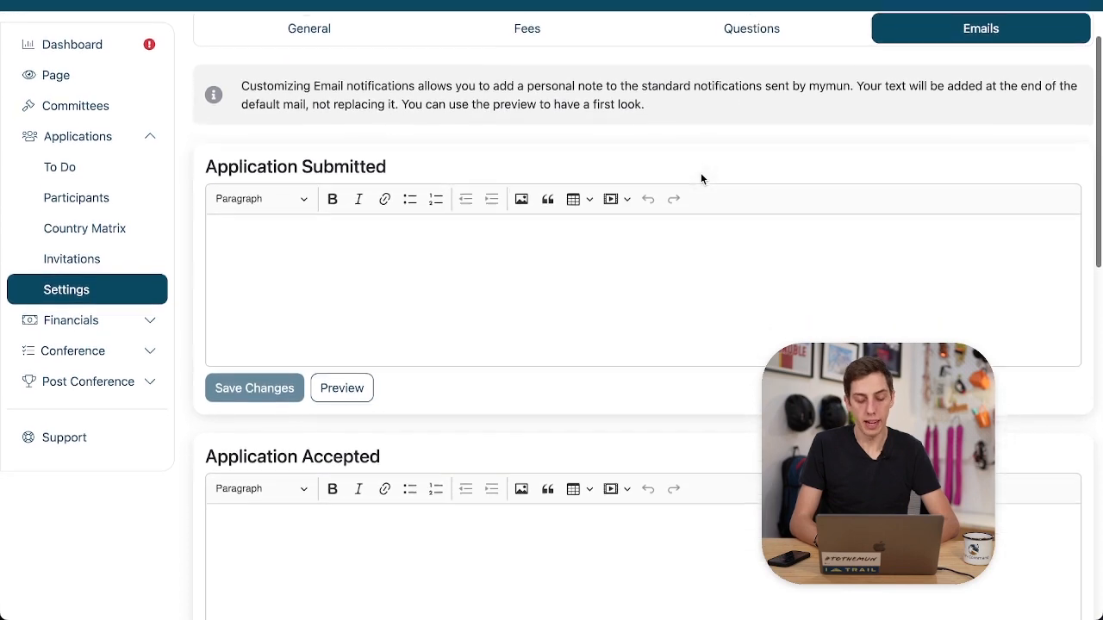
scroll(down, 3)
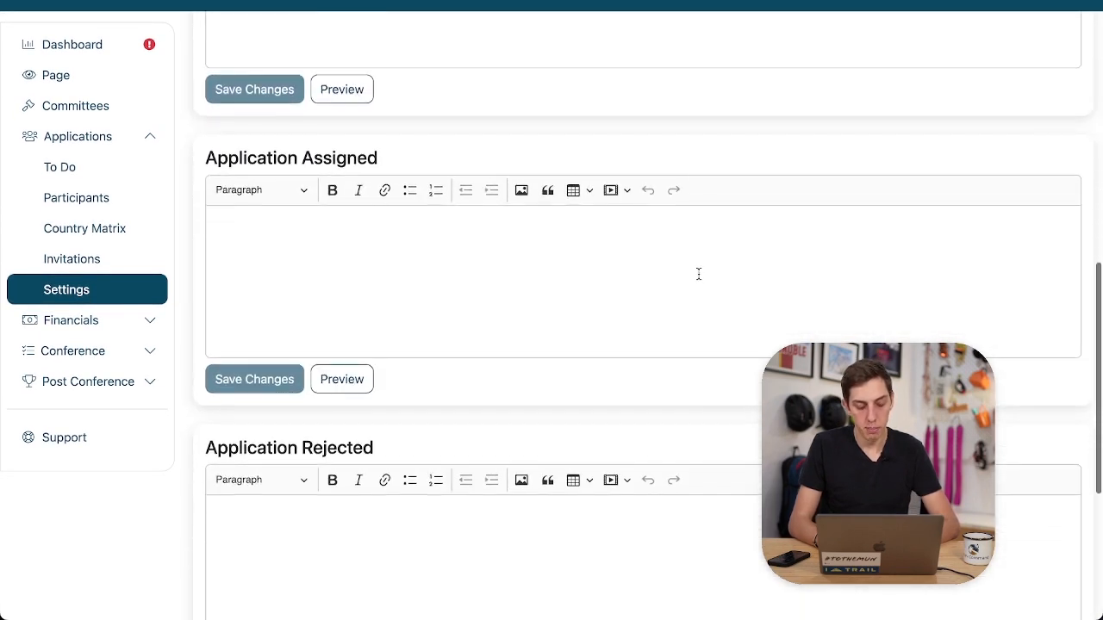
scroll(up, 3)
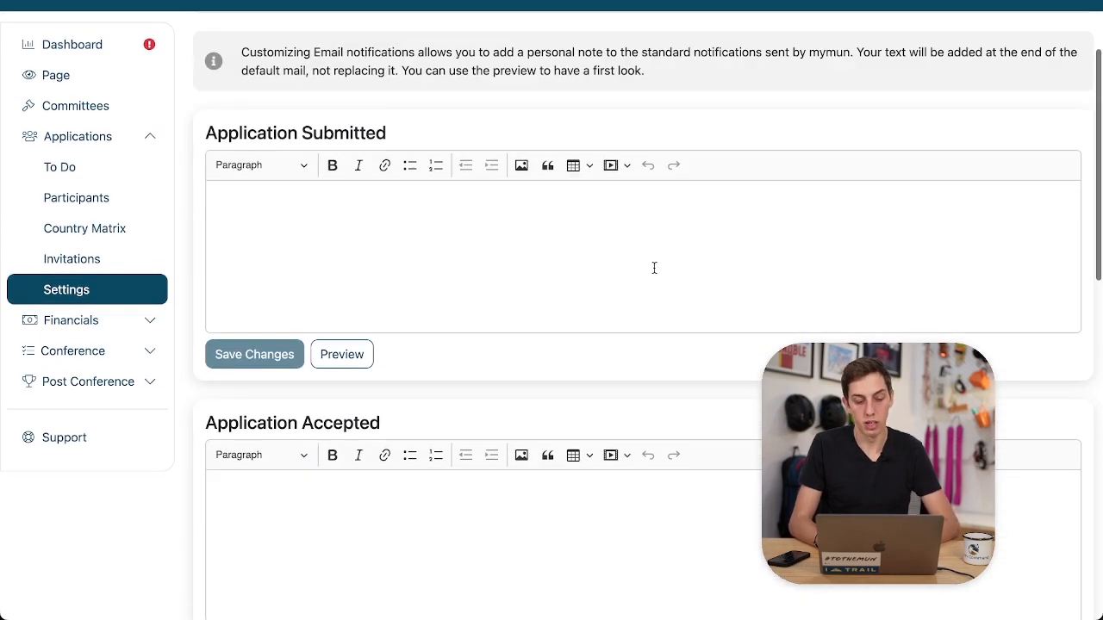
scroll(down, 3)
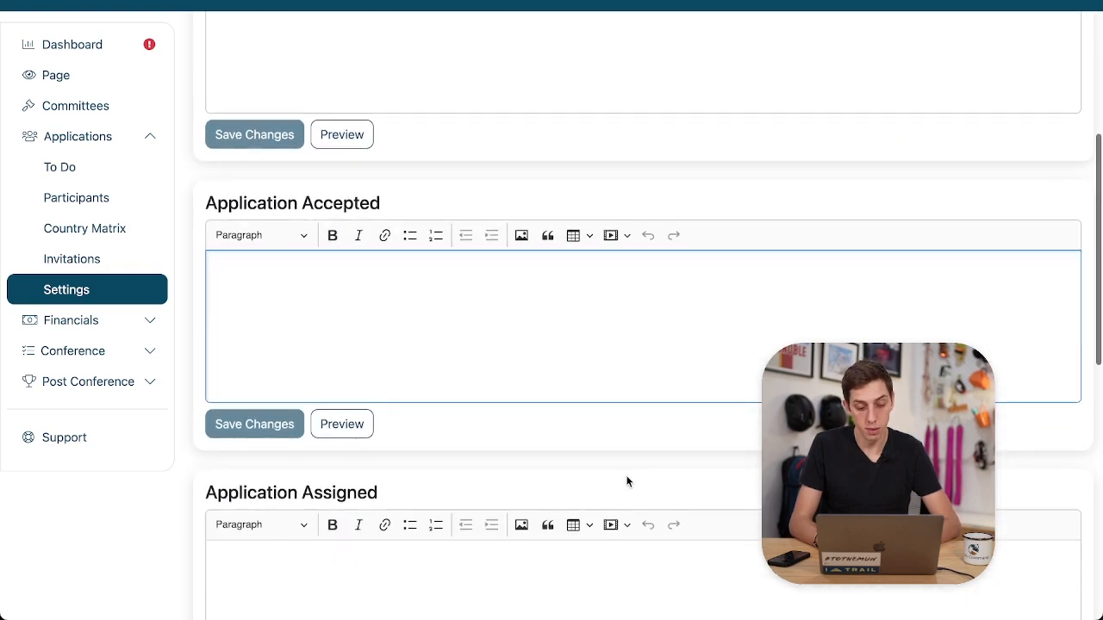
scroll(down, 3)
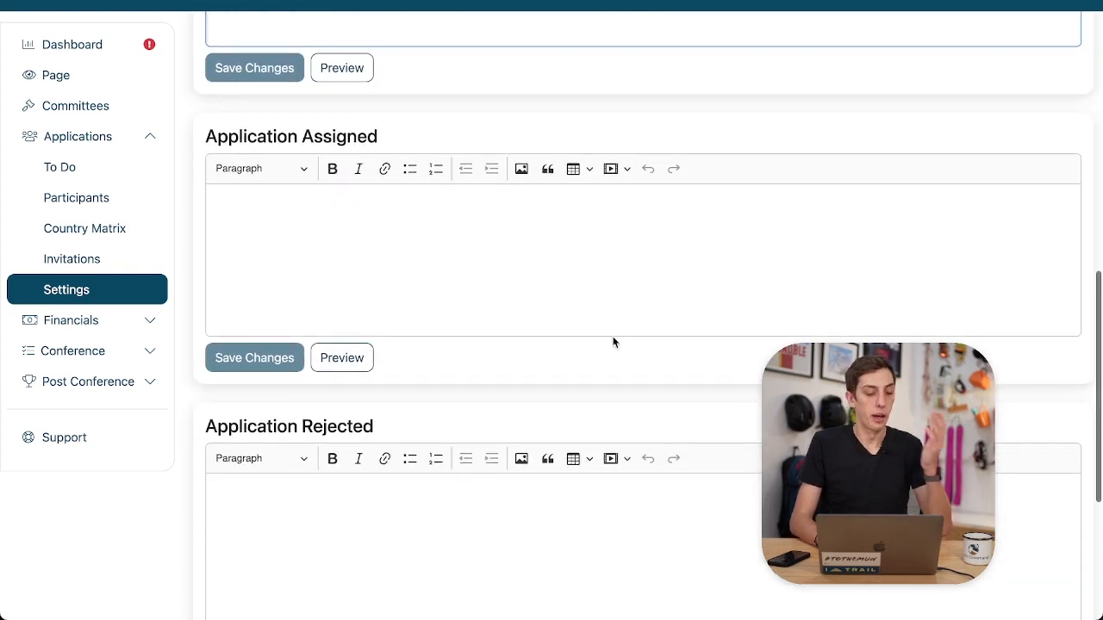
scroll(up, 3)
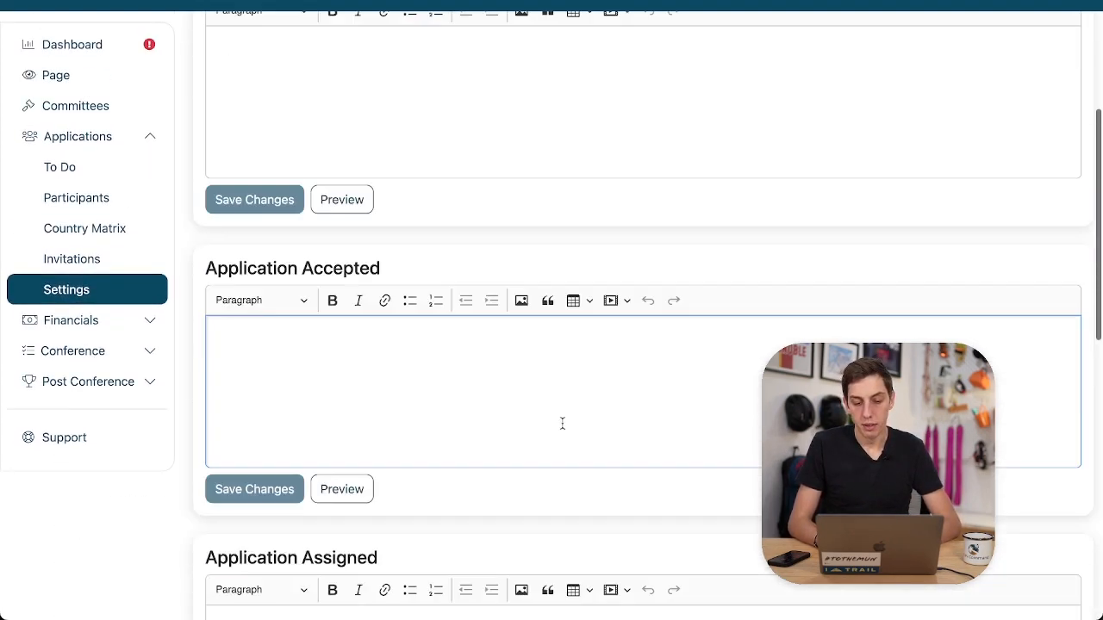
scroll(up, 3)
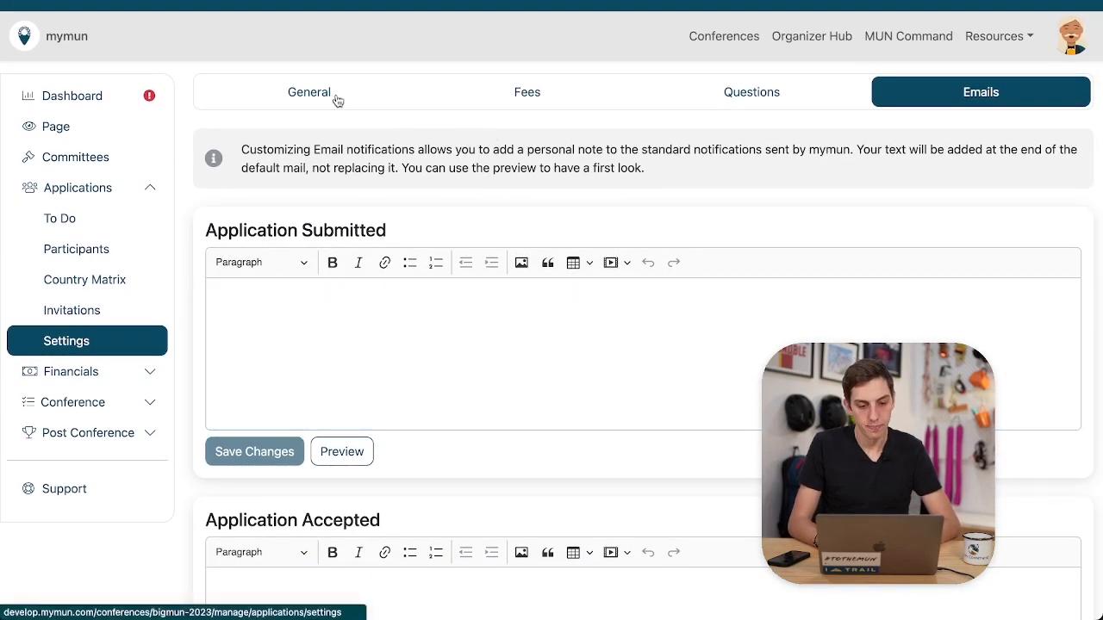
Step: In General settings, enable Chairs and Delegates applications so both show Applications Open
click(308, 91)
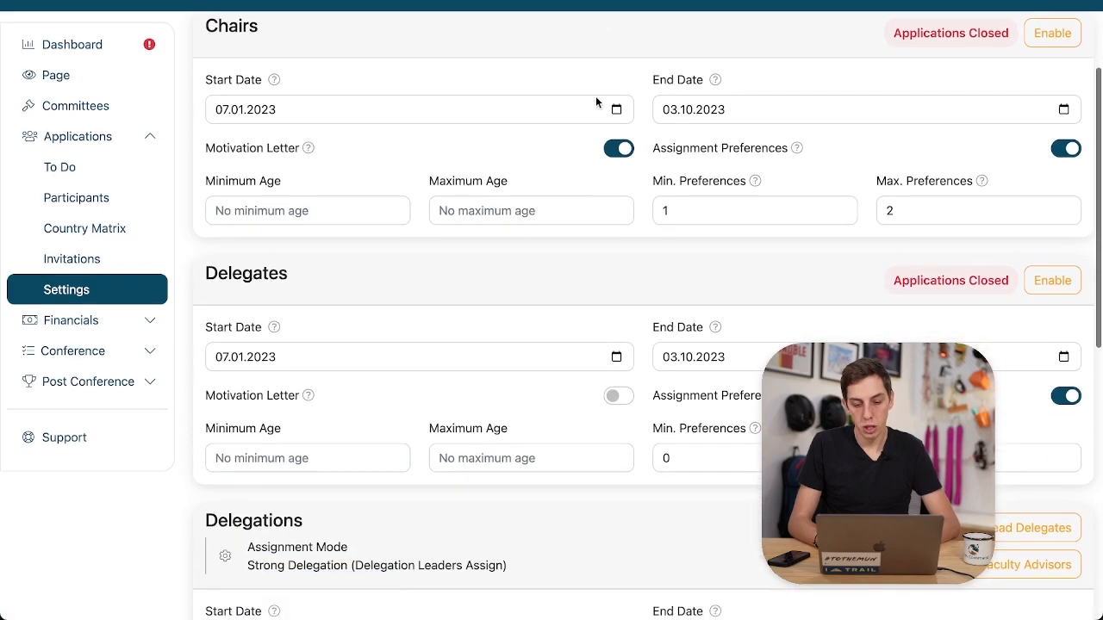
scroll(down, 3)
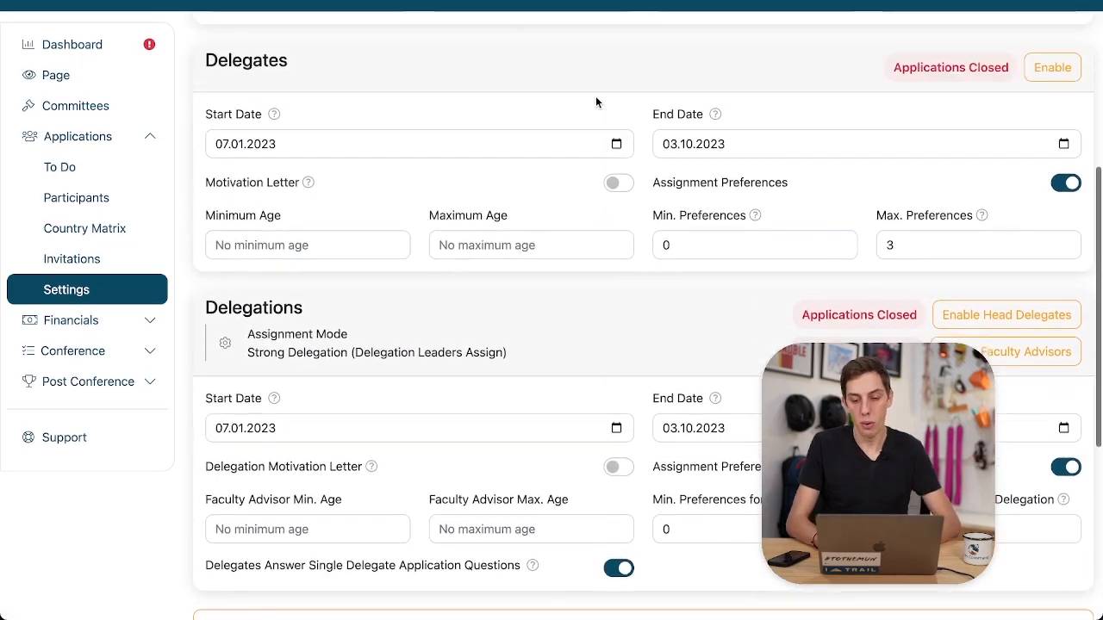
scroll(up, 3)
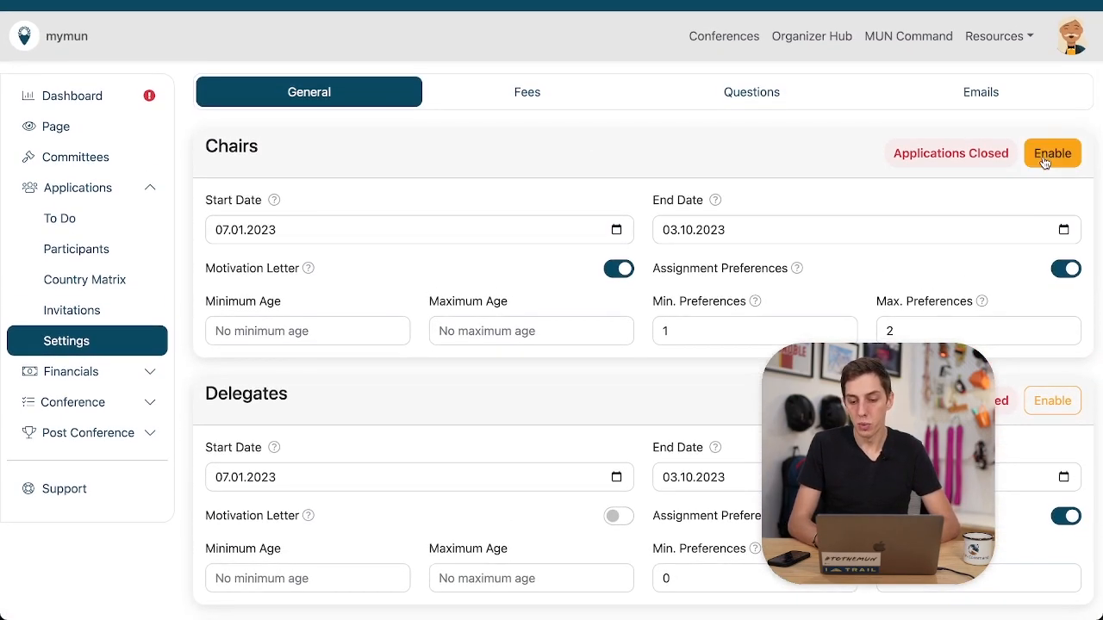
click(1051, 152)
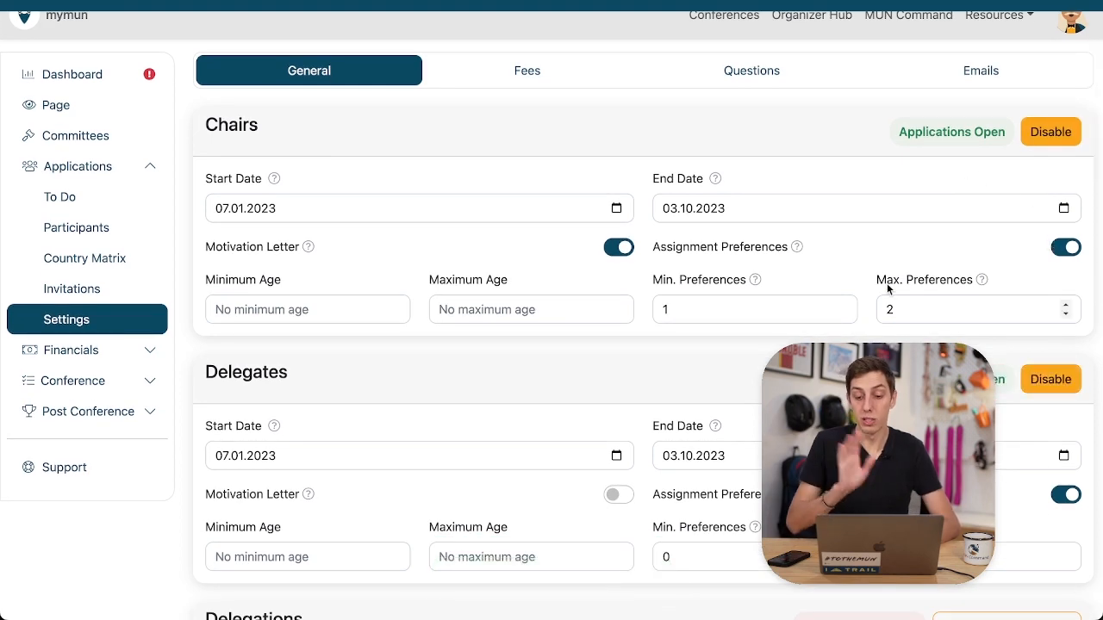
scroll(down, 3)
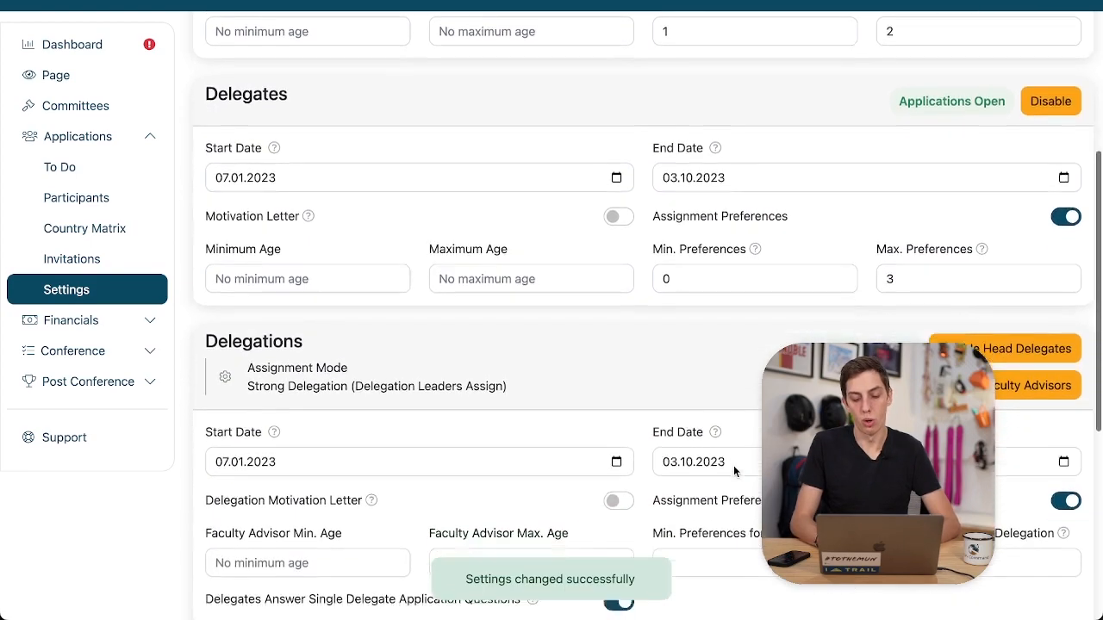
scroll(up, 3)
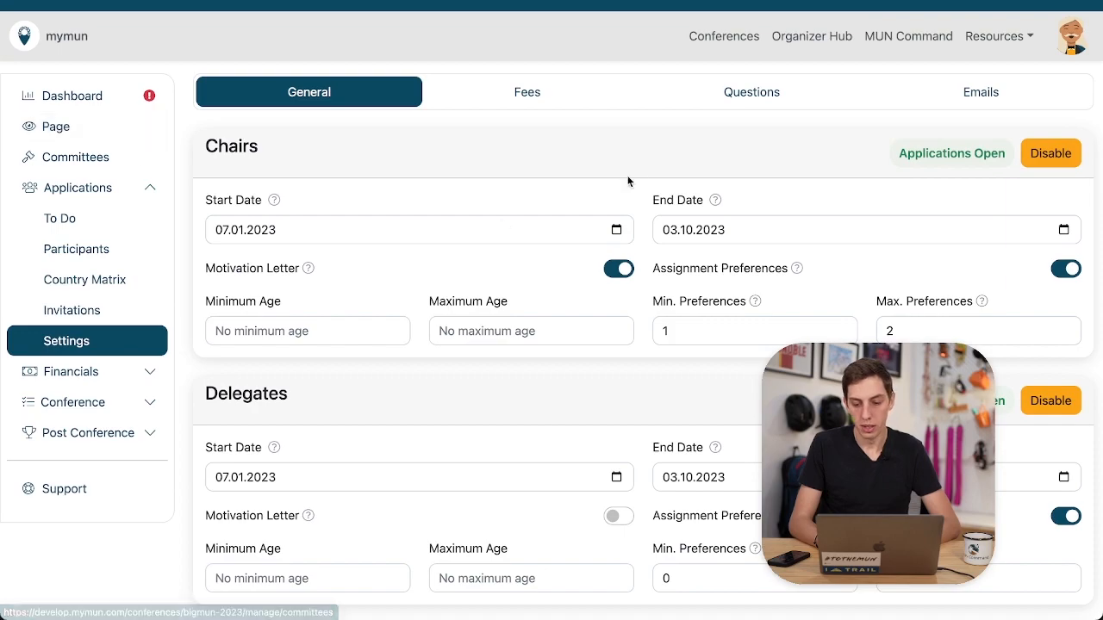
scroll(down, 3)
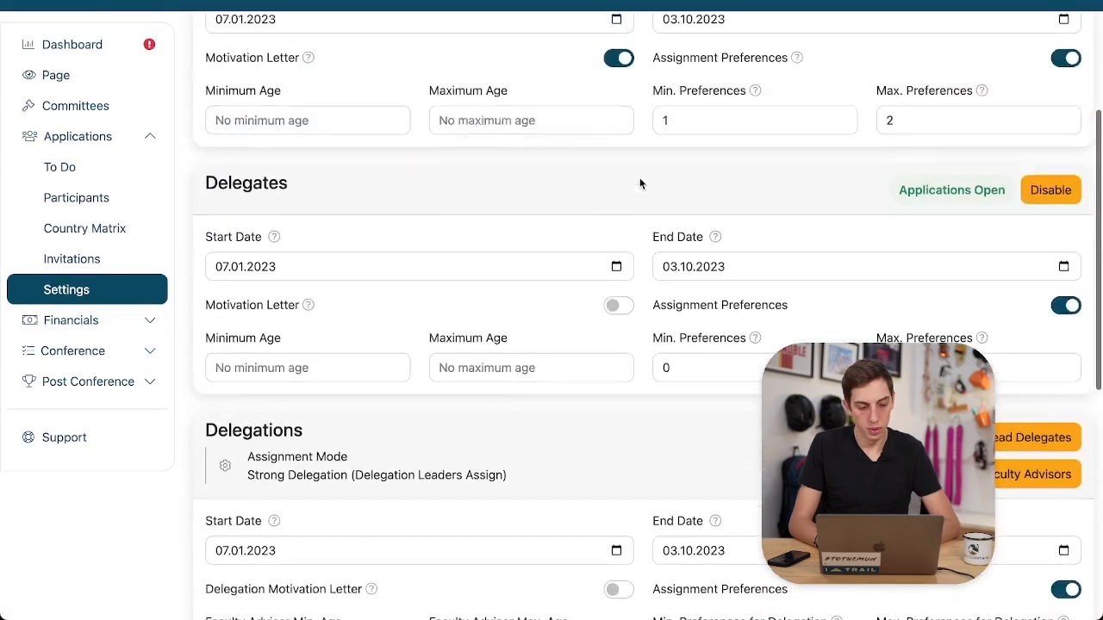
scroll(up, 3)
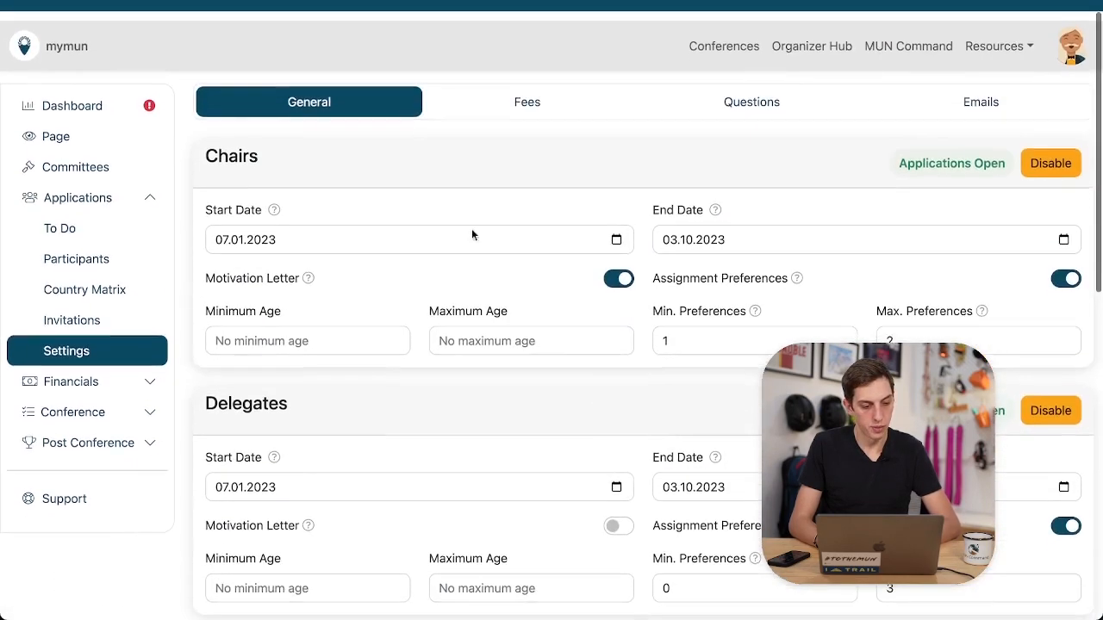
Step: Confirm the BigMUN 2023 page shows Apply Now, then go back to the dashboard
click(56, 126)
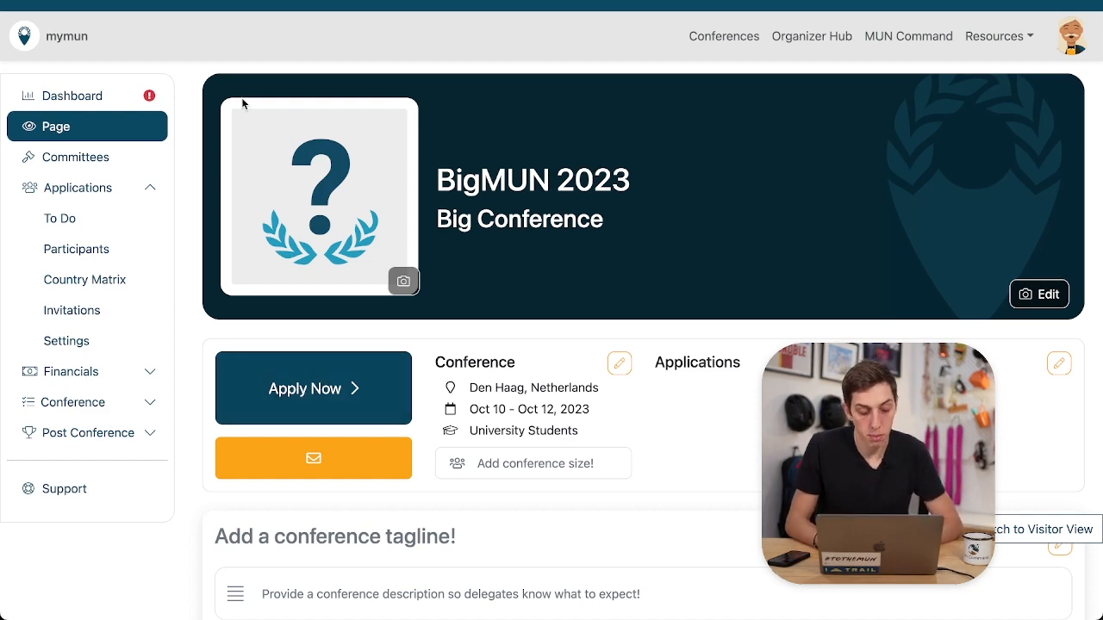
click(75, 95)
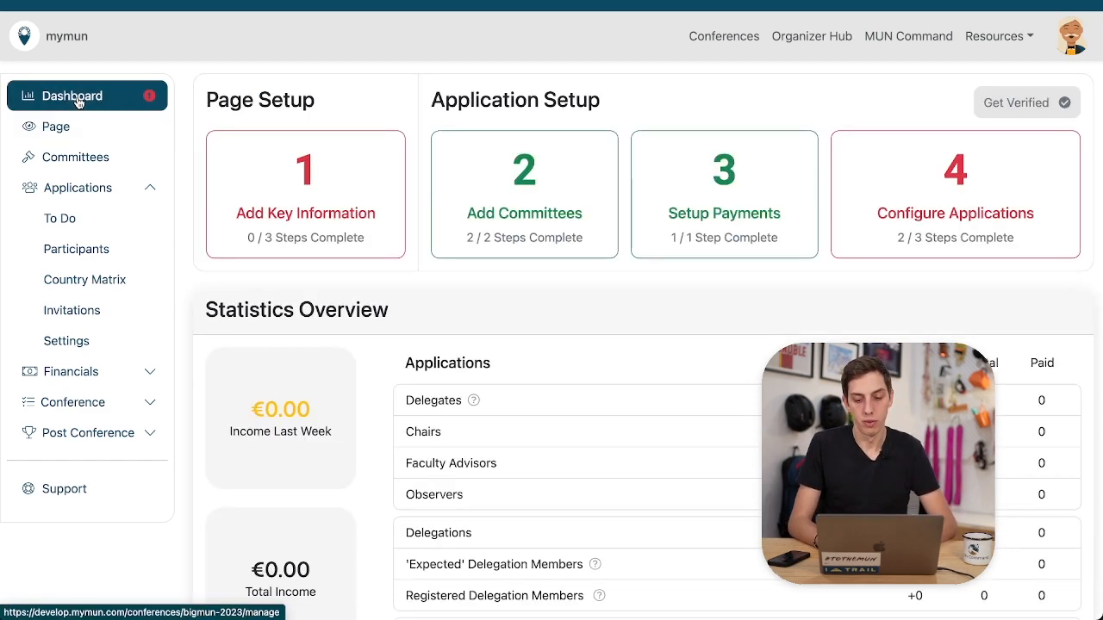
mouse_move(835, 340)
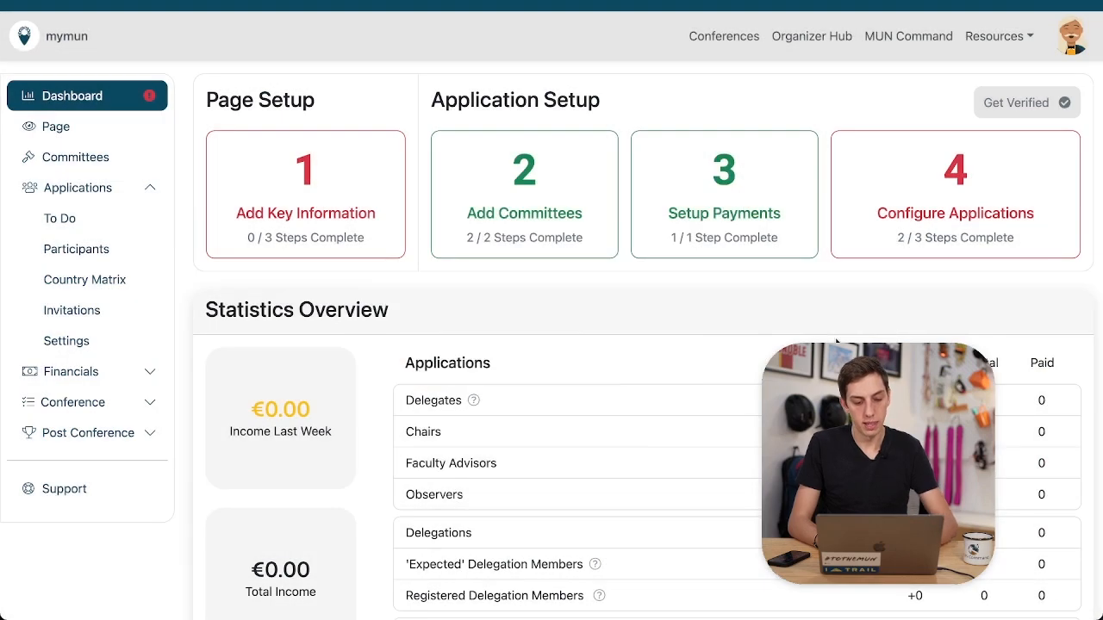